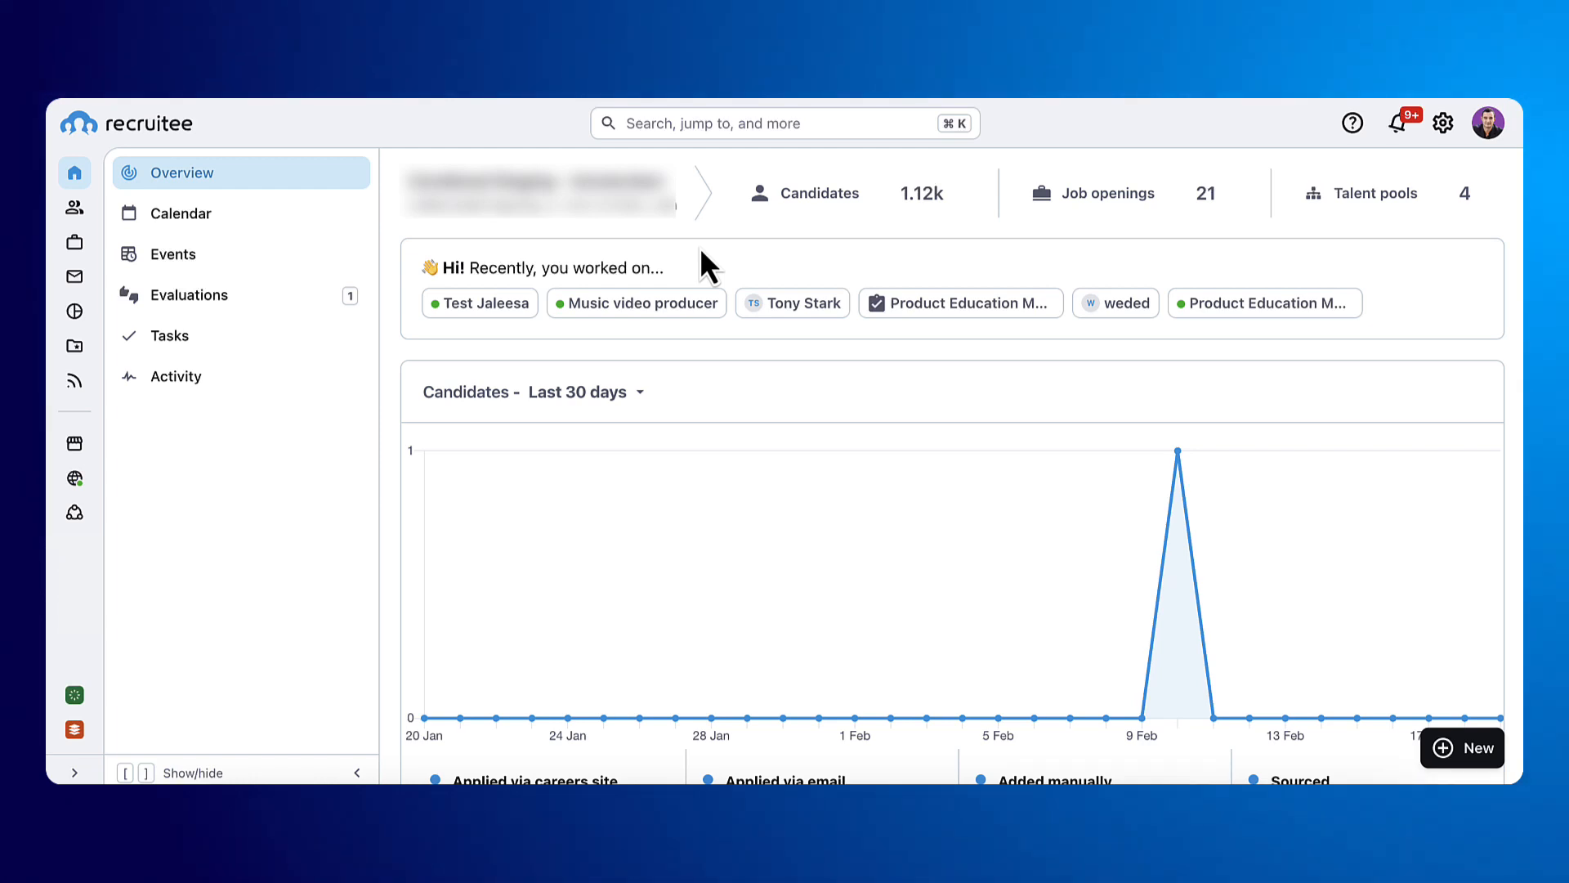
pyautogui.moveTo(74, 242)
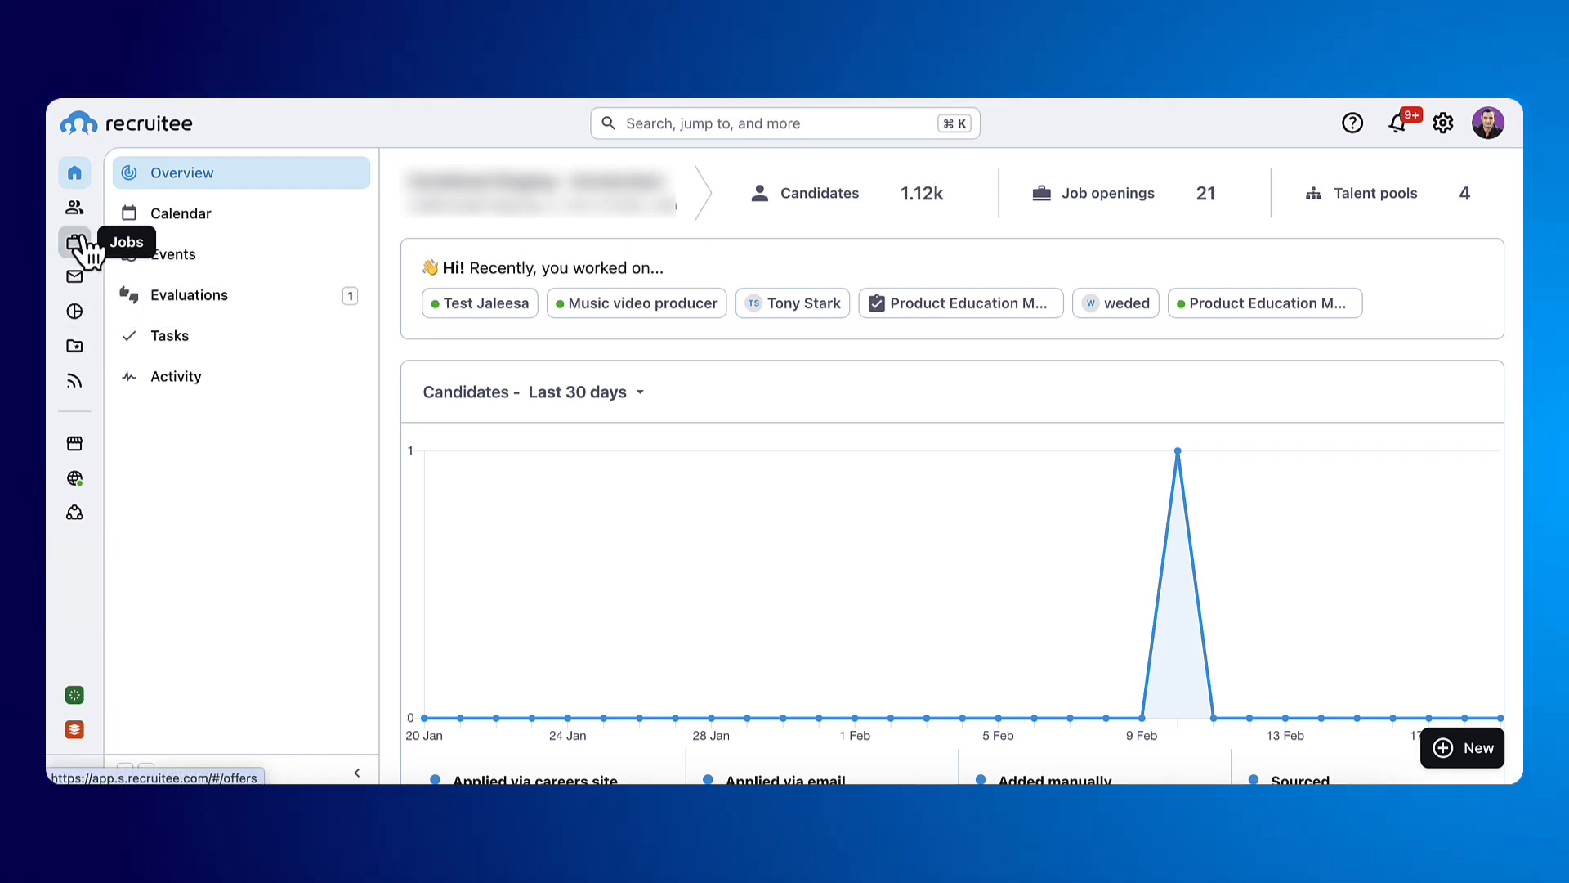
# Start a new blank job from the Jobs list.
pyautogui.click(73, 242)
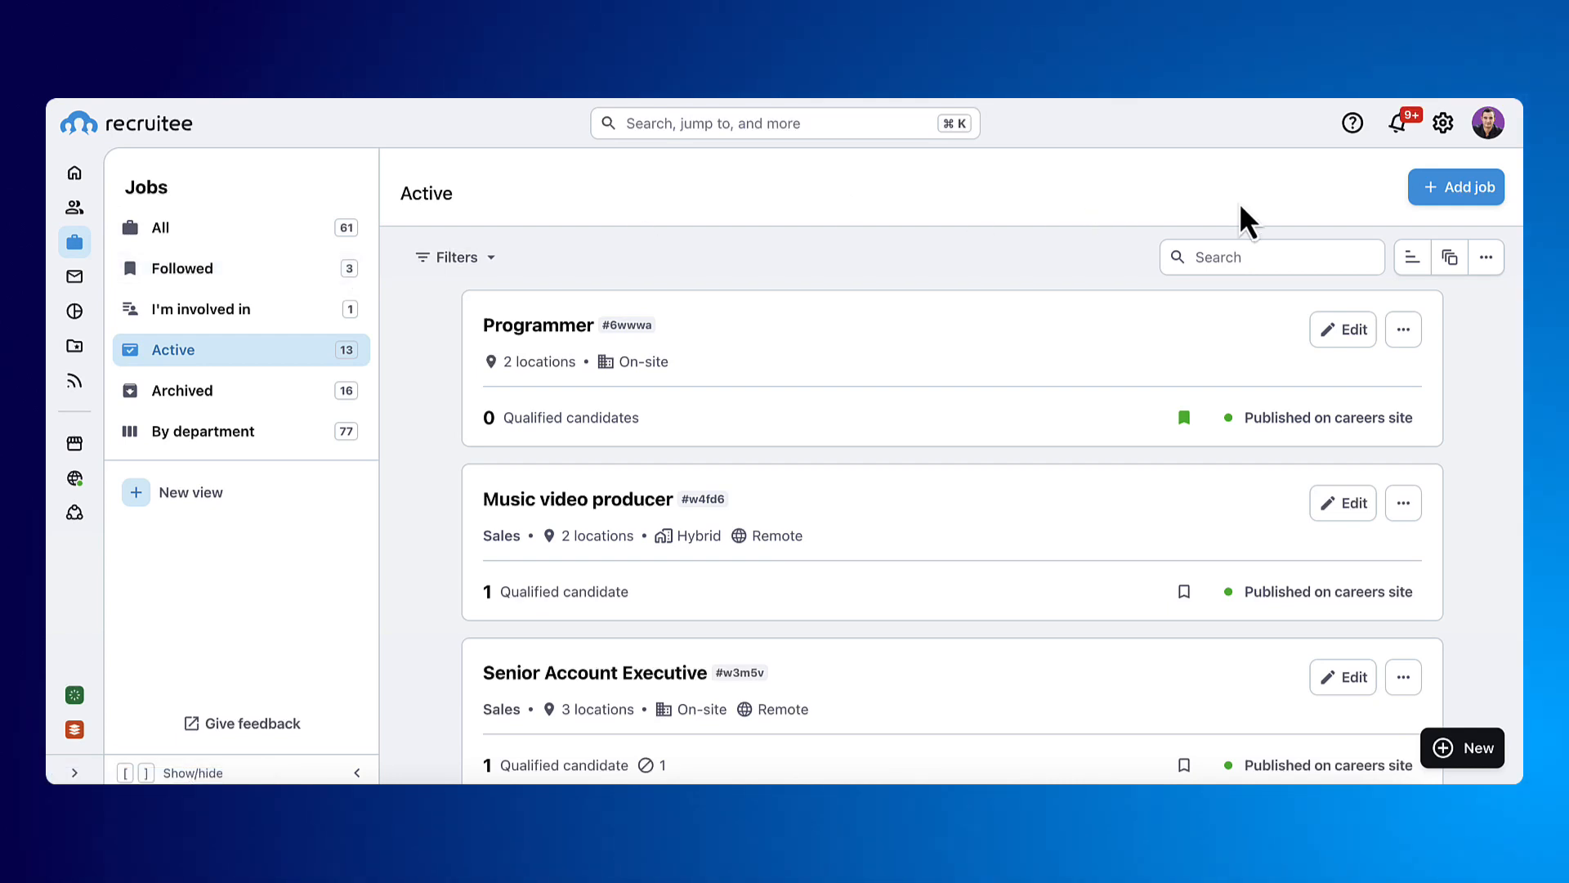
pyautogui.click(1457, 186)
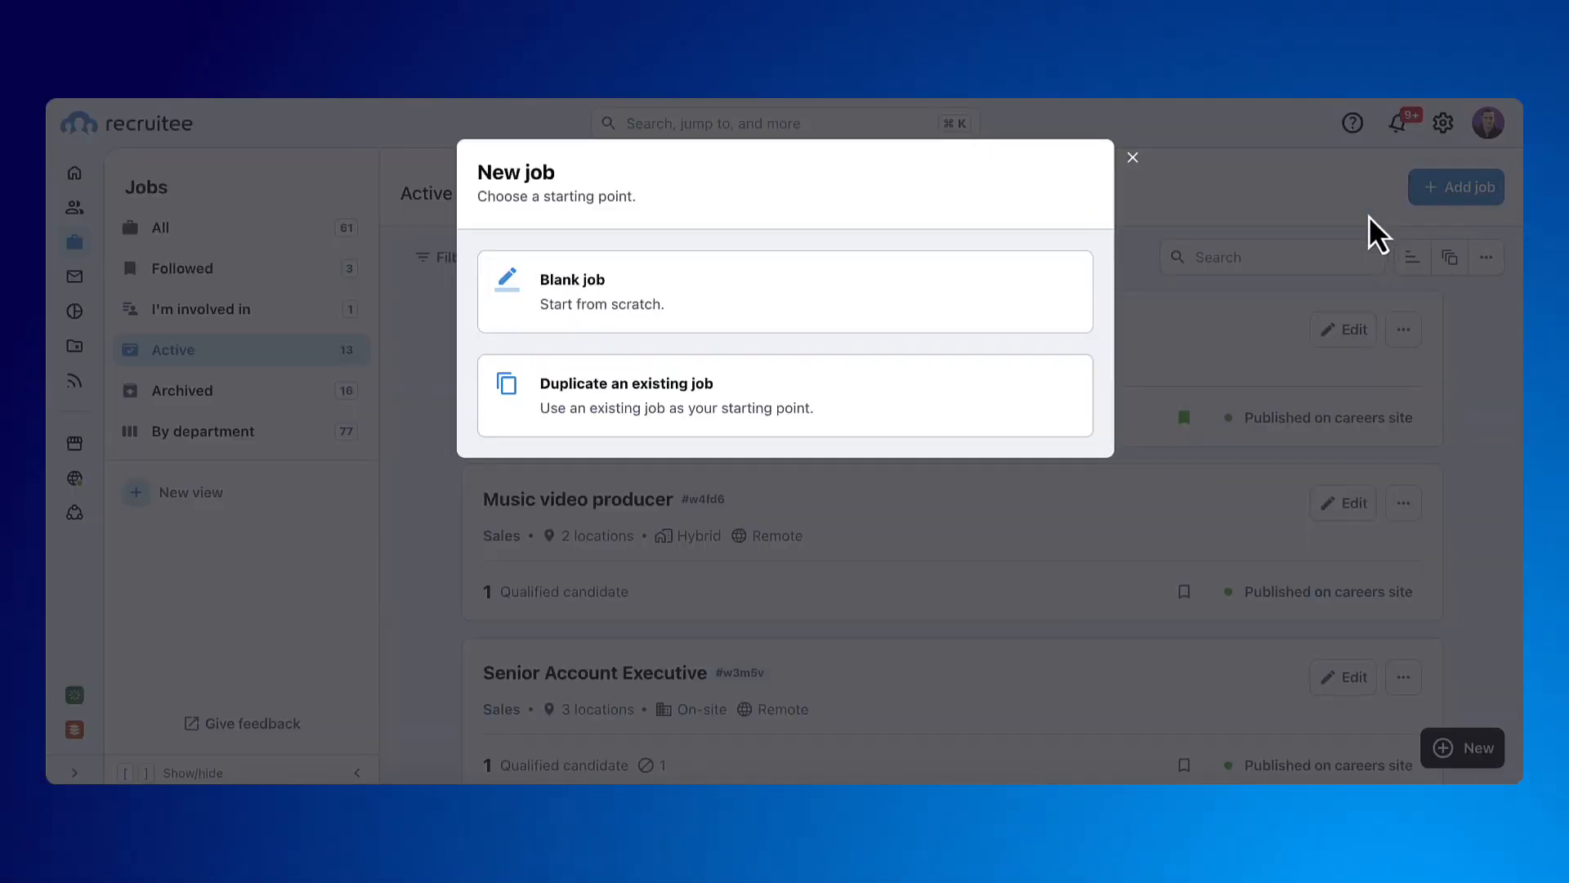
pyautogui.click(783, 291)
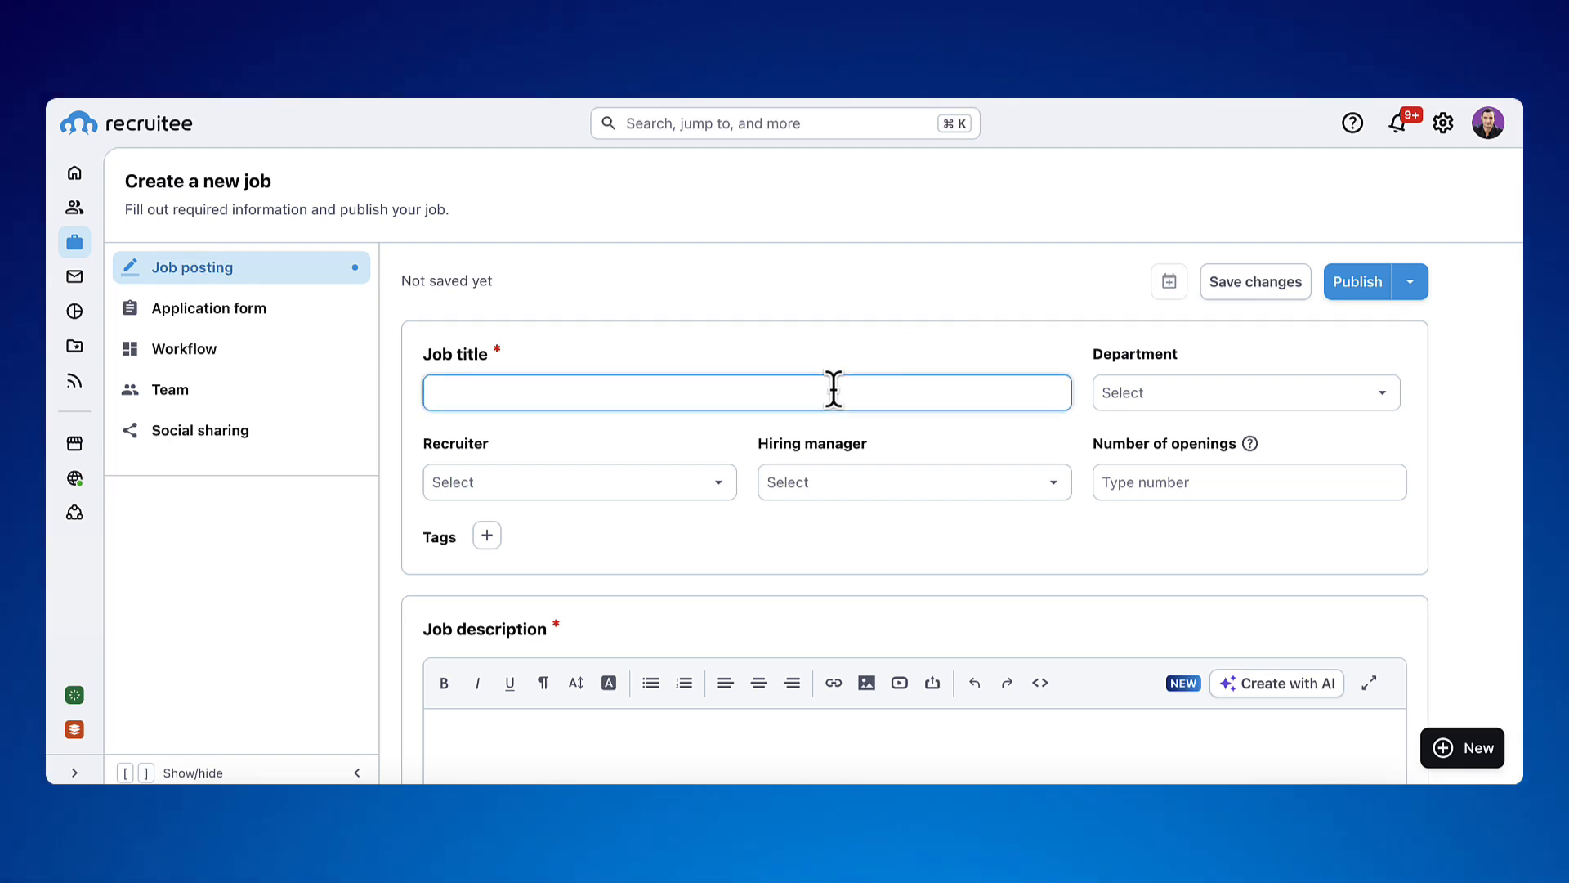
# Title the job 'Customer support' and place it in the Sales department.
pyautogui.click(623, 390)
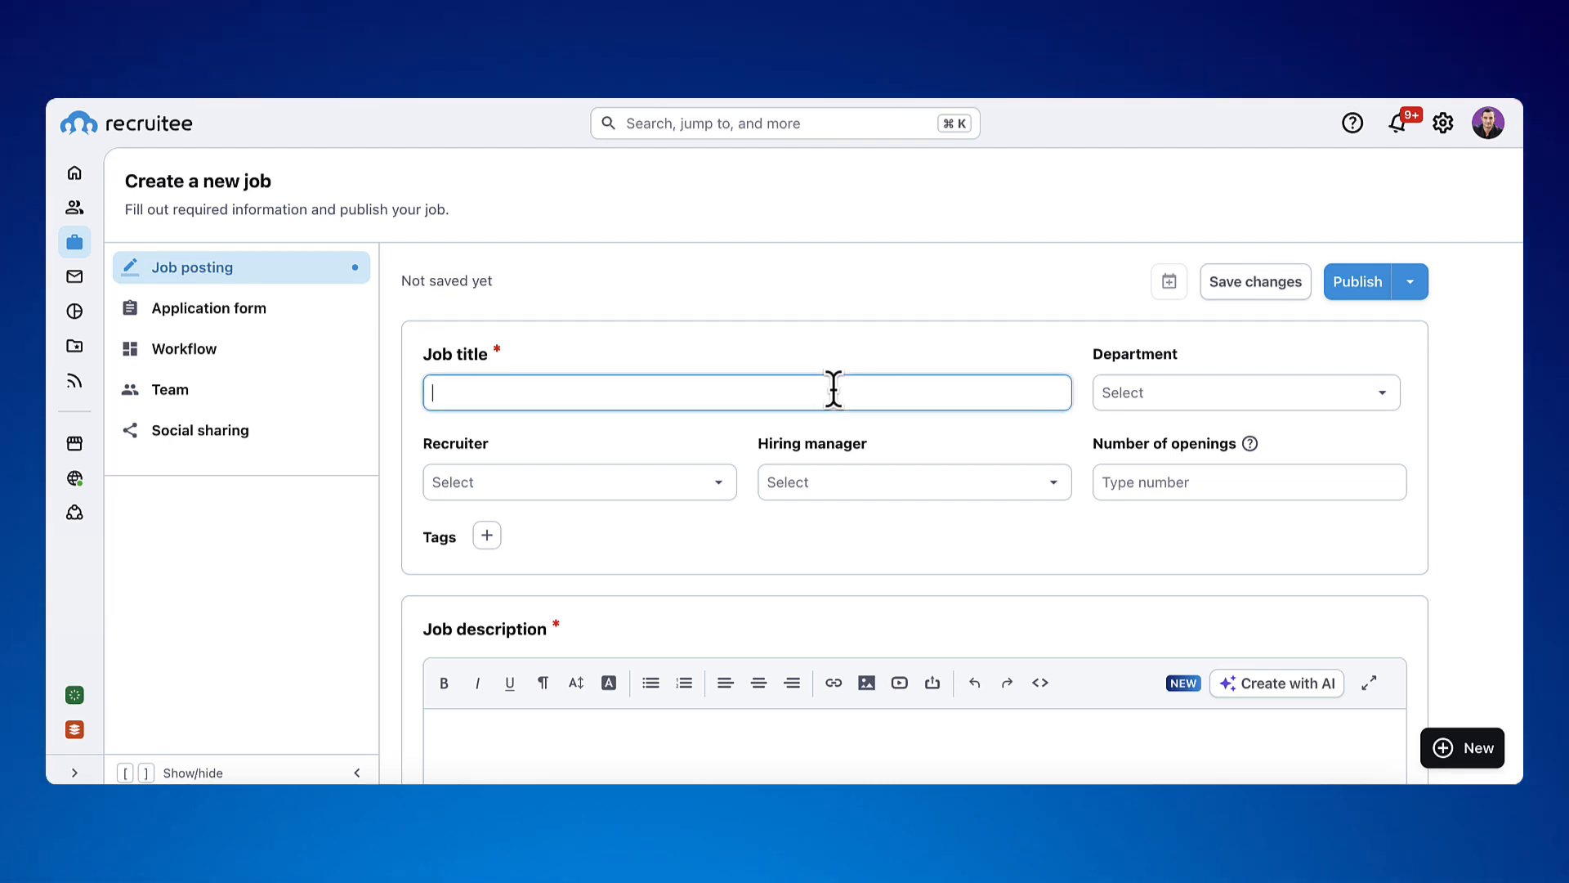
pyautogui.write('Customer')
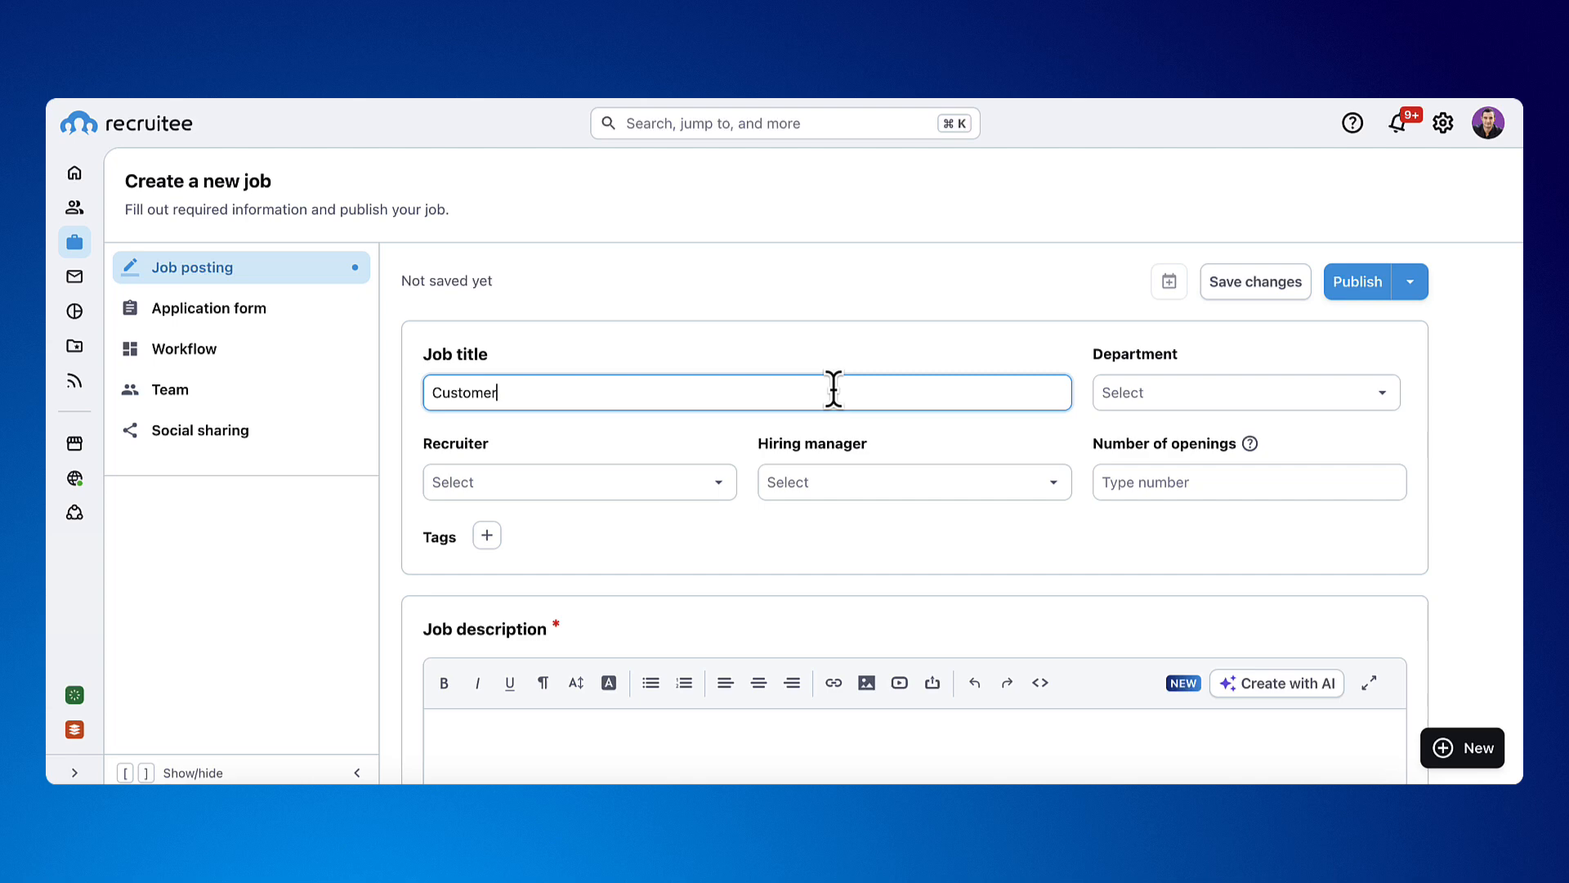
pyautogui.write('support')
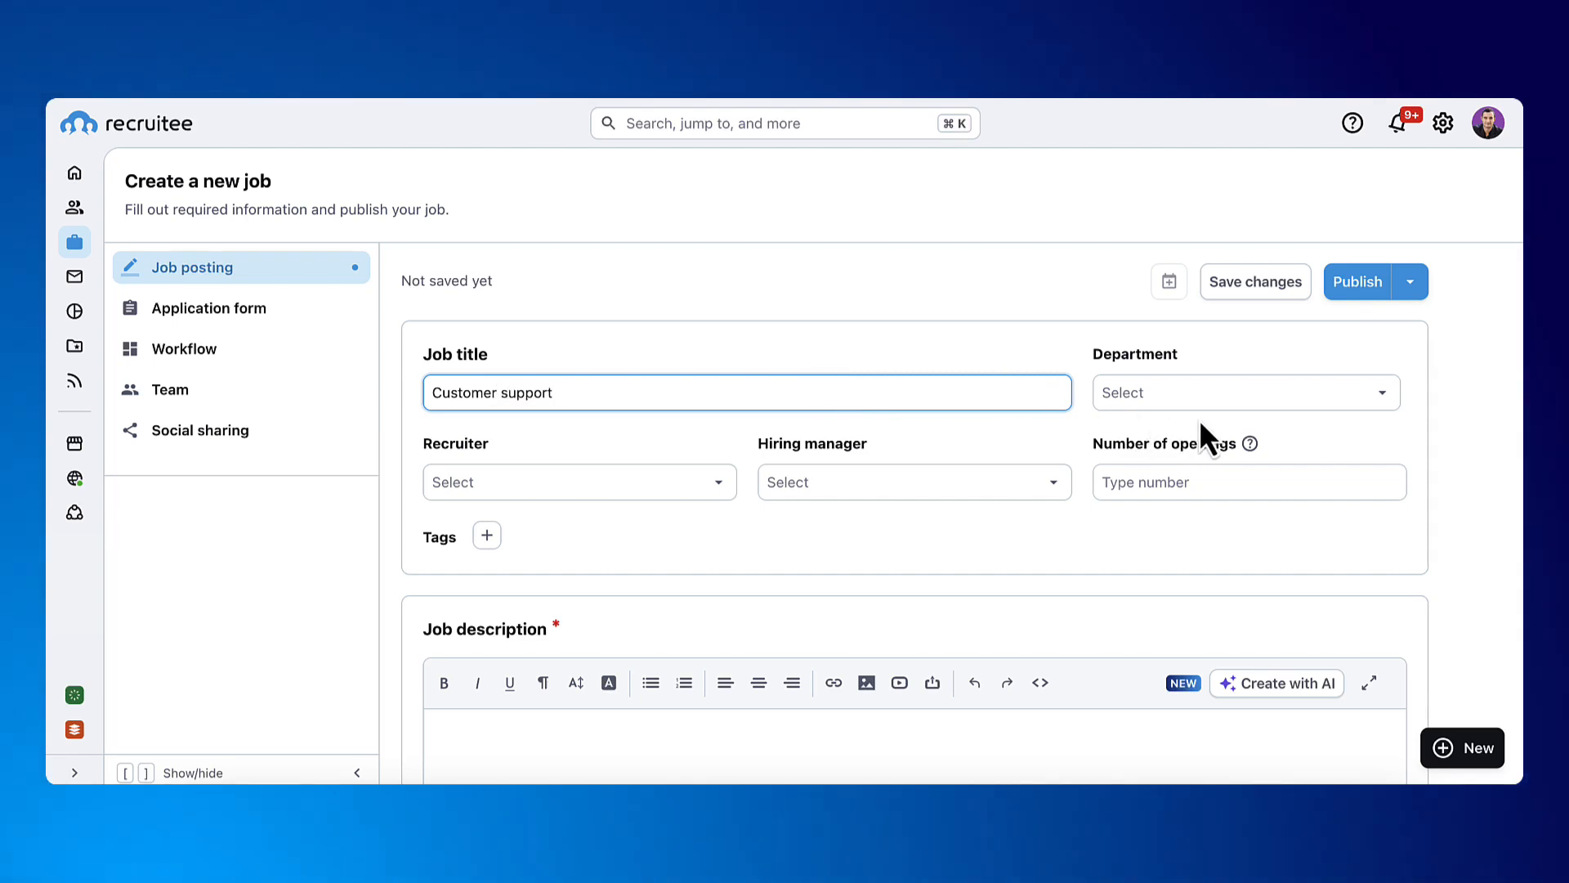
pyautogui.click(1246, 391)
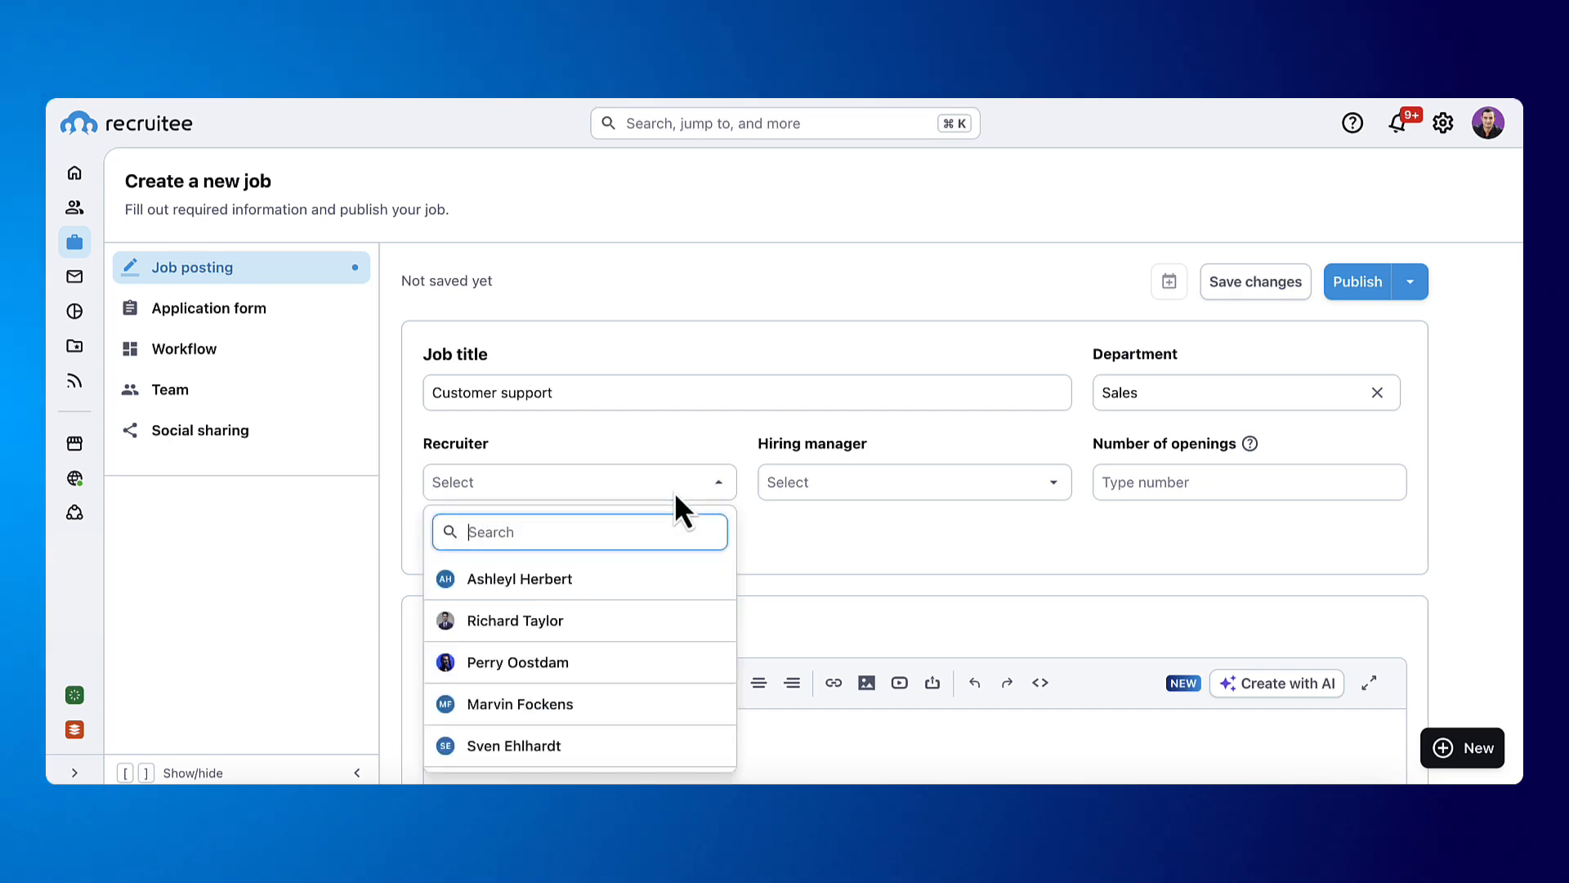
# Assign a recruiter and a hiring manager and set 3 openings.
pyautogui.click(515, 619)
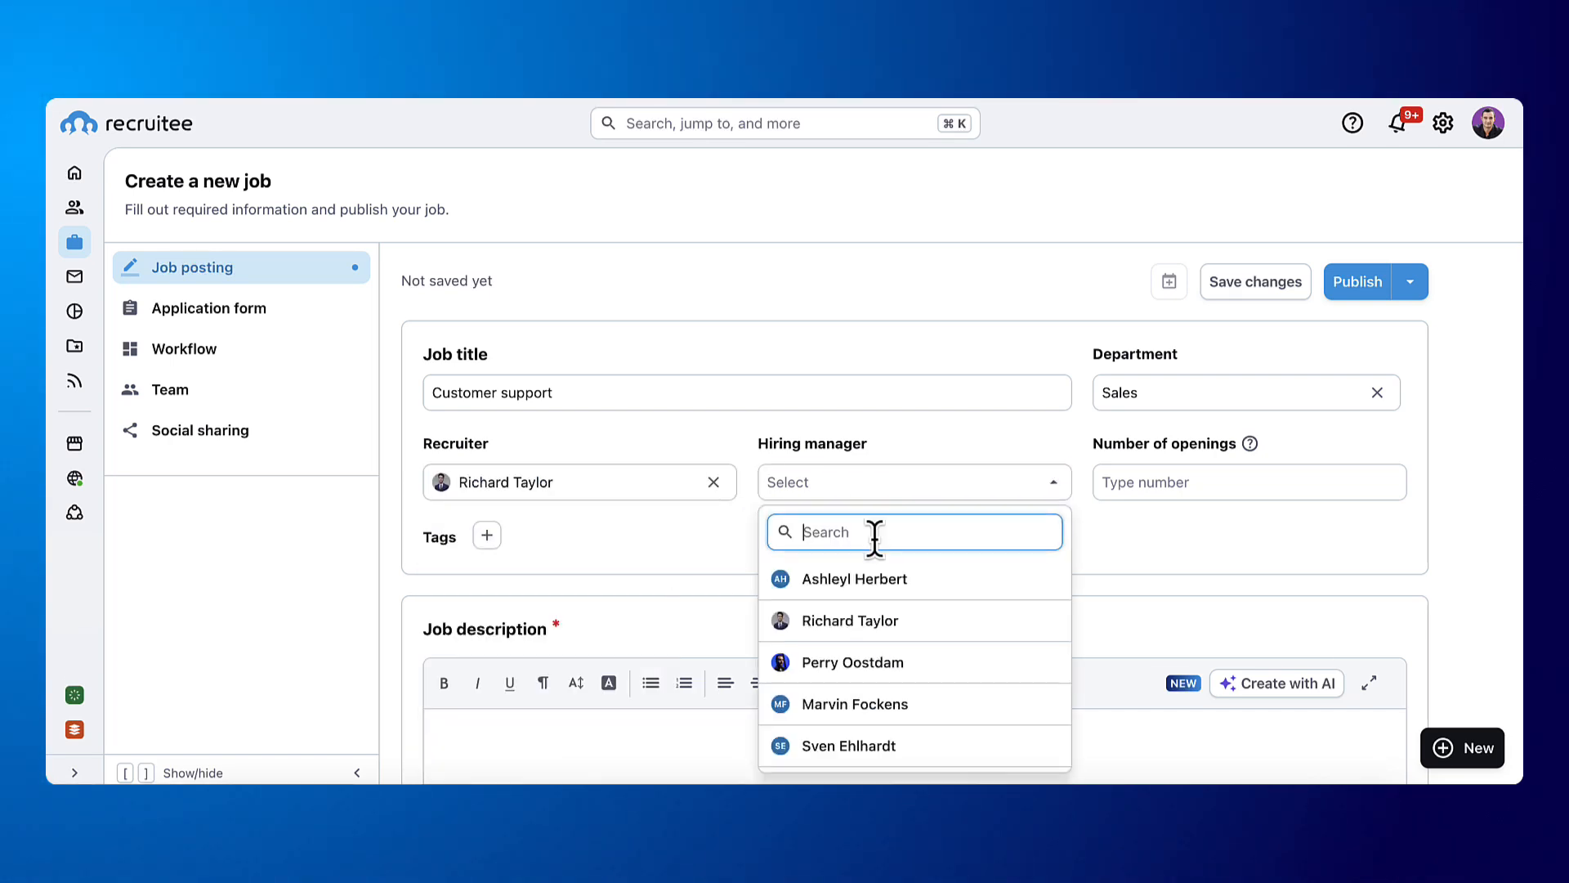
pyautogui.click(854, 662)
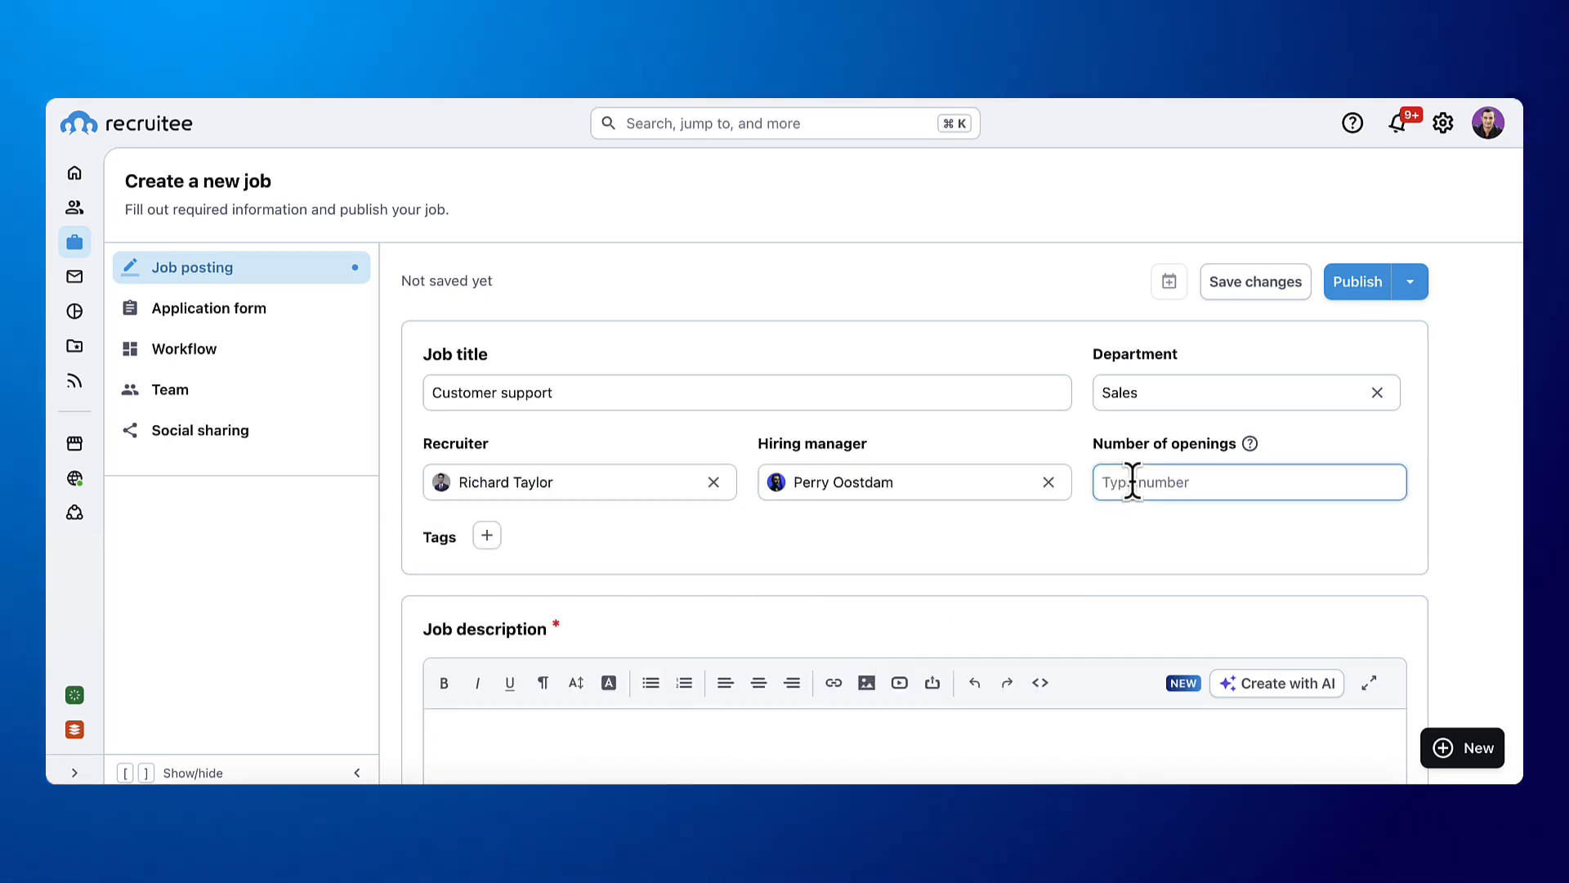
pyautogui.write('3')
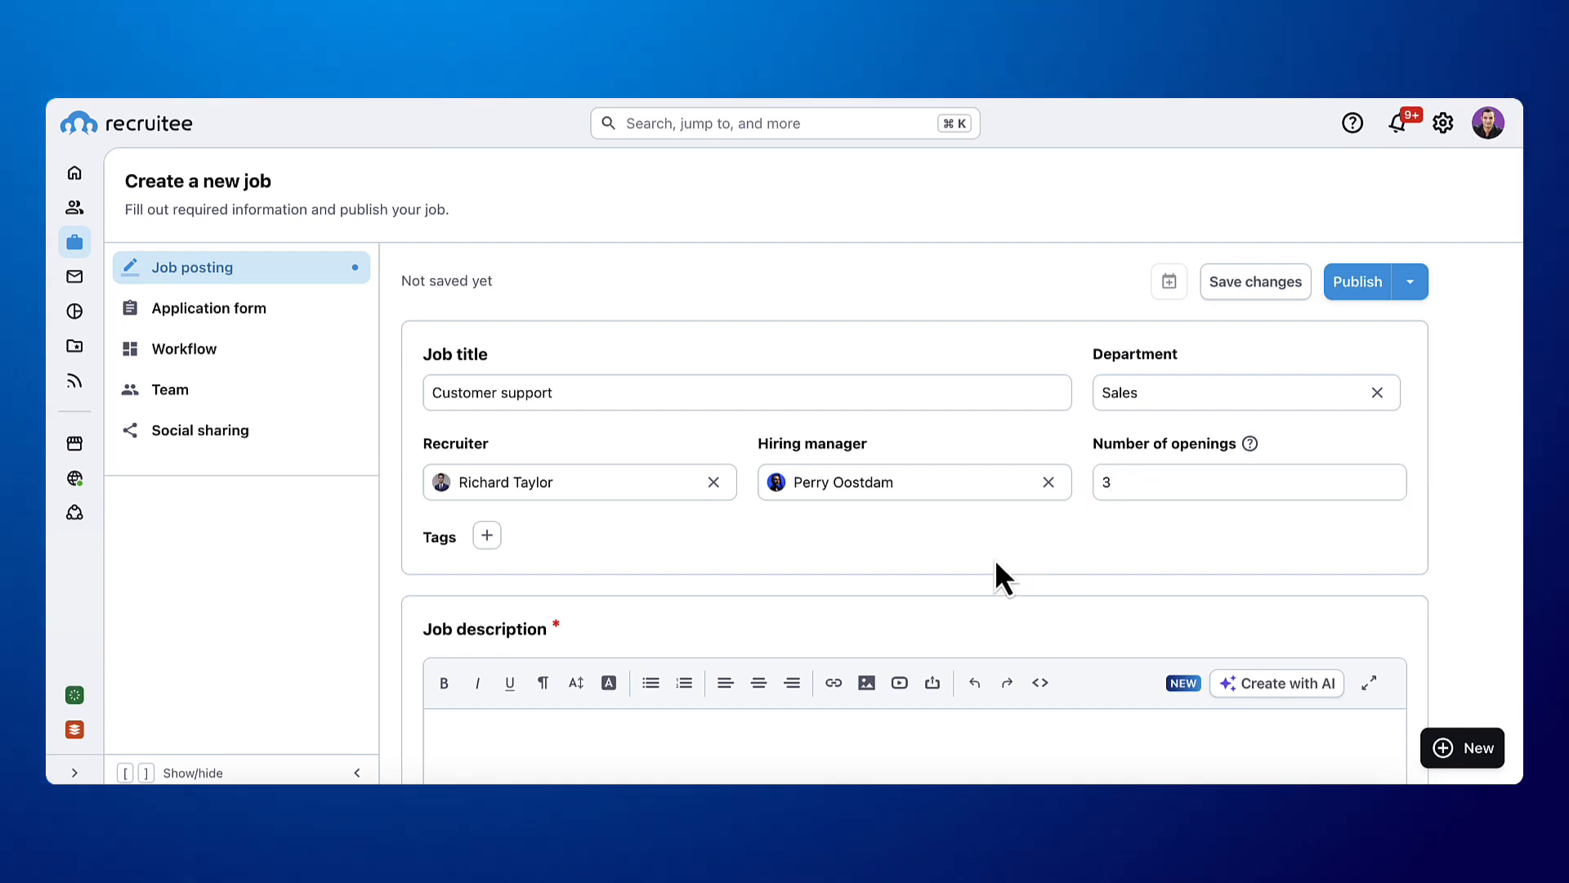
pyautogui.moveTo(929, 525)
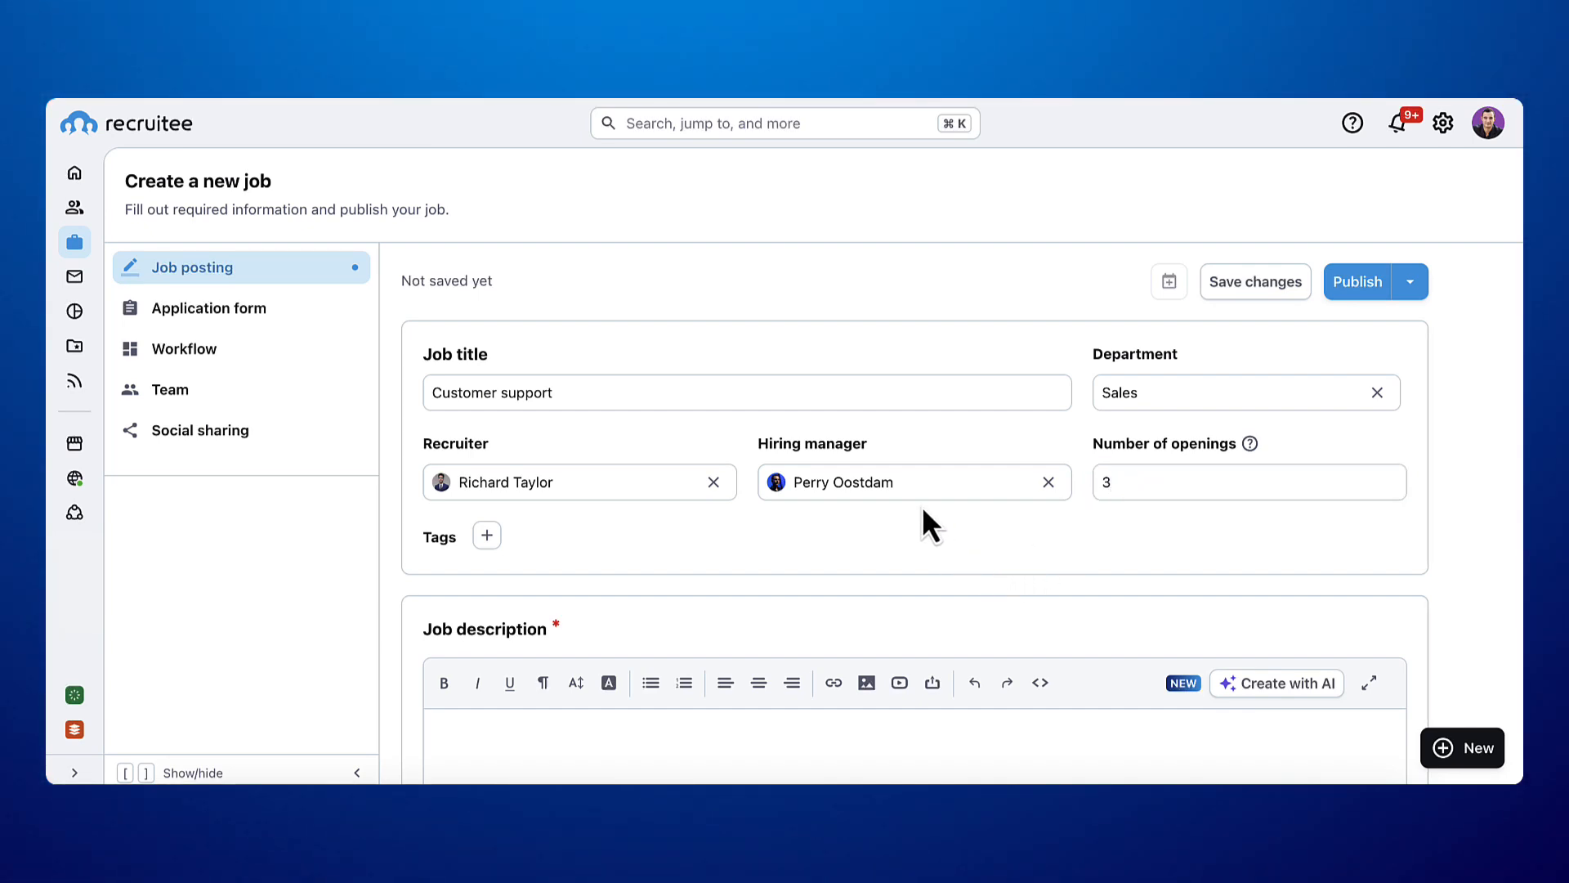
pyautogui.moveTo(665, 525)
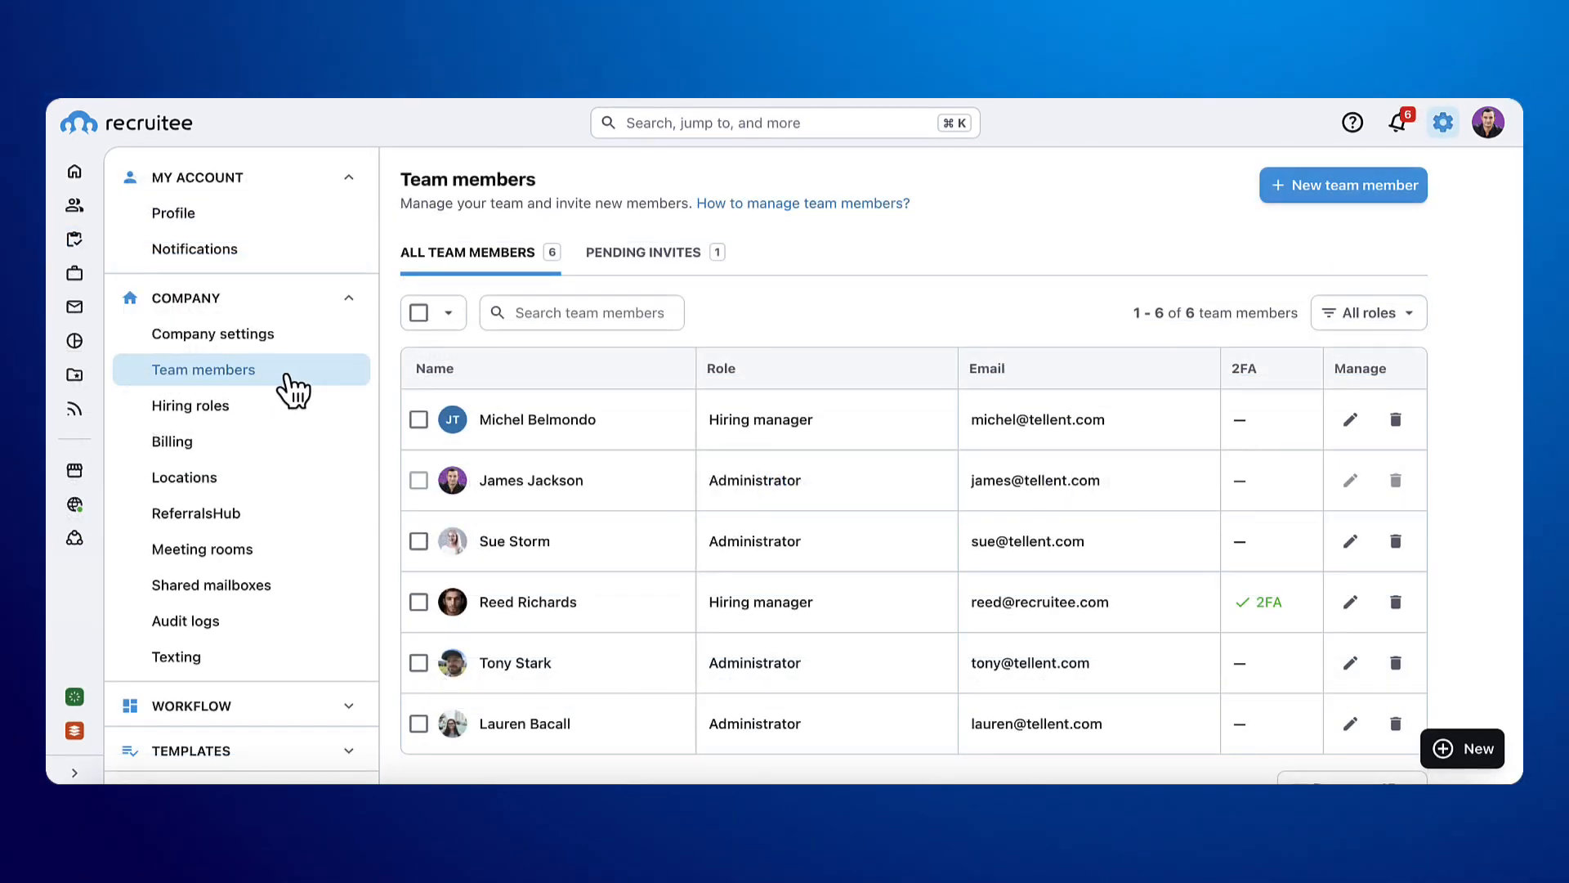
pyautogui.moveTo(1295, 218)
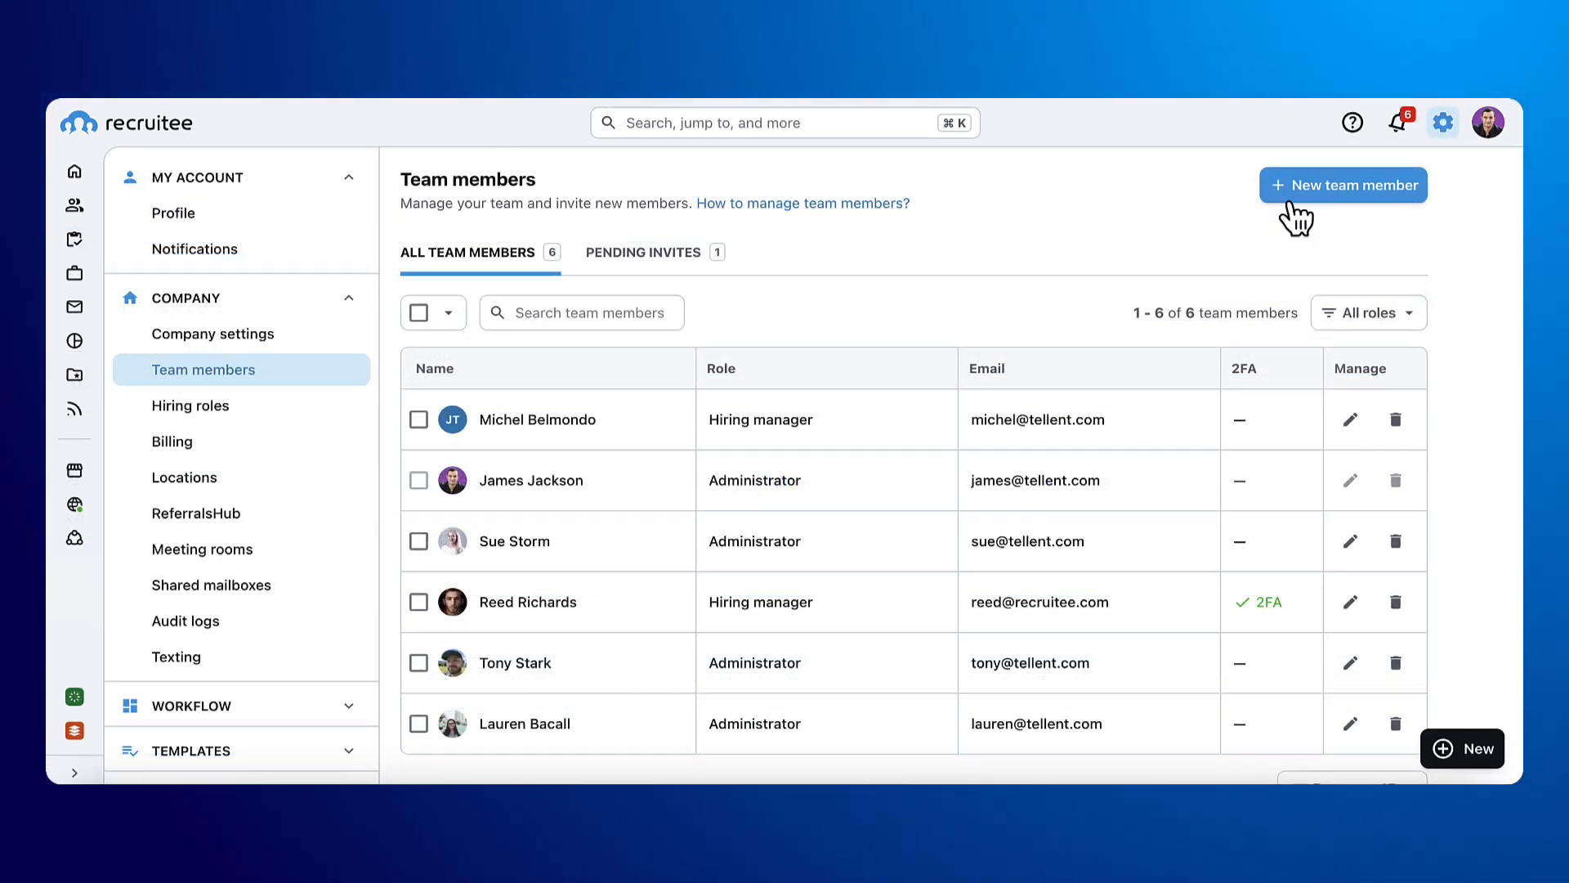
# Begin inviting a team member as Hiring manager, then abandon the invitation.
pyautogui.click(1343, 185)
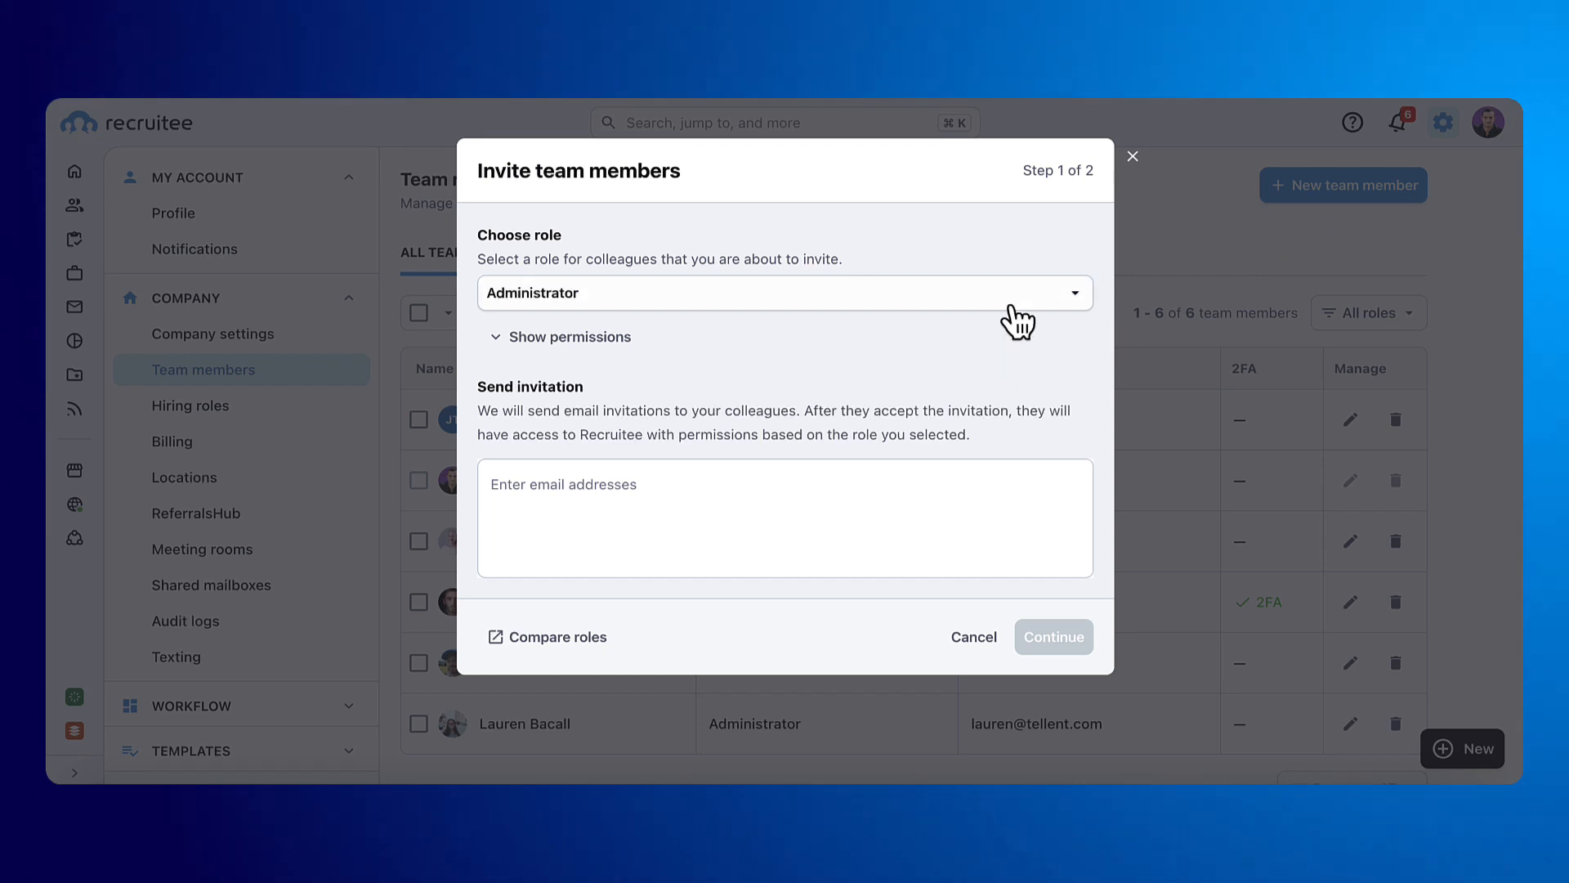
pyautogui.click(784, 292)
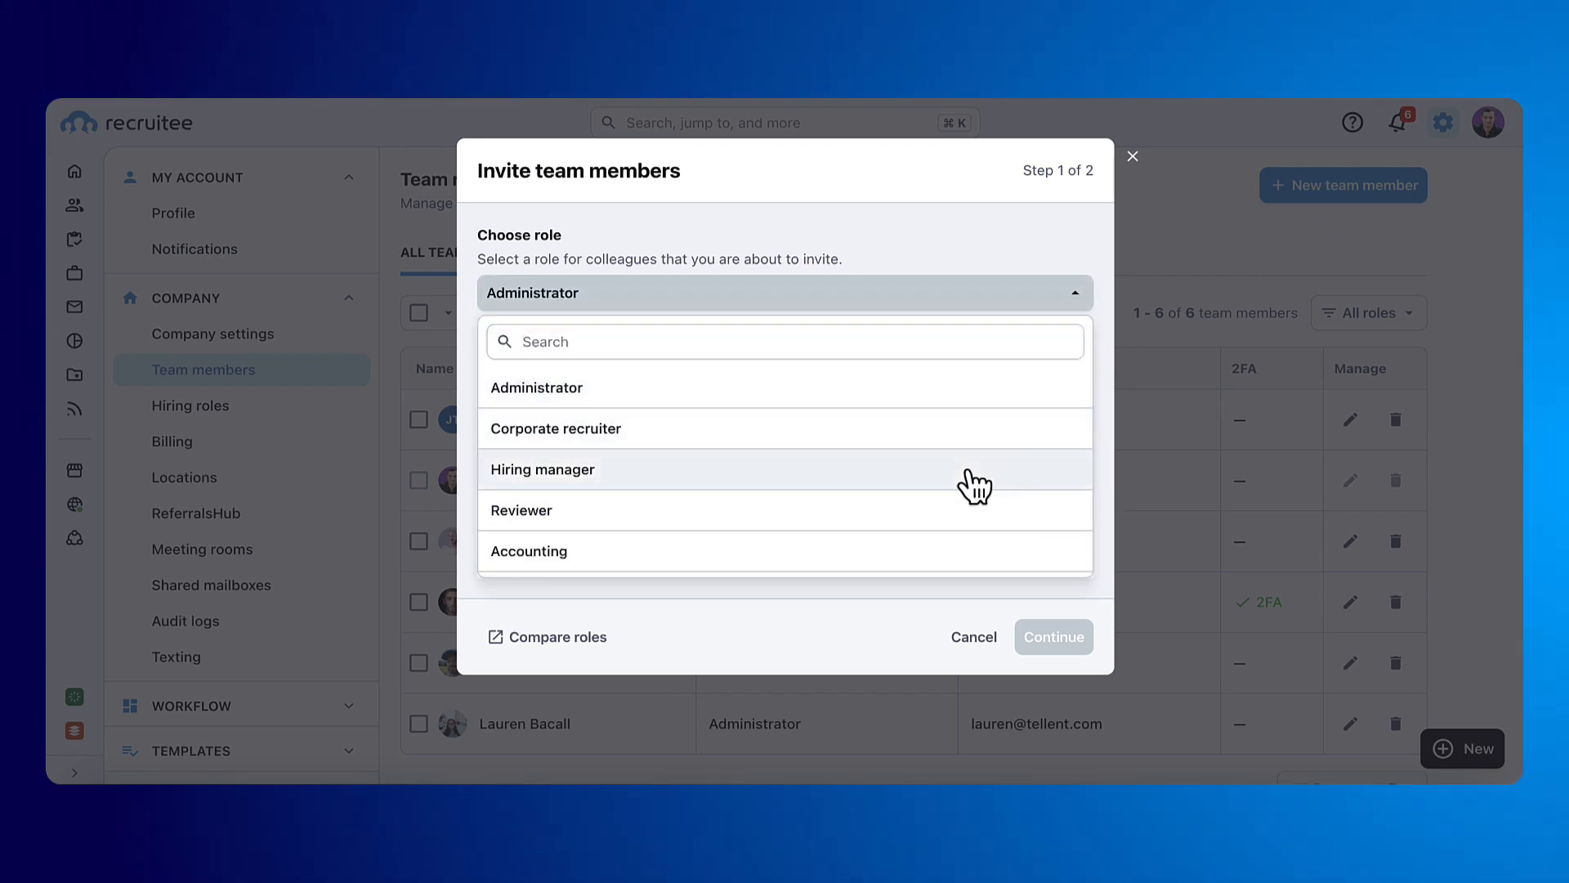
pyautogui.click(543, 469)
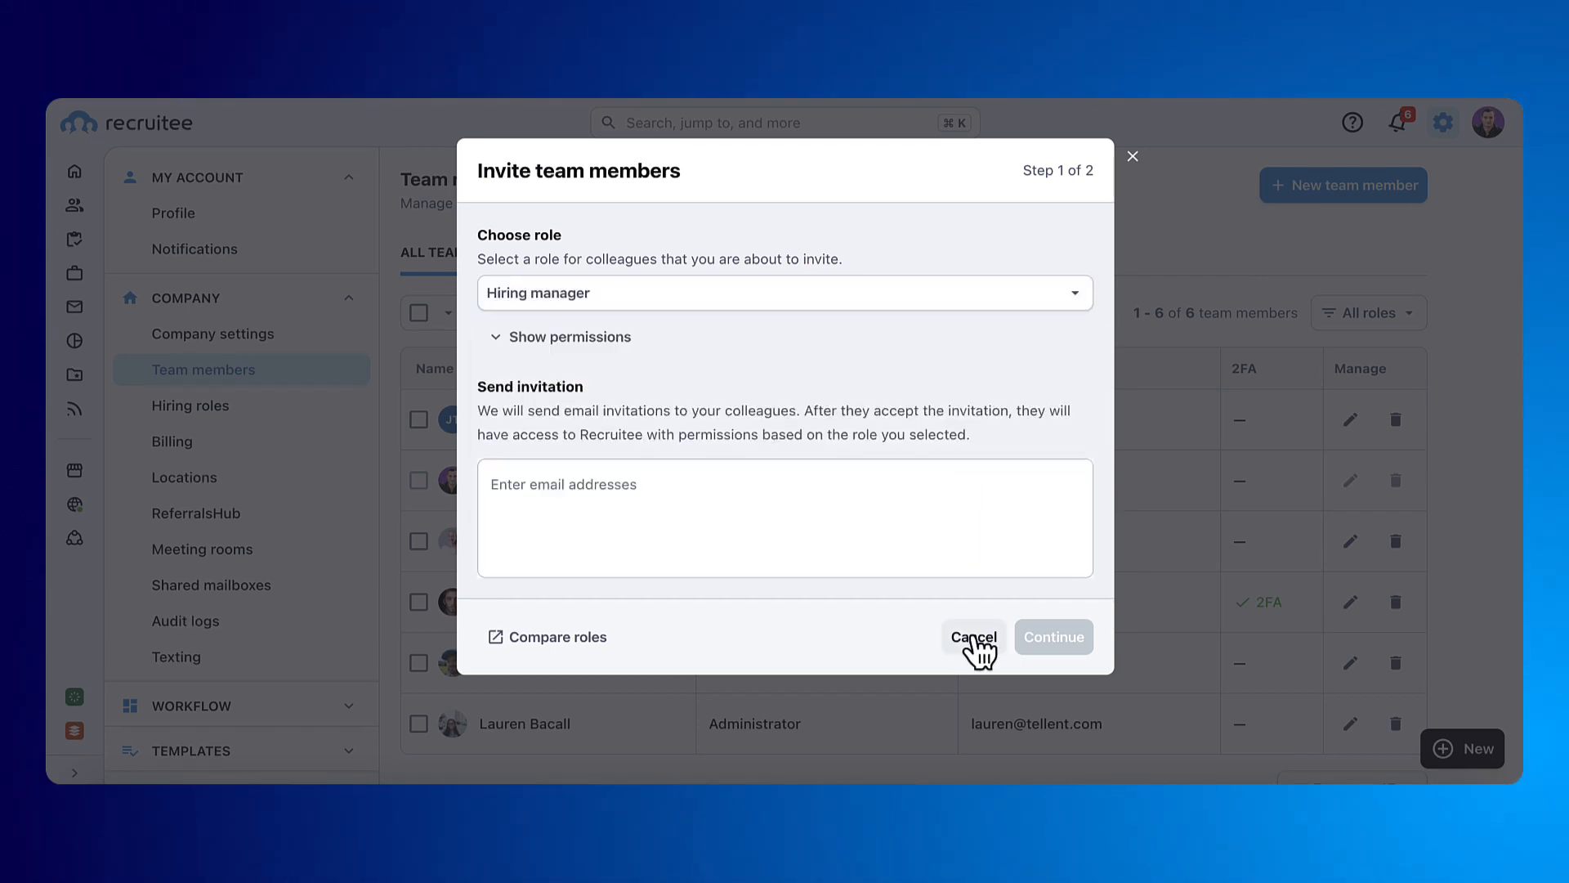
pyautogui.click(972, 637)
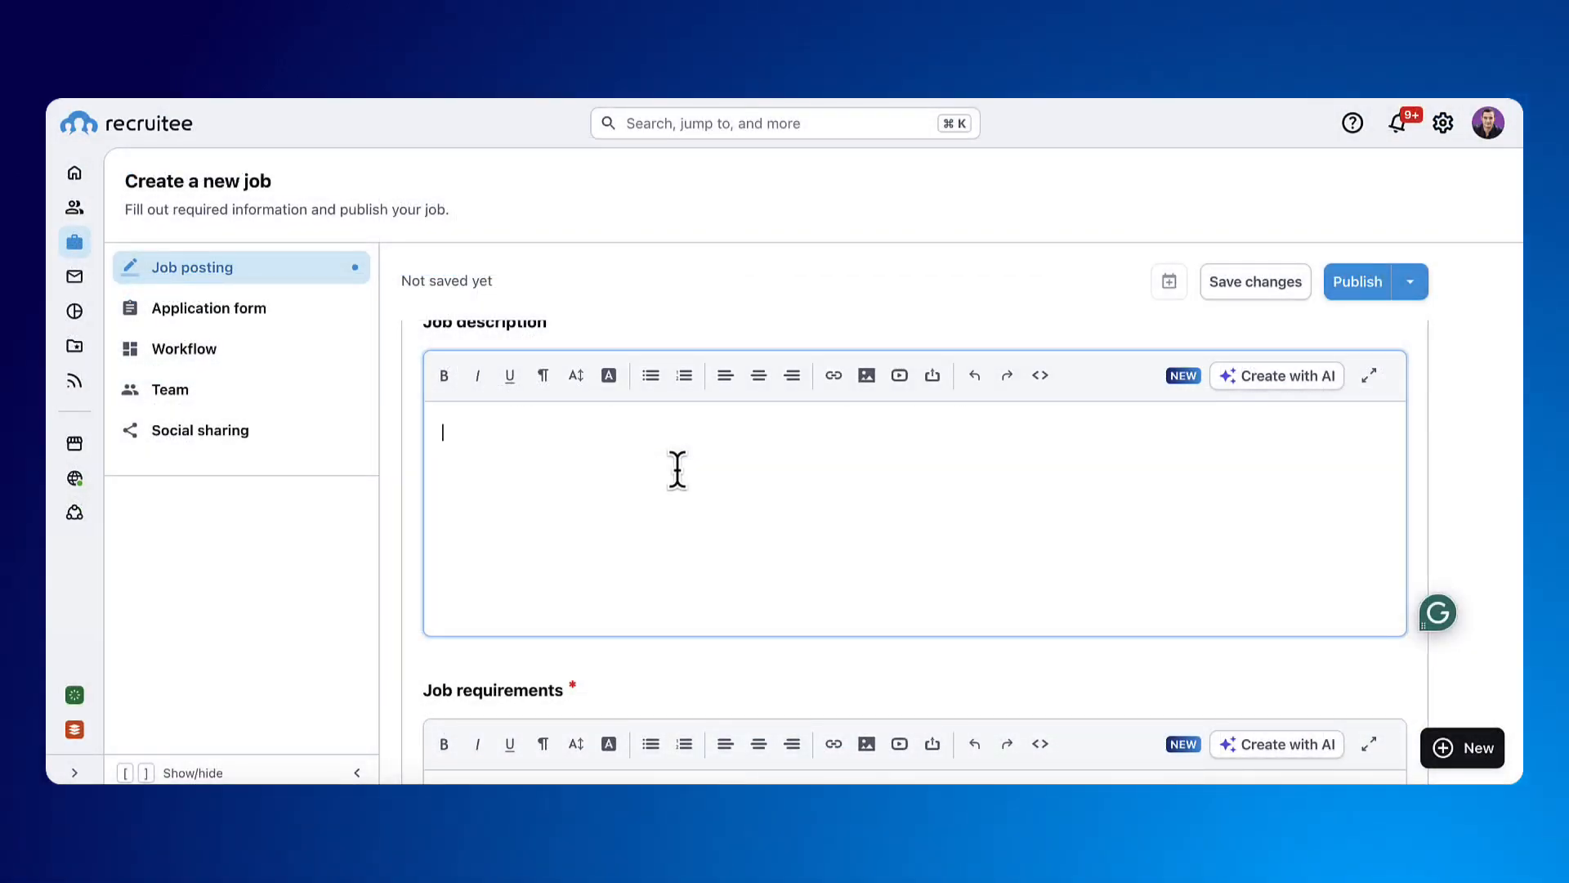
# Begin the job description with 'Welcome to our compan'.
pyautogui.write('Welcome')
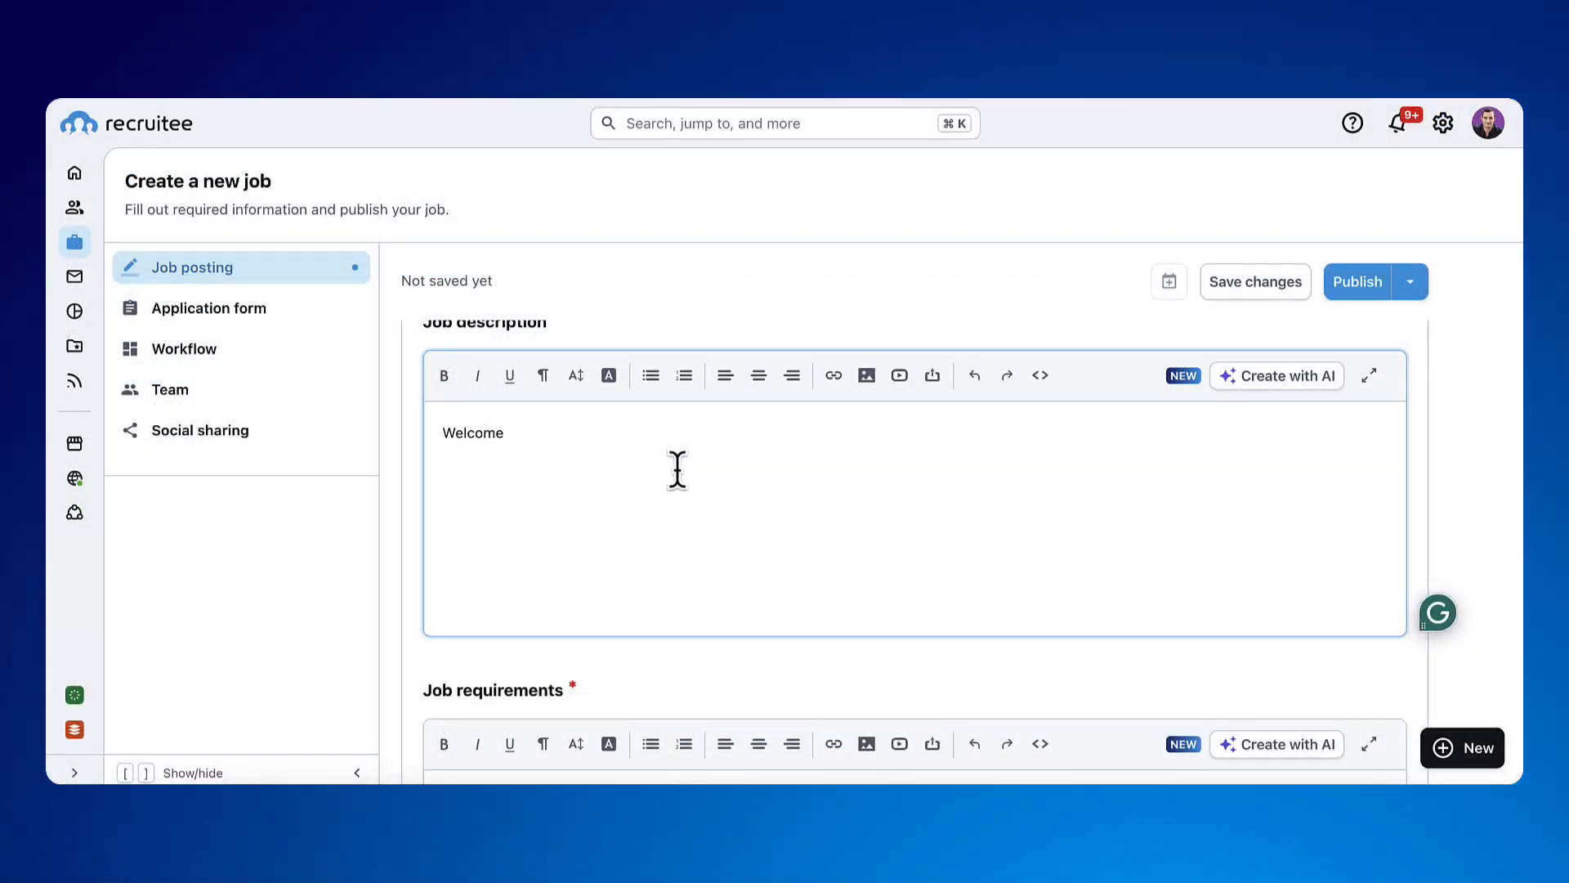
pyautogui.write('to our compan')
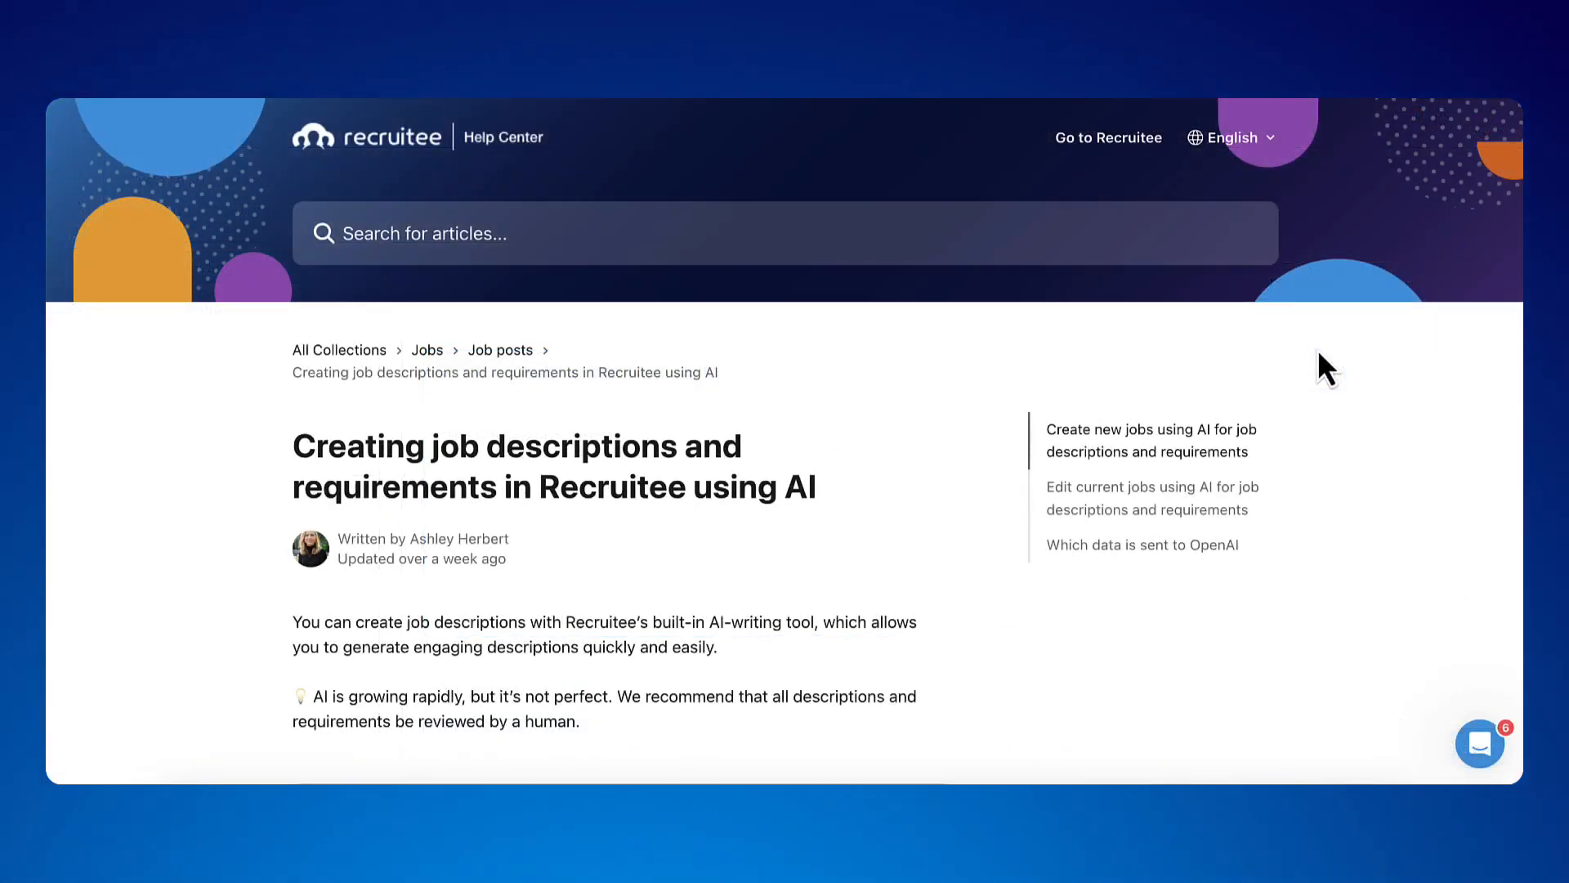
# Scroll through the Help Center article on AI job descriptions and requirements.
pyautogui.scroll(-3)
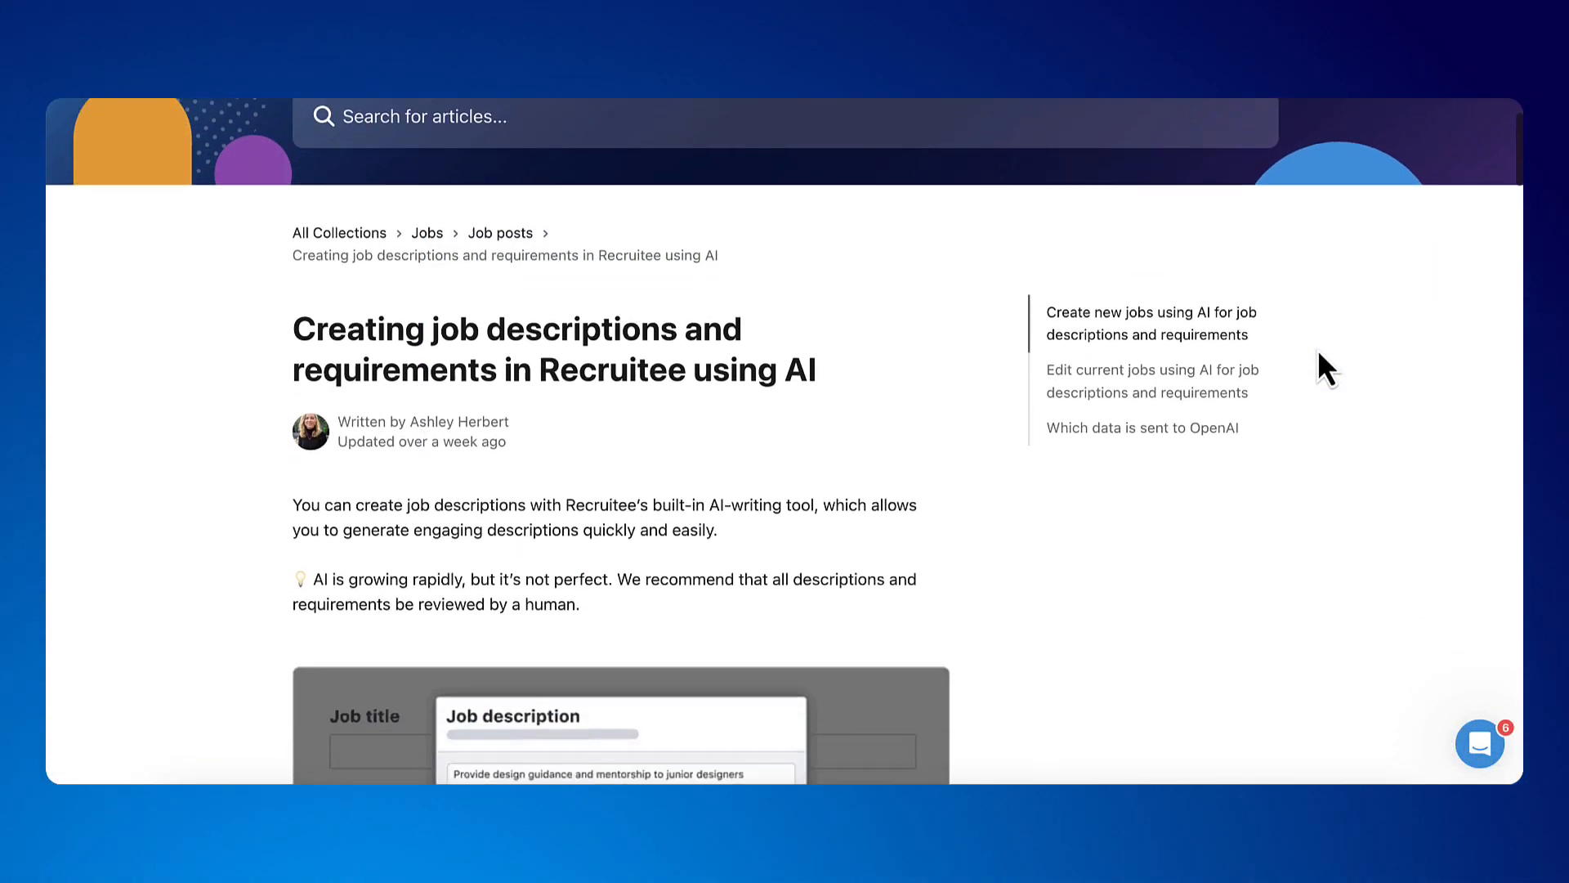
pyautogui.scroll(-3)
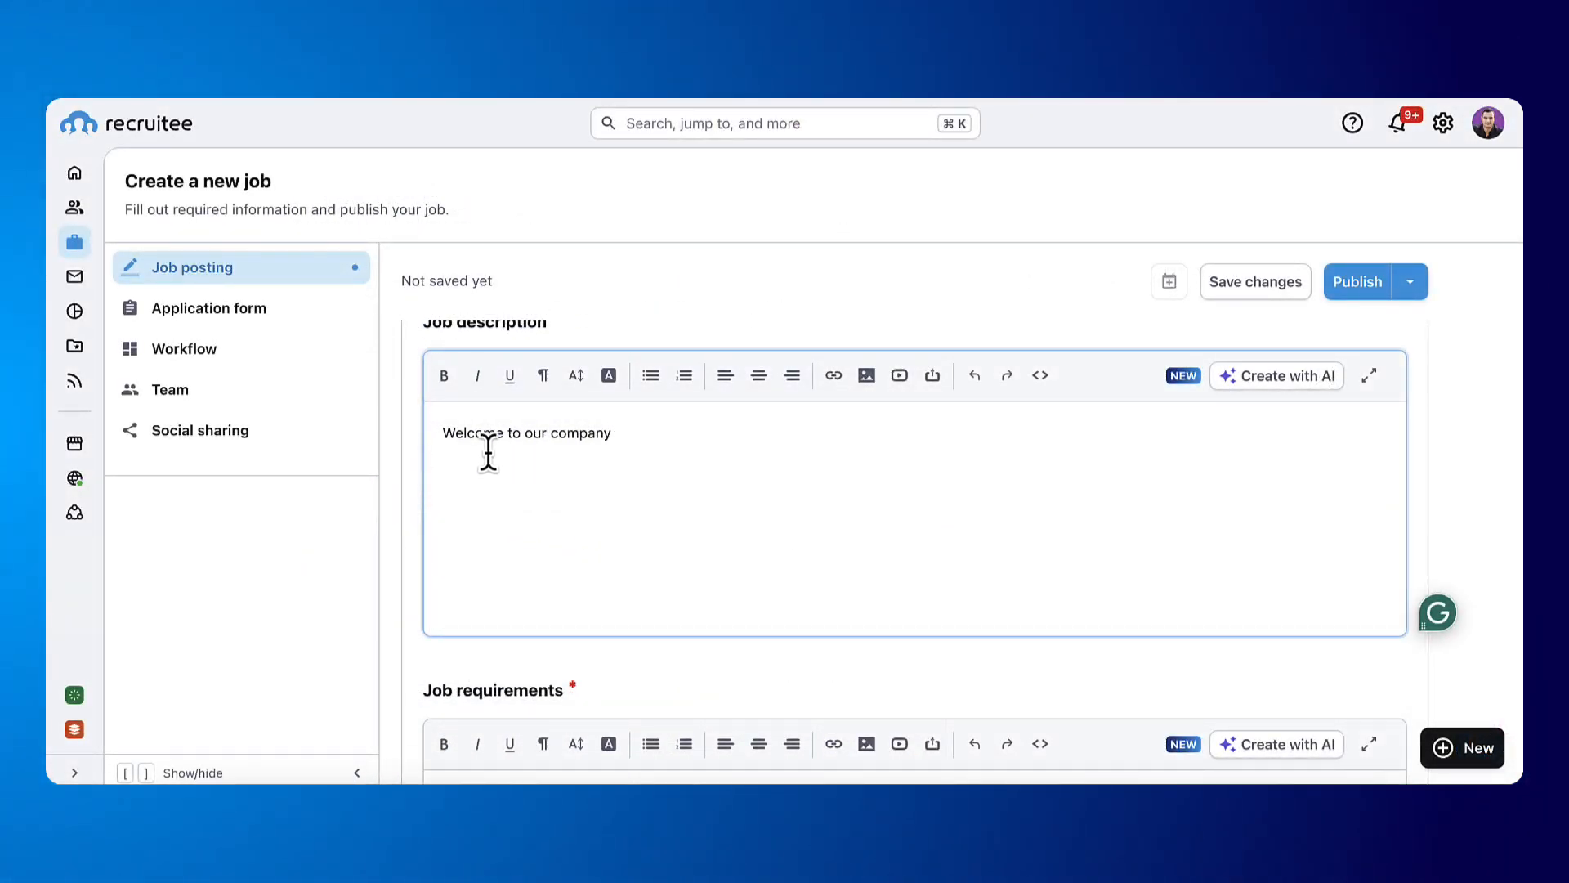
# Make Welcome bold and company italic, and start the image insertion dialog.
pyautogui.doubleClick(463, 432)
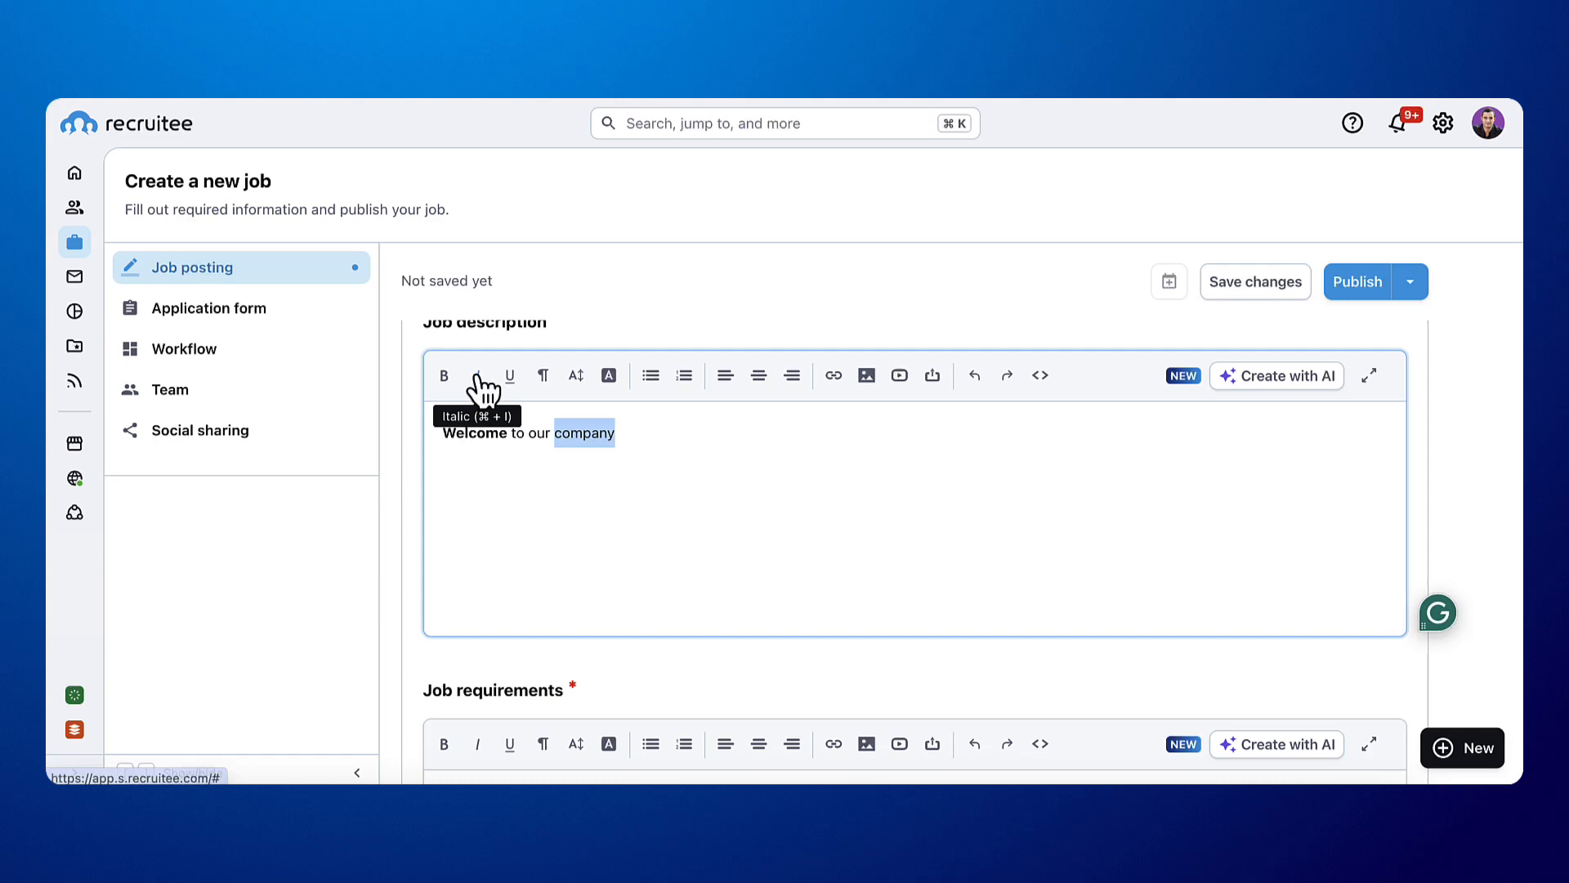
pyautogui.click(477, 376)
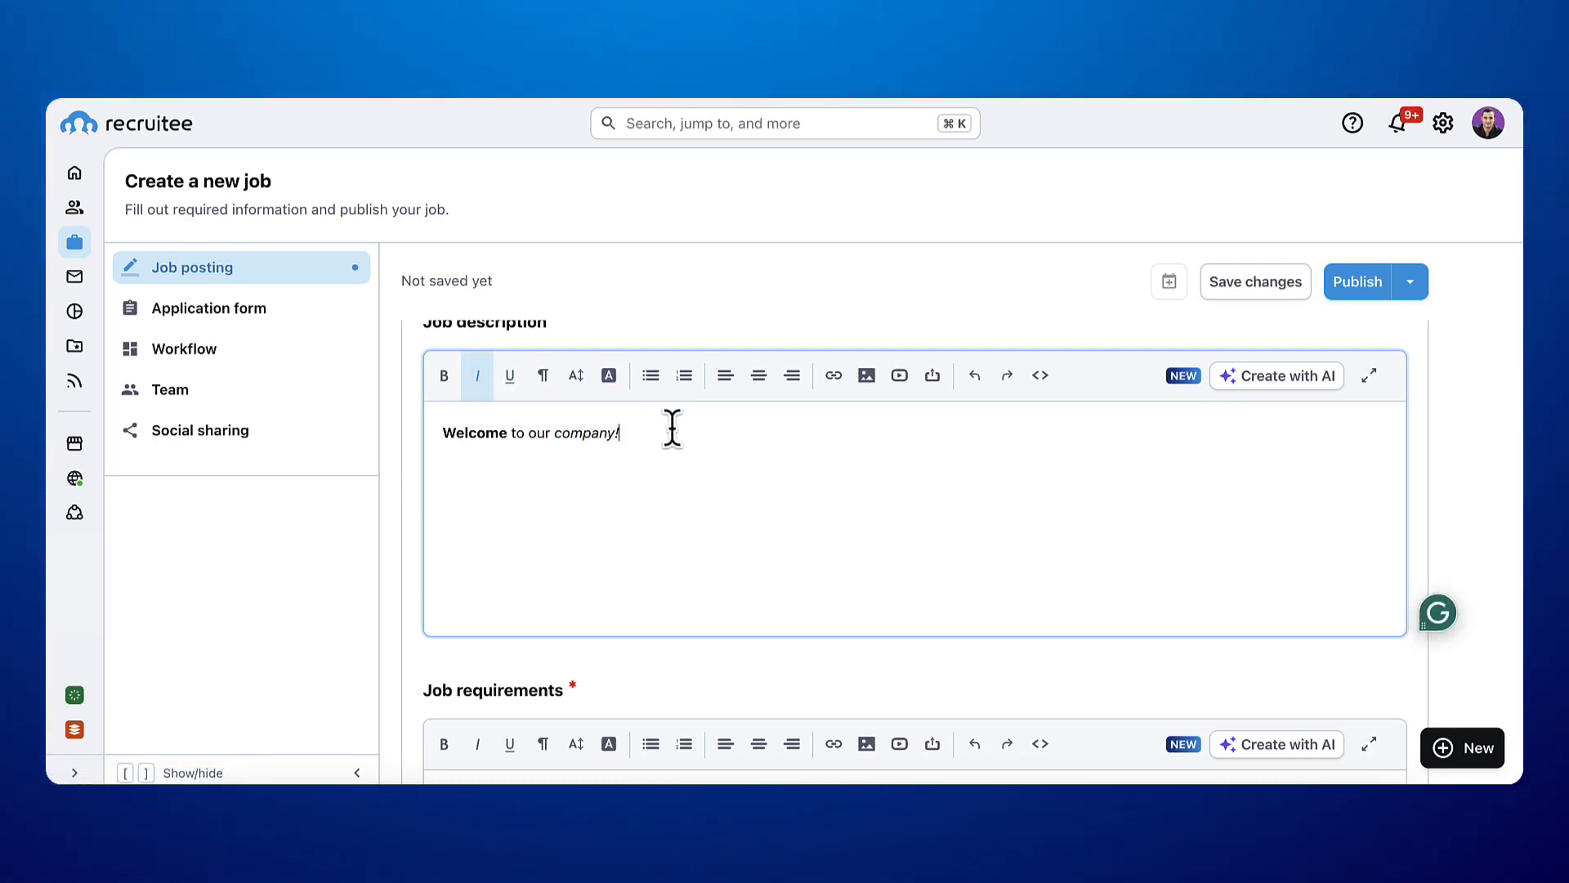
pyautogui.click(866, 374)
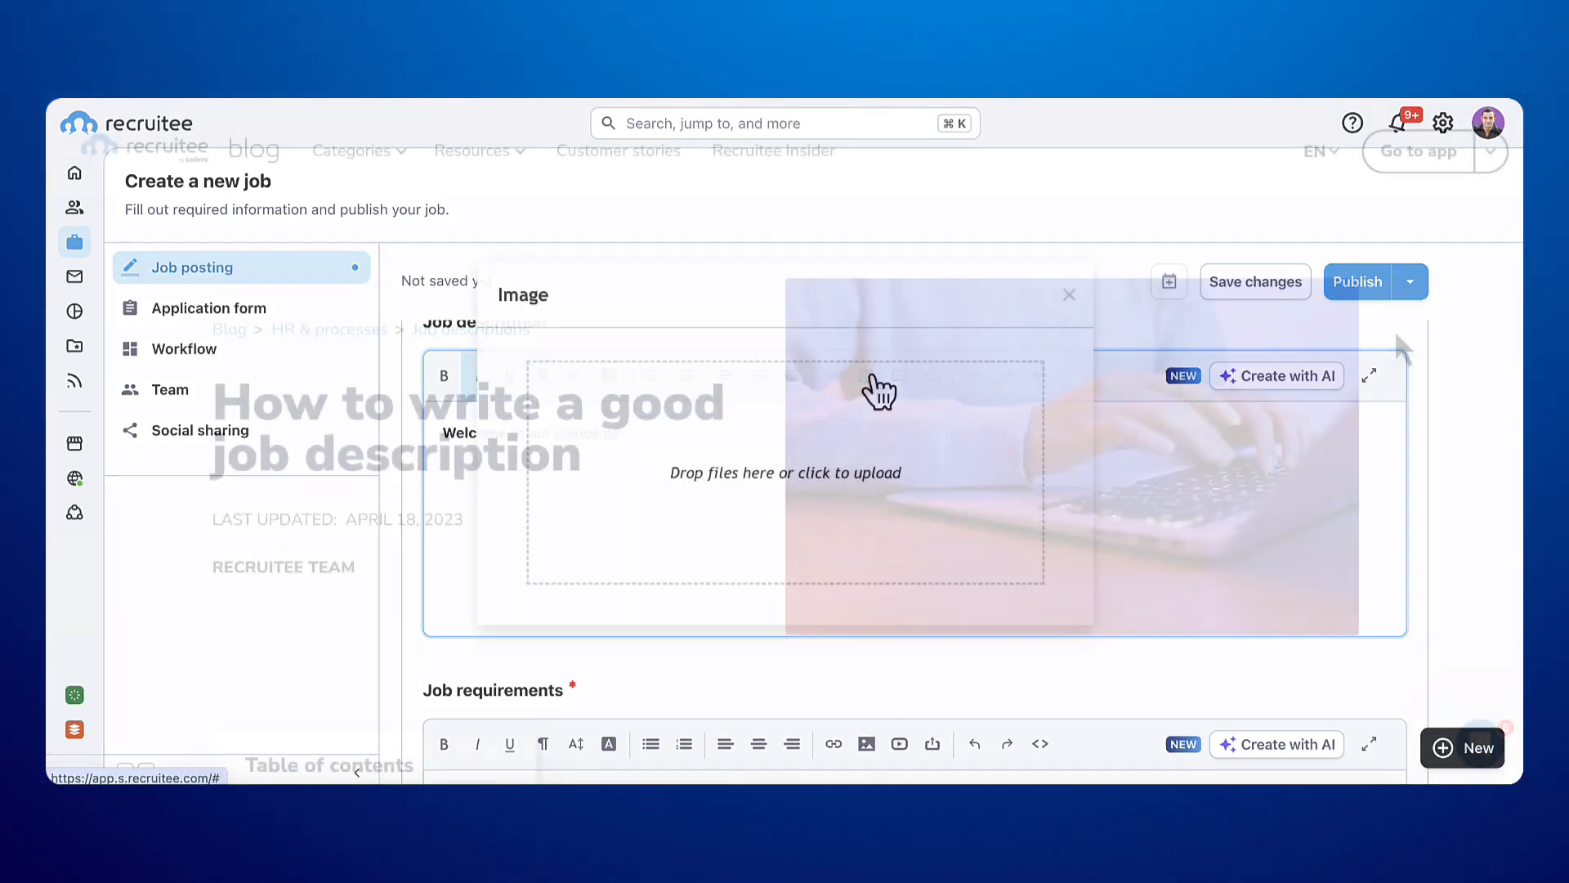
# Switch to editing the Programmer job and scroll down to its requirements.
pyautogui.click(1067, 294)
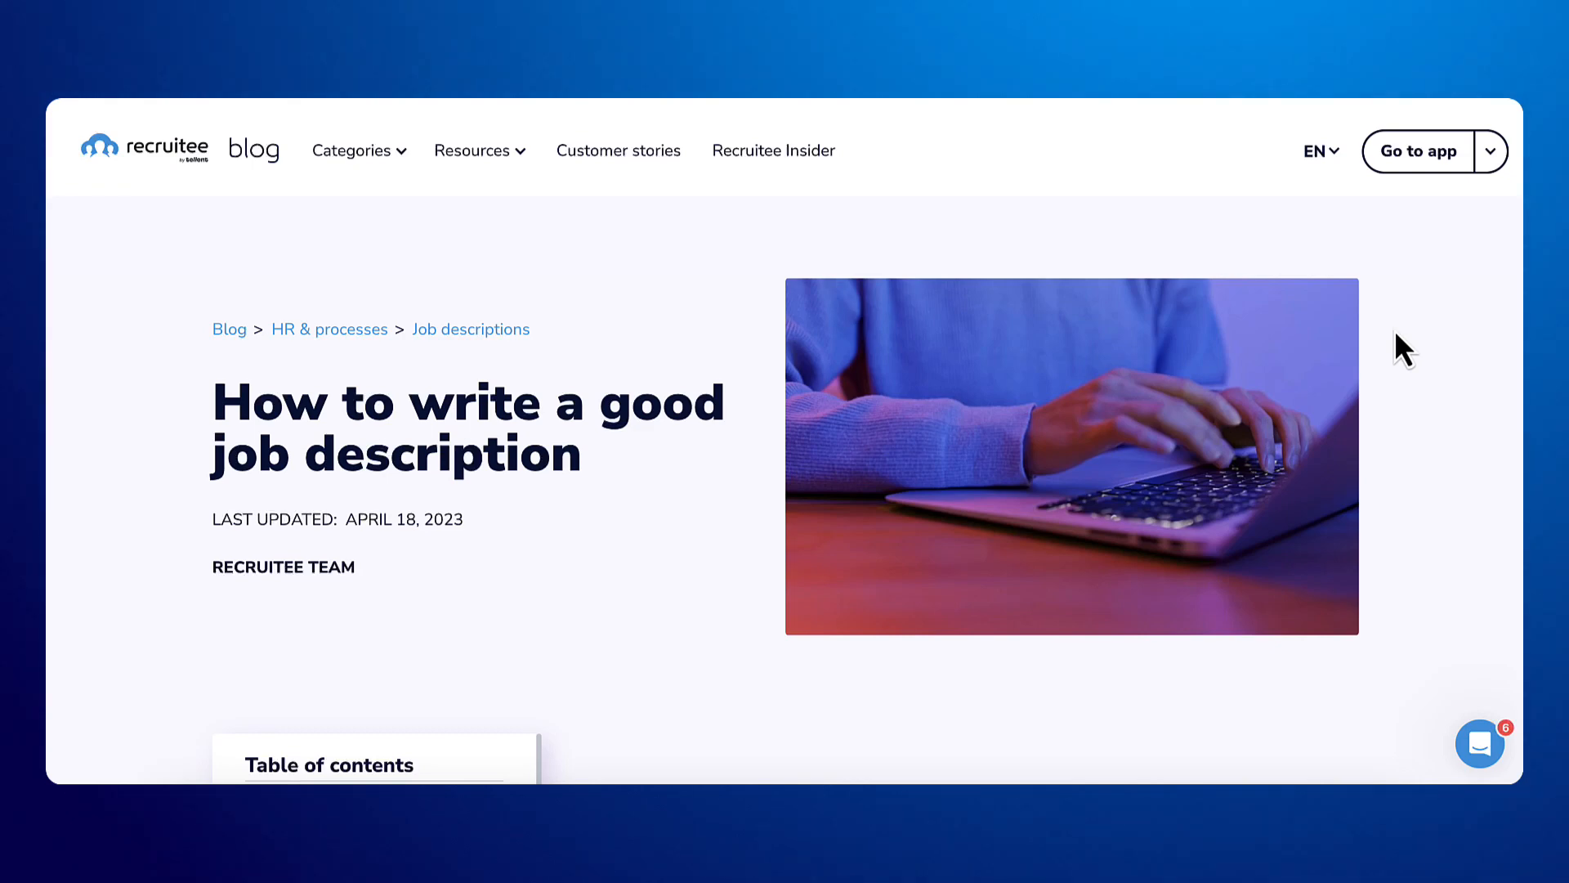
pyautogui.scroll(-3)
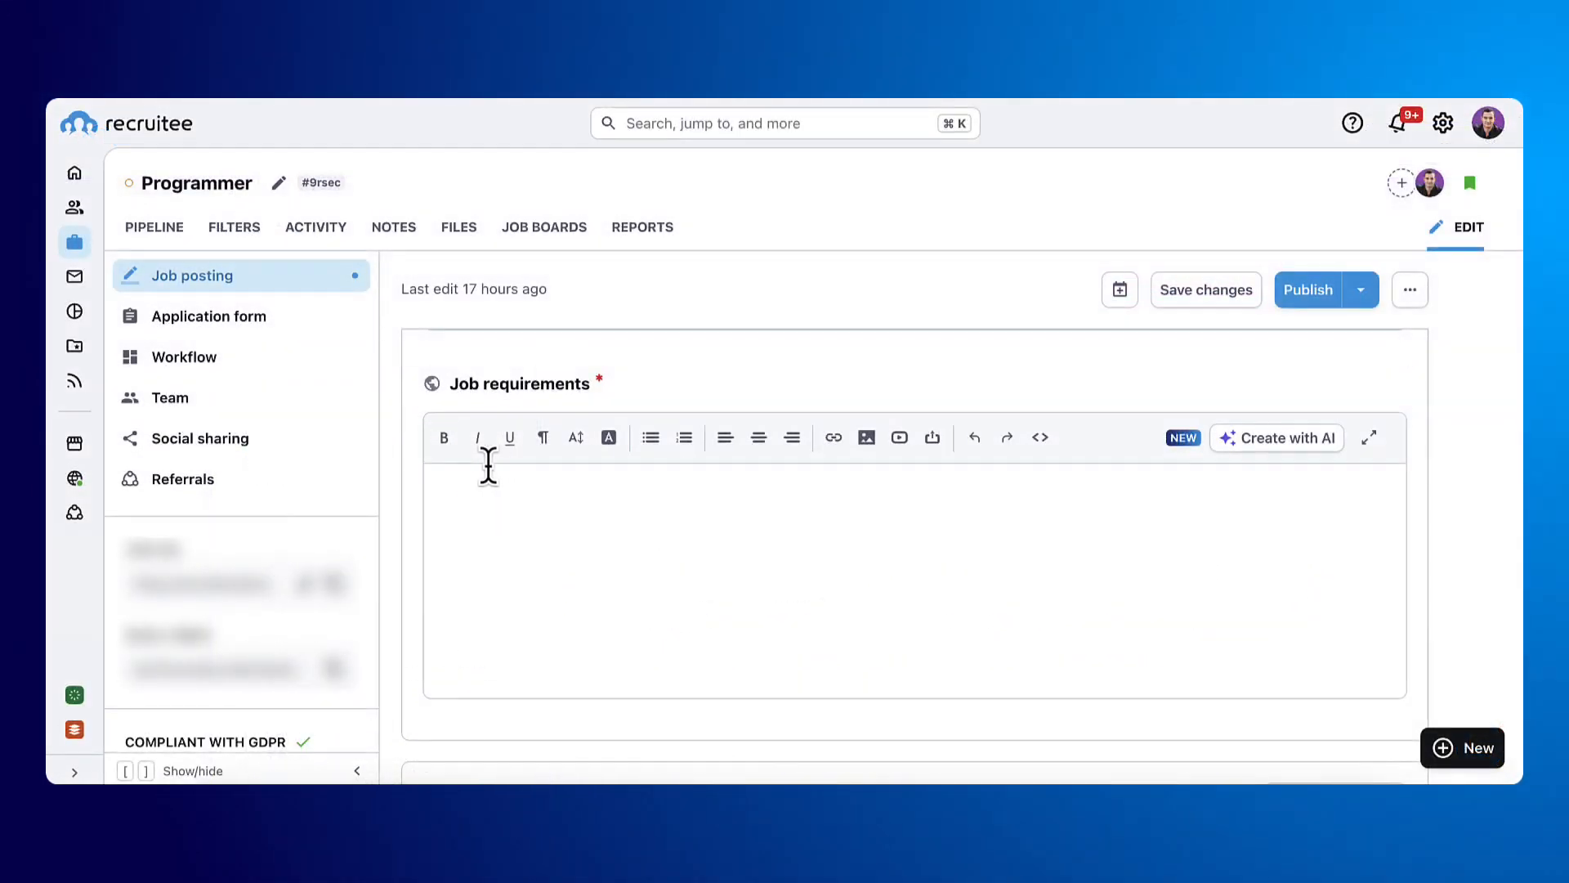
pyautogui.moveTo(829, 476)
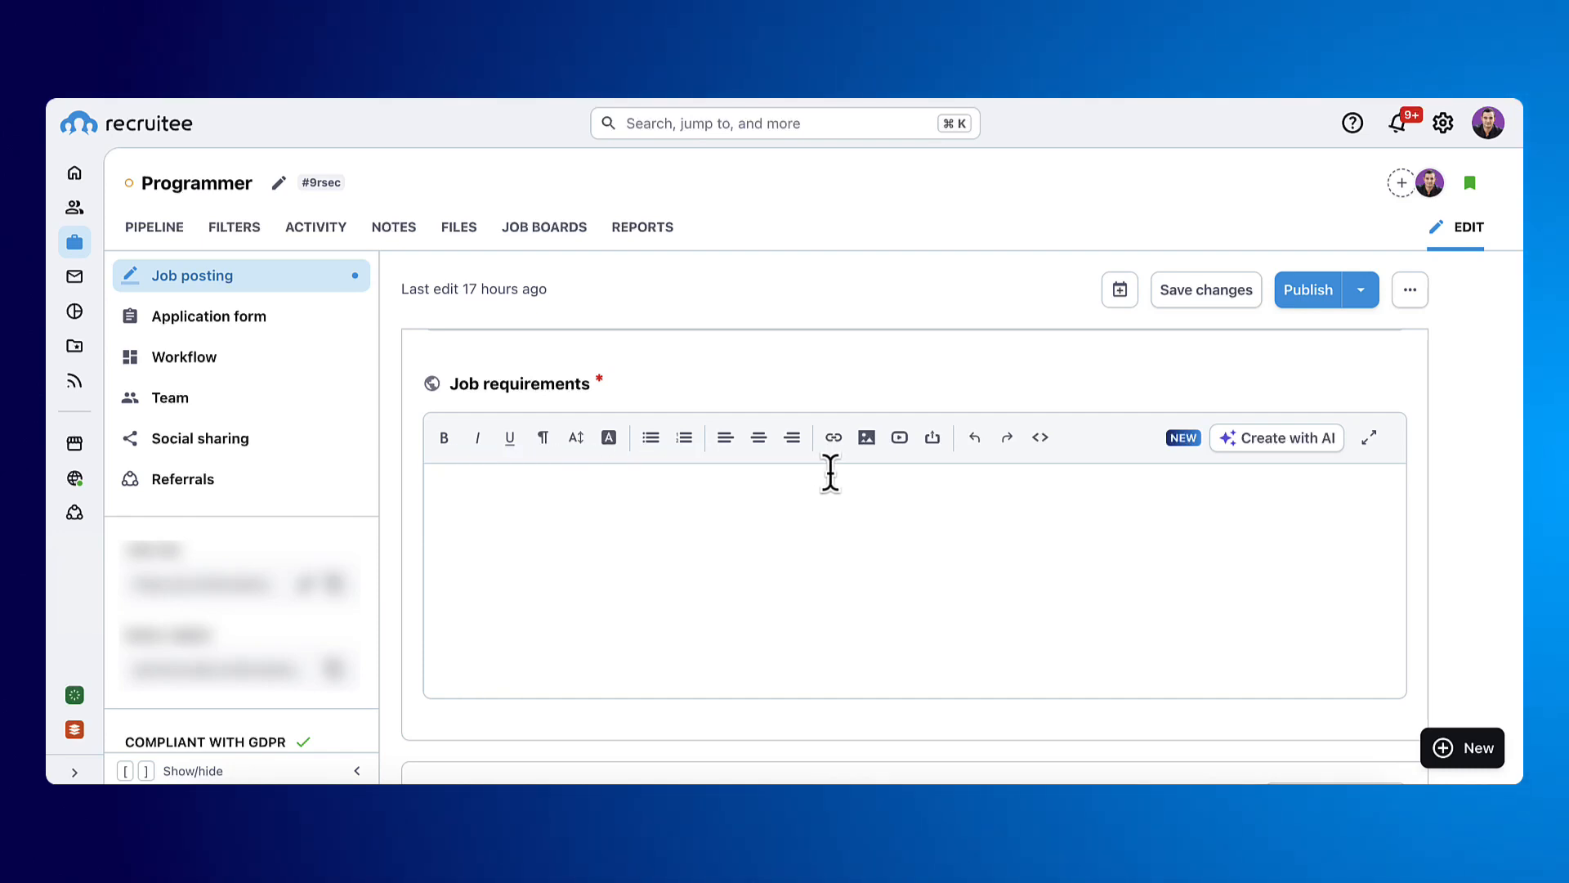
pyautogui.scroll(-3)
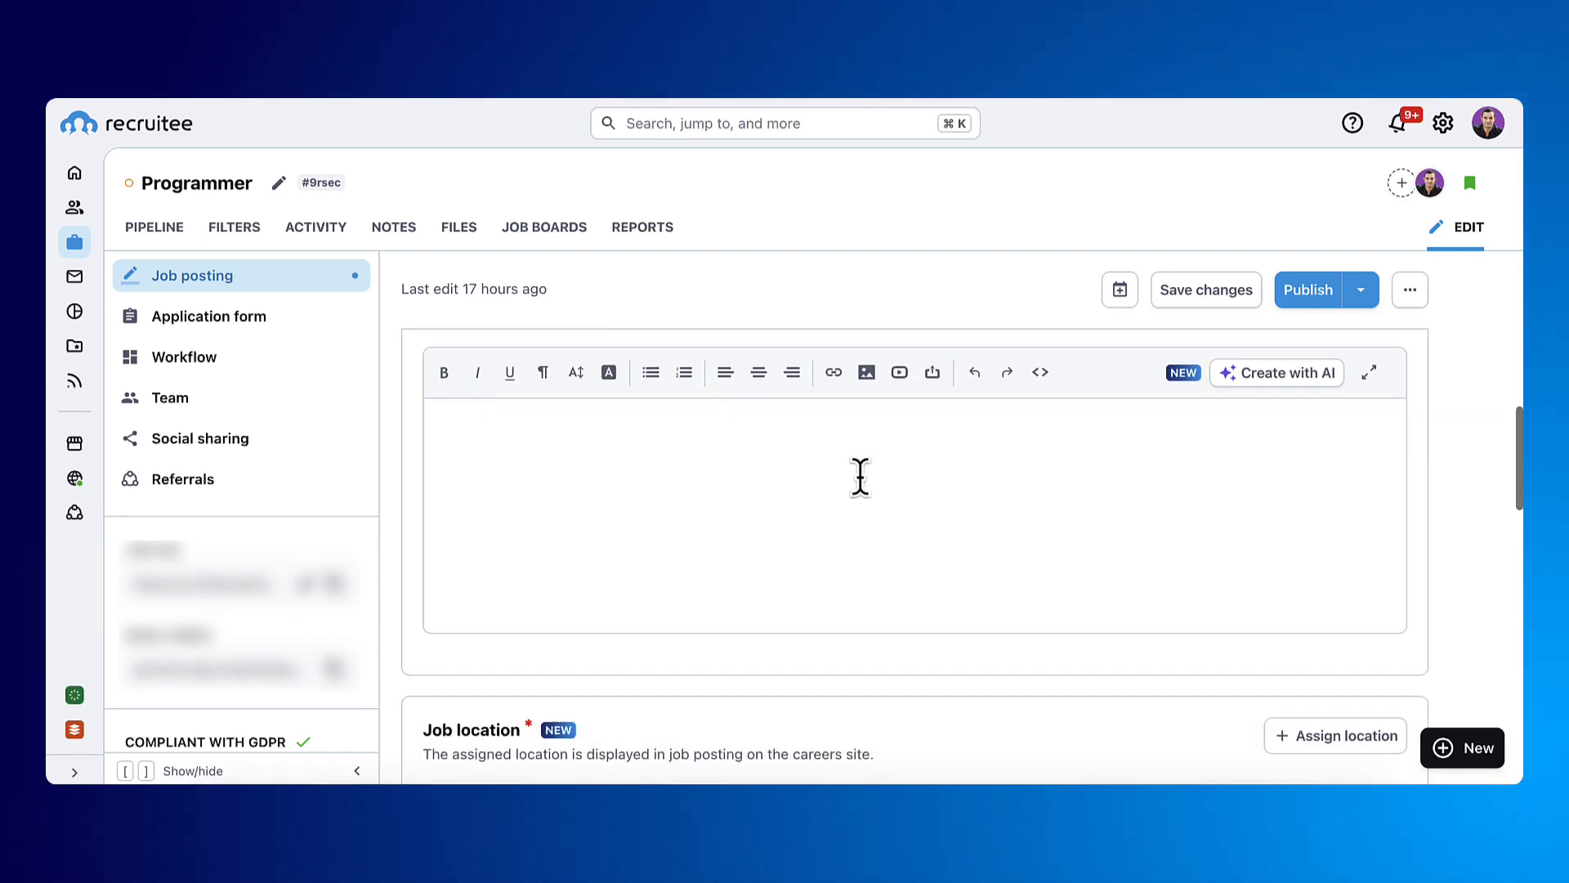
pyautogui.scroll(-3)
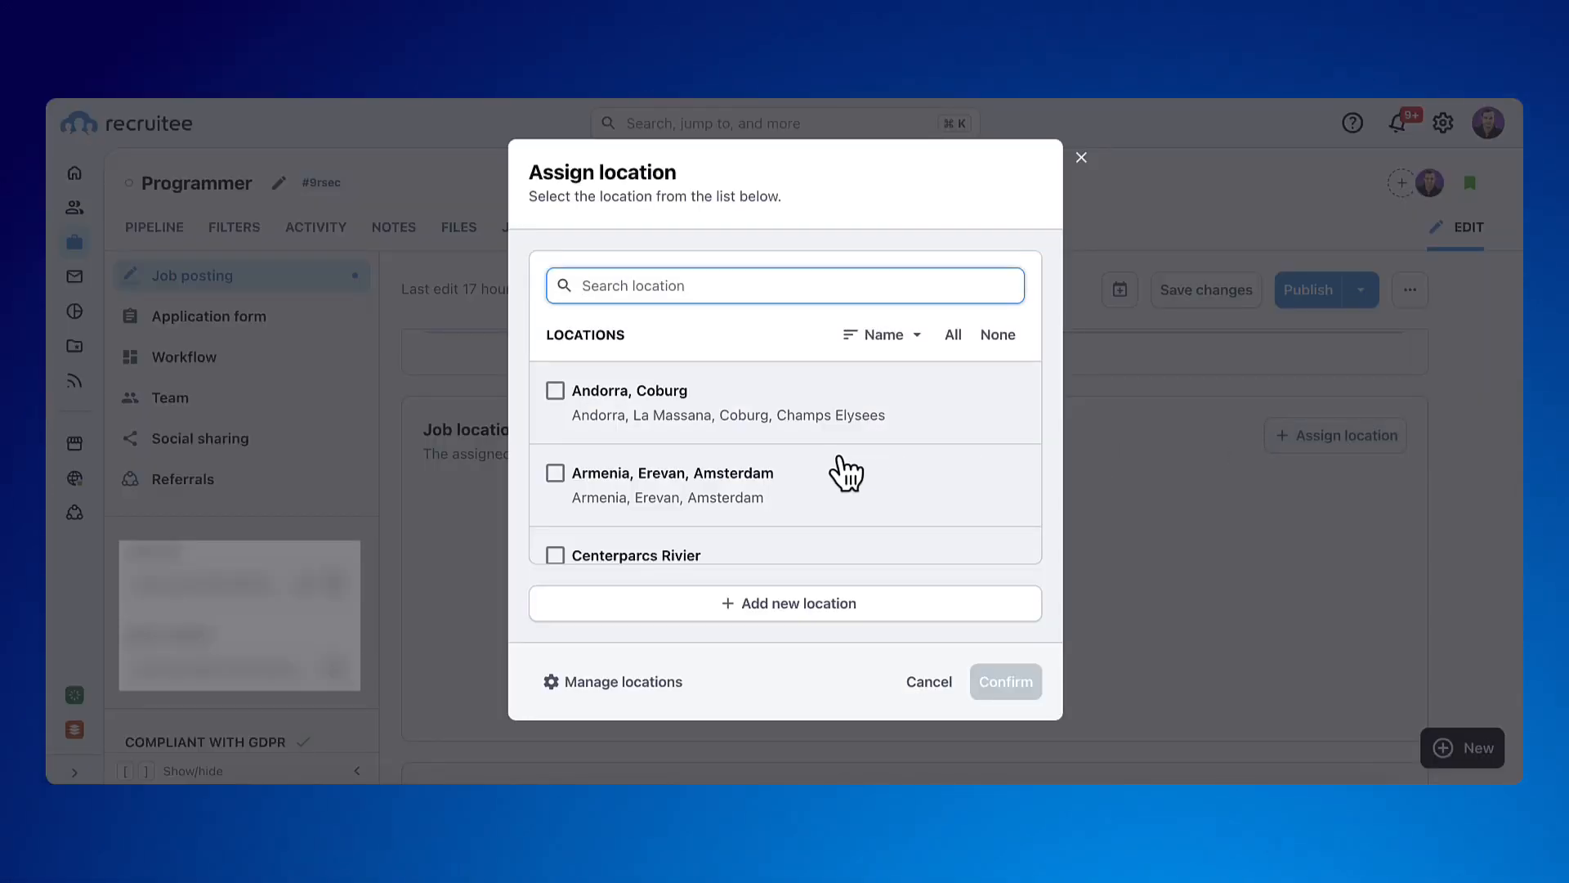
# Start adding a new location, then cancel without creating it.
pyautogui.click(787, 603)
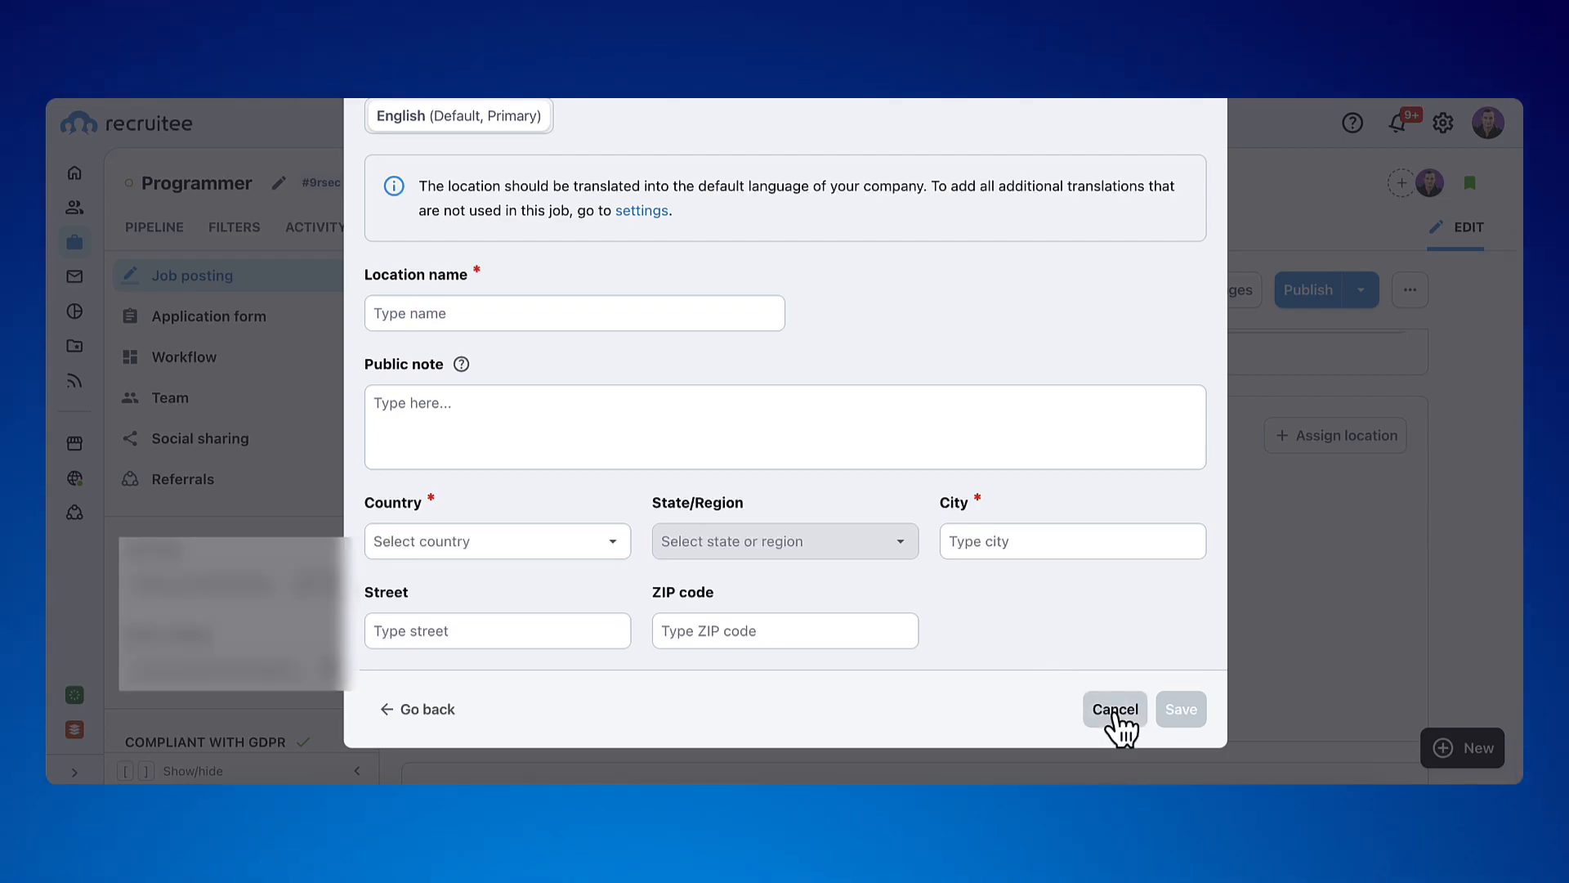
pyautogui.click(1113, 708)
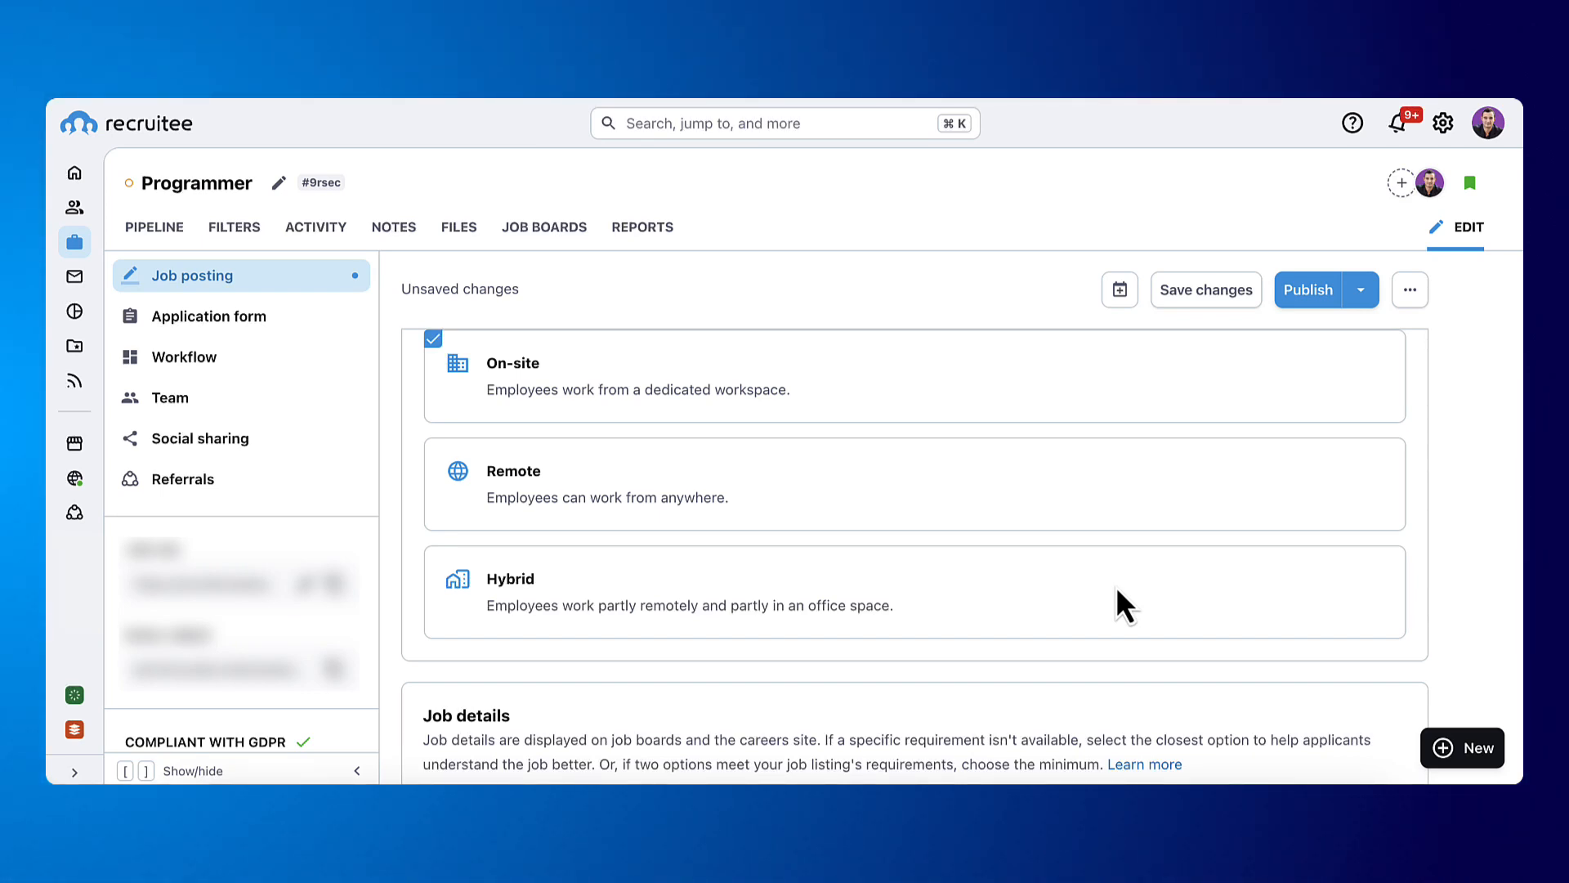
pyautogui.scroll(-3)
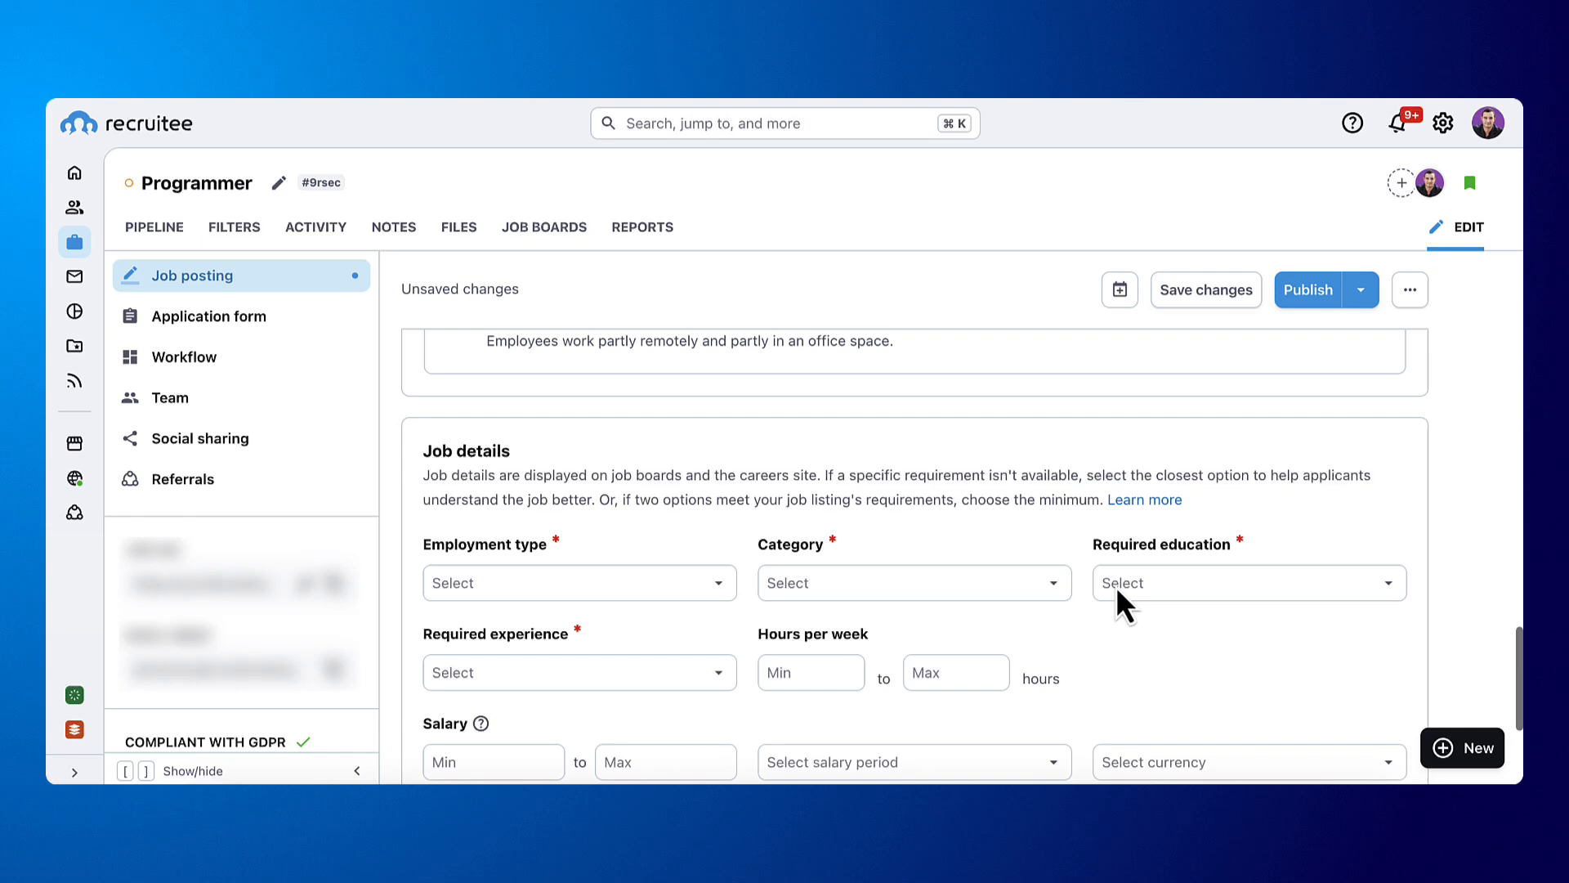
pyautogui.moveTo(1231, 605)
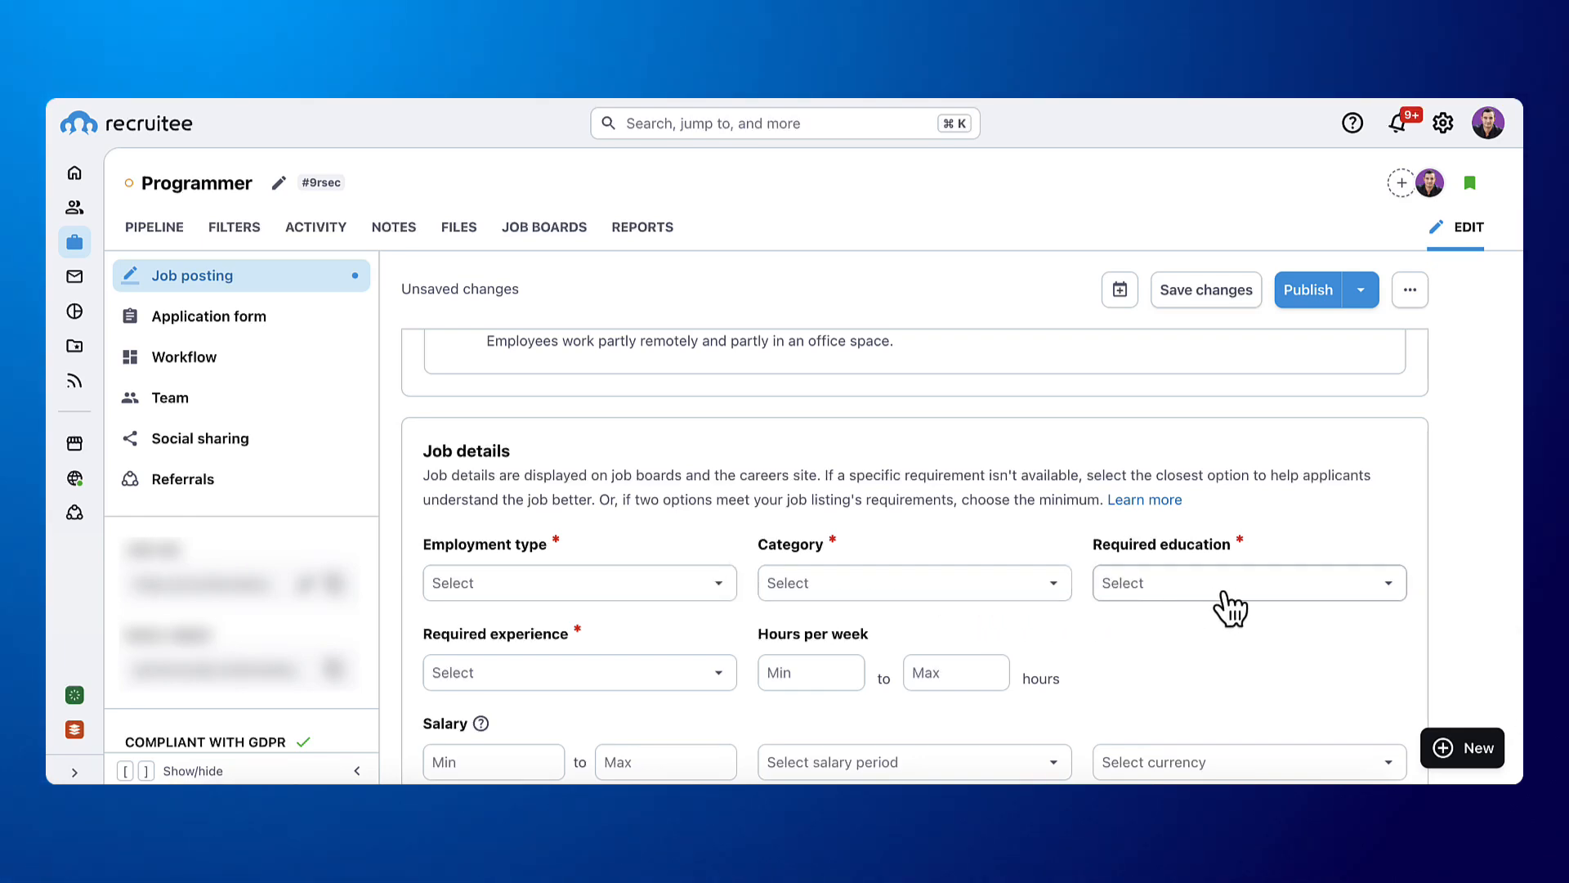
pyautogui.scroll(-3)
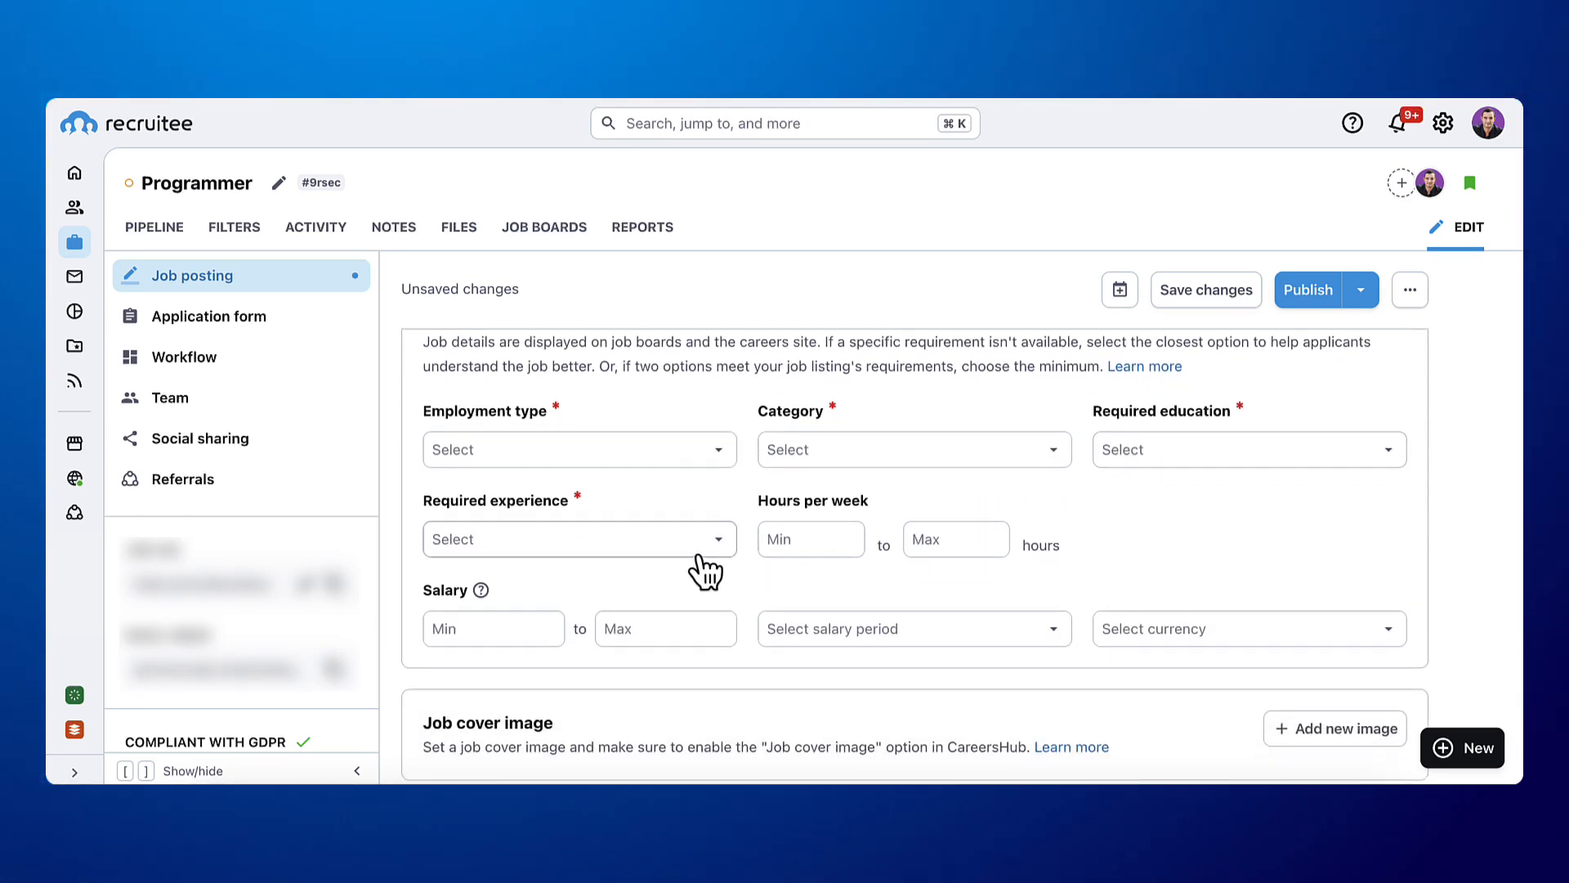
pyautogui.moveTo(608, 628)
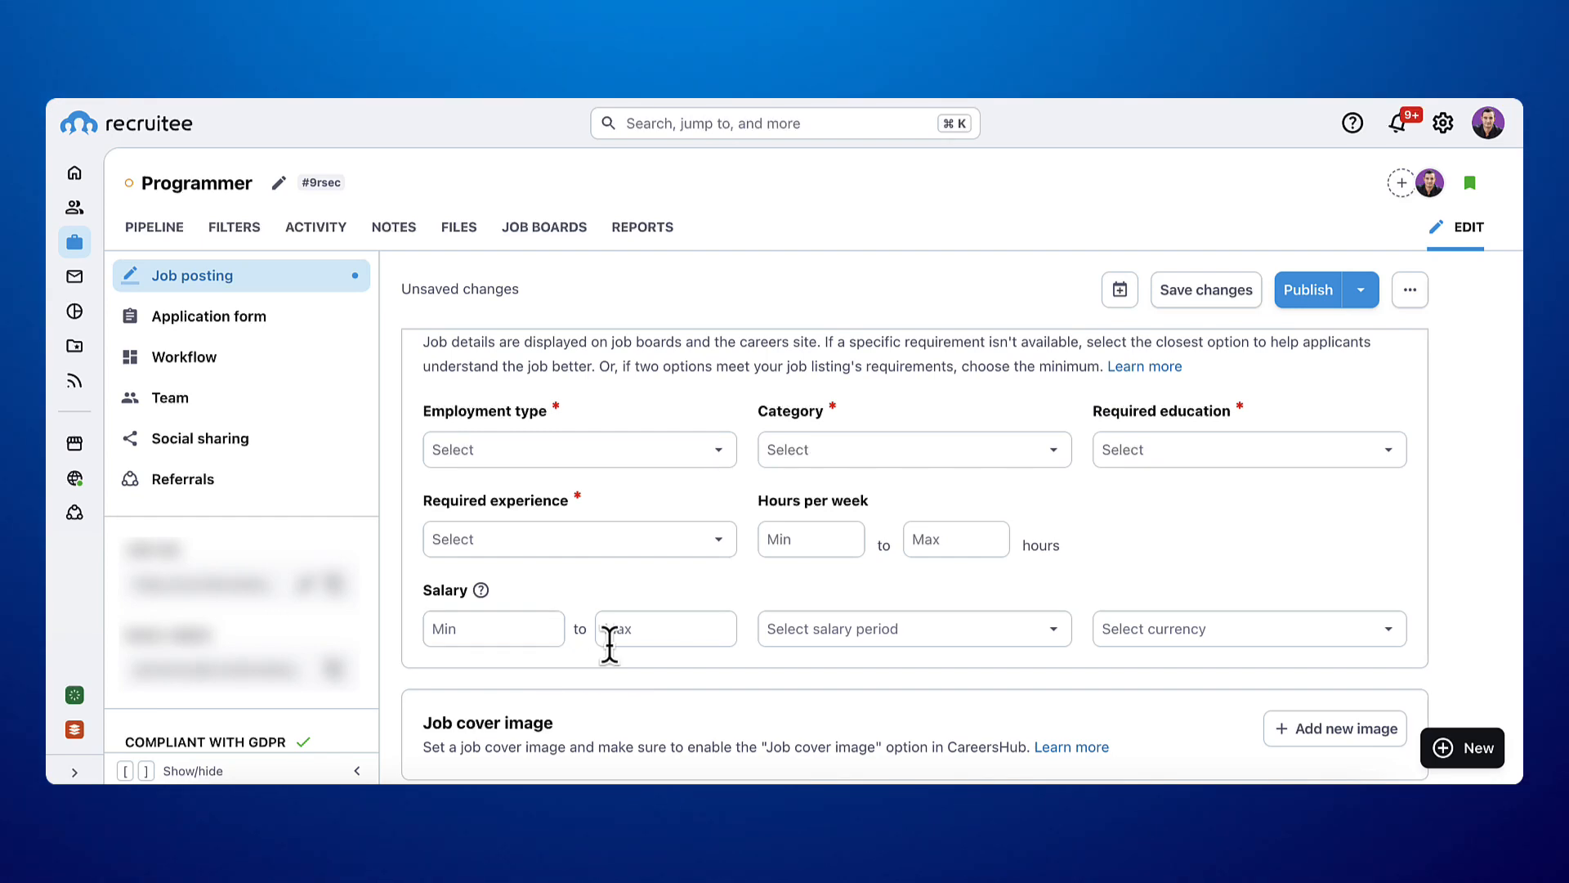
pyautogui.moveTo(1165, 654)
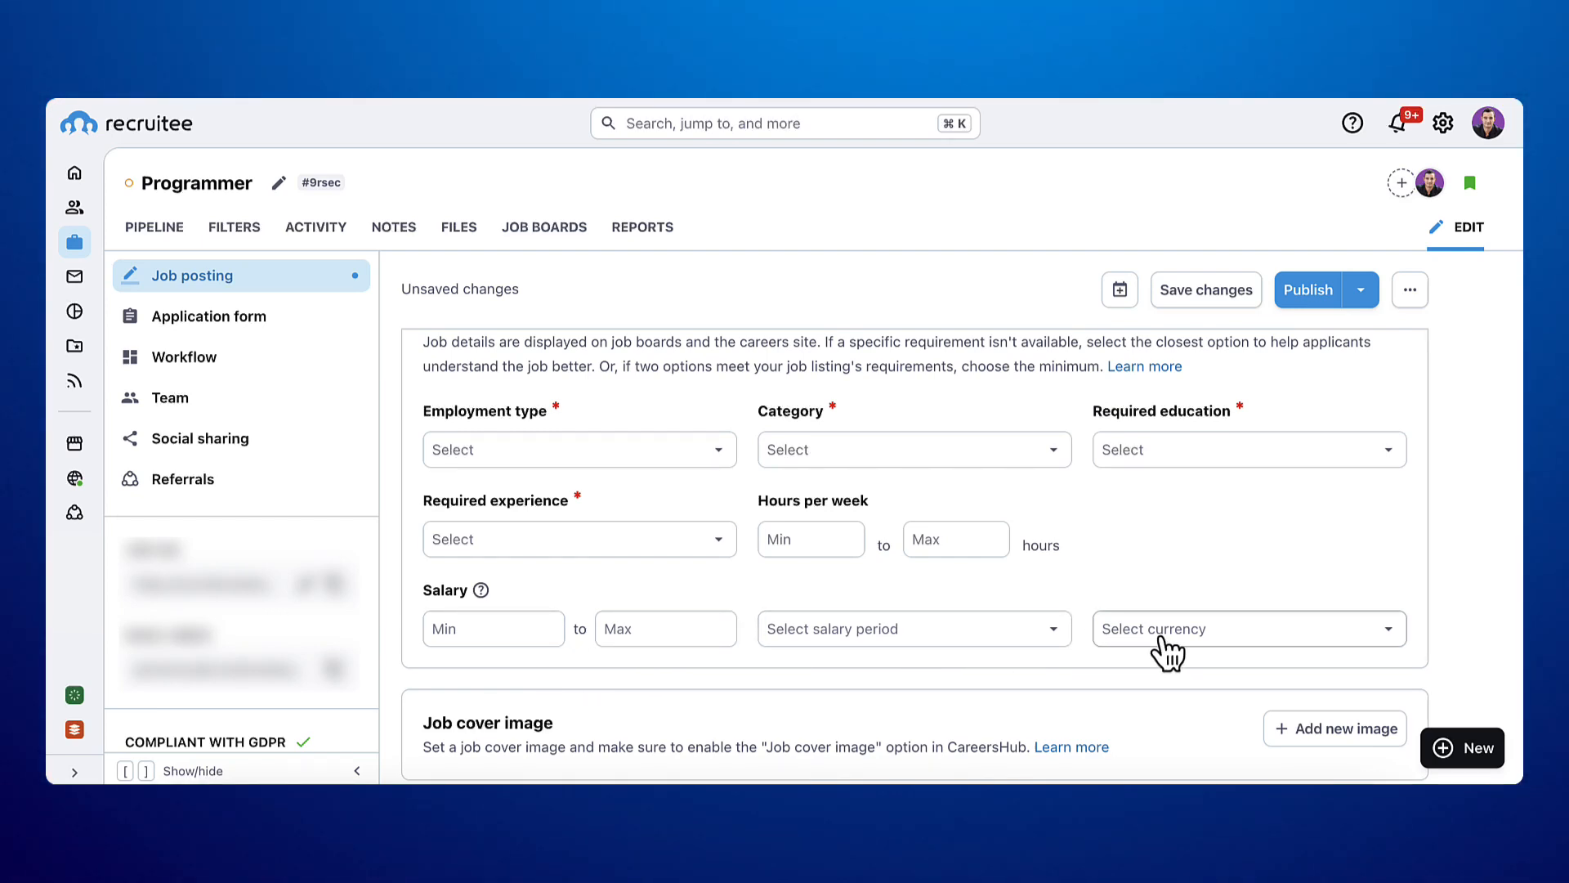
pyautogui.scroll(-3)
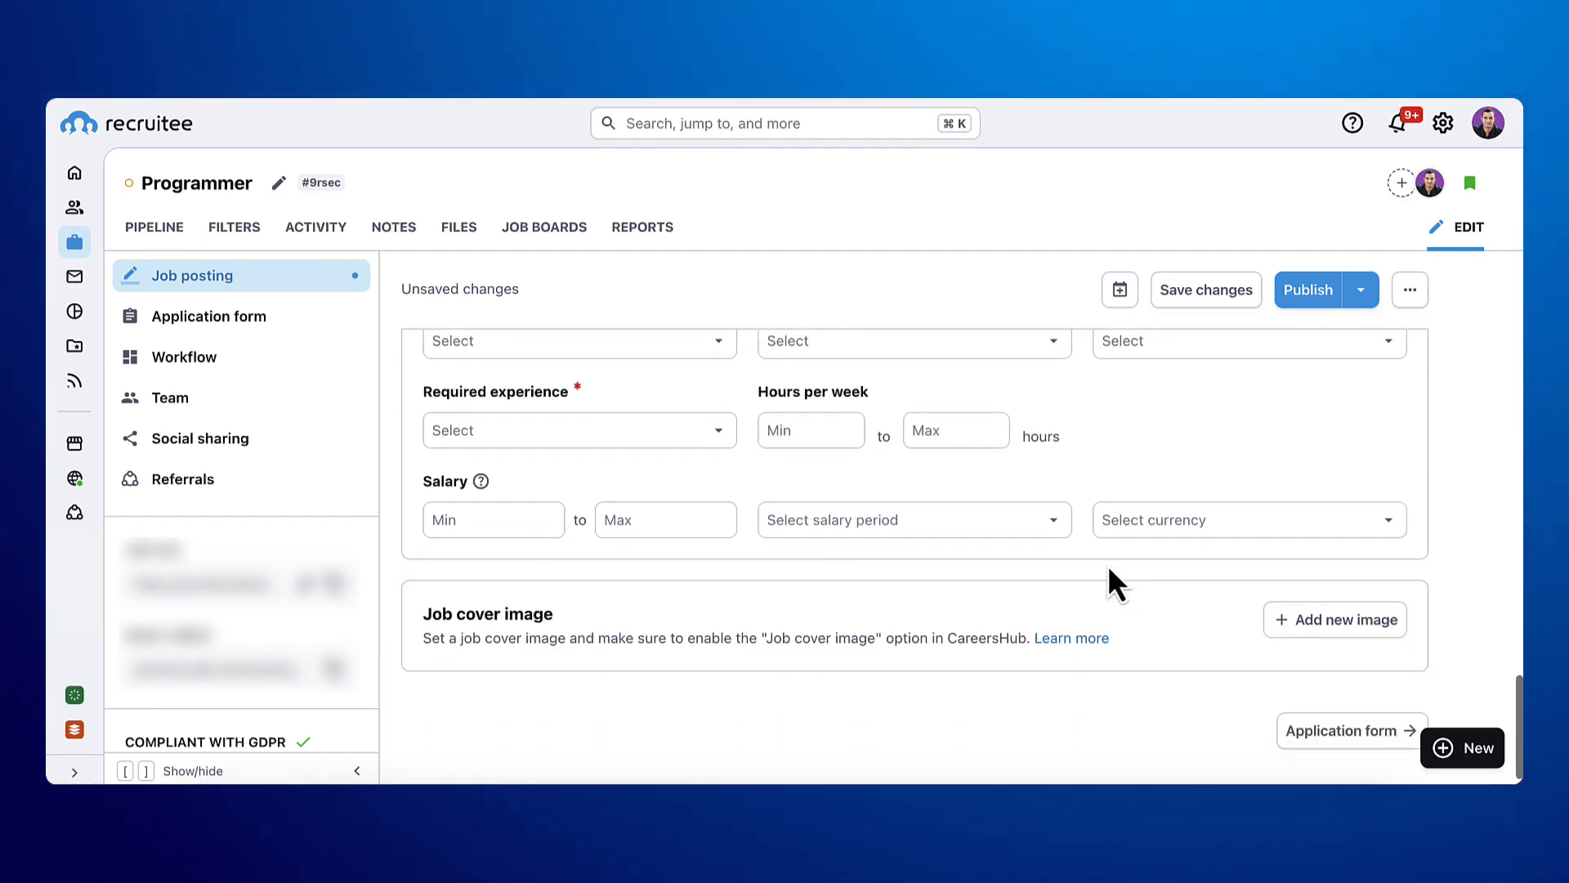
# Apply the Marketing screening questions template to the job's application form.
pyautogui.click(207, 316)
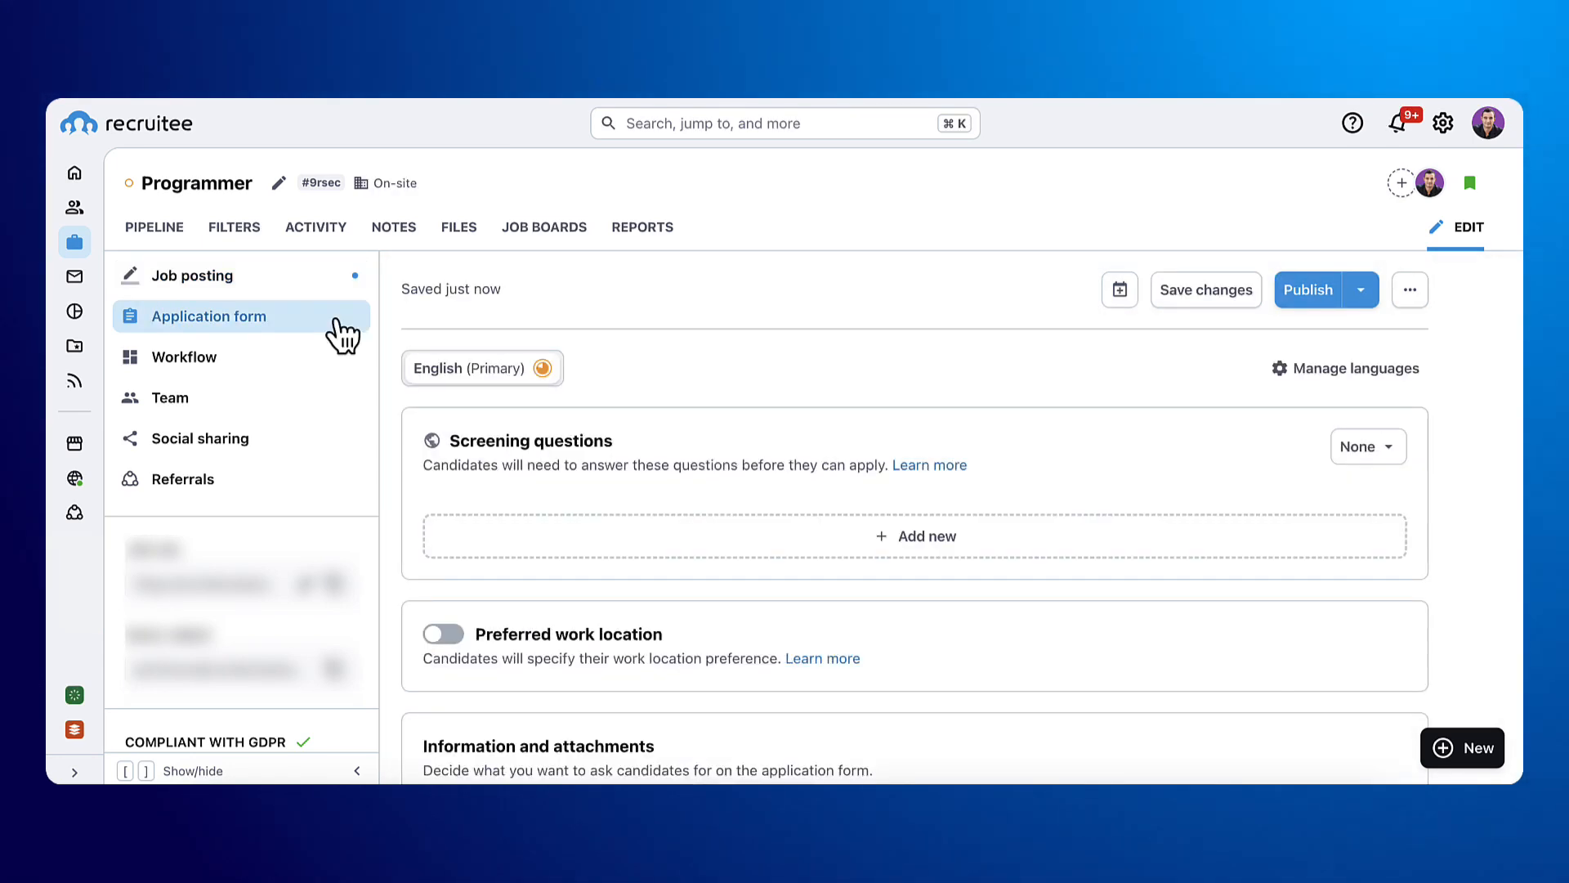
pyautogui.moveTo(1000, 501)
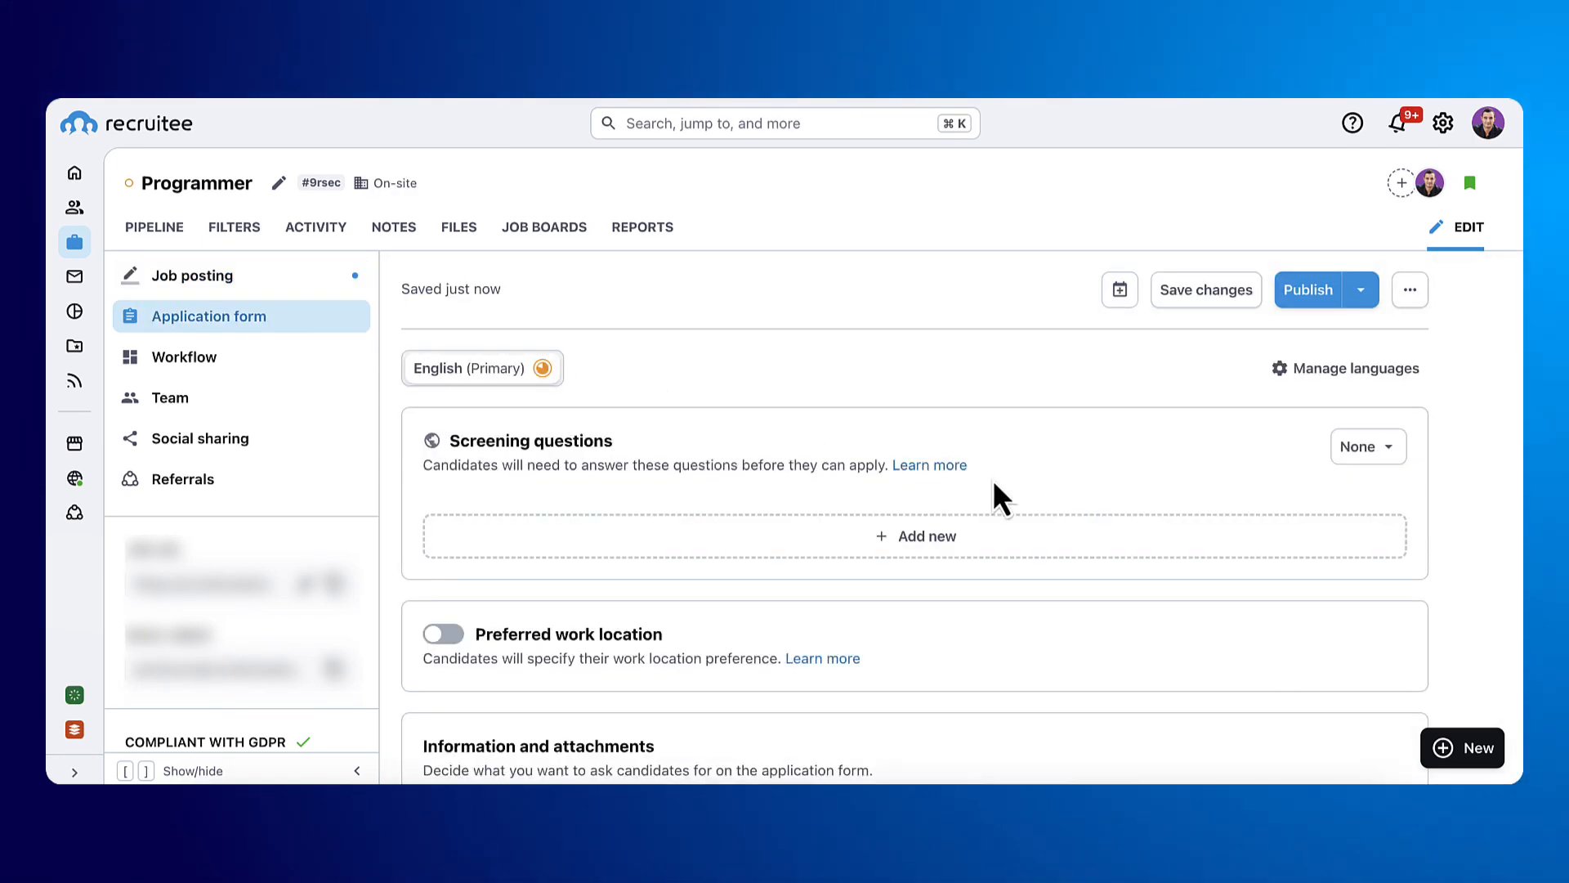
pyautogui.click(1363, 445)
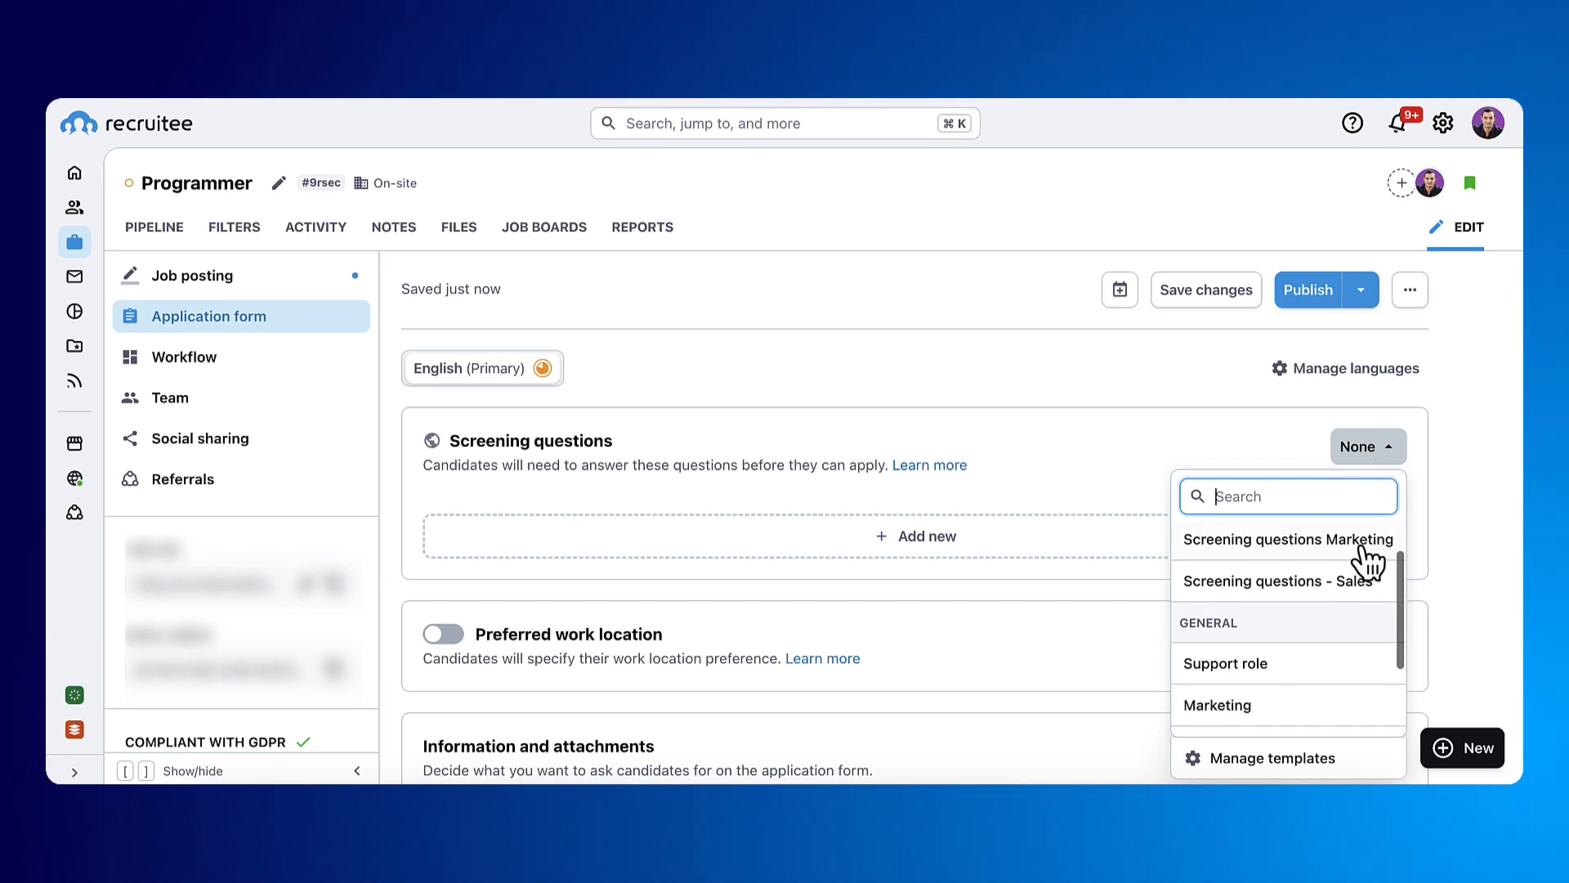
pyautogui.click(1281, 581)
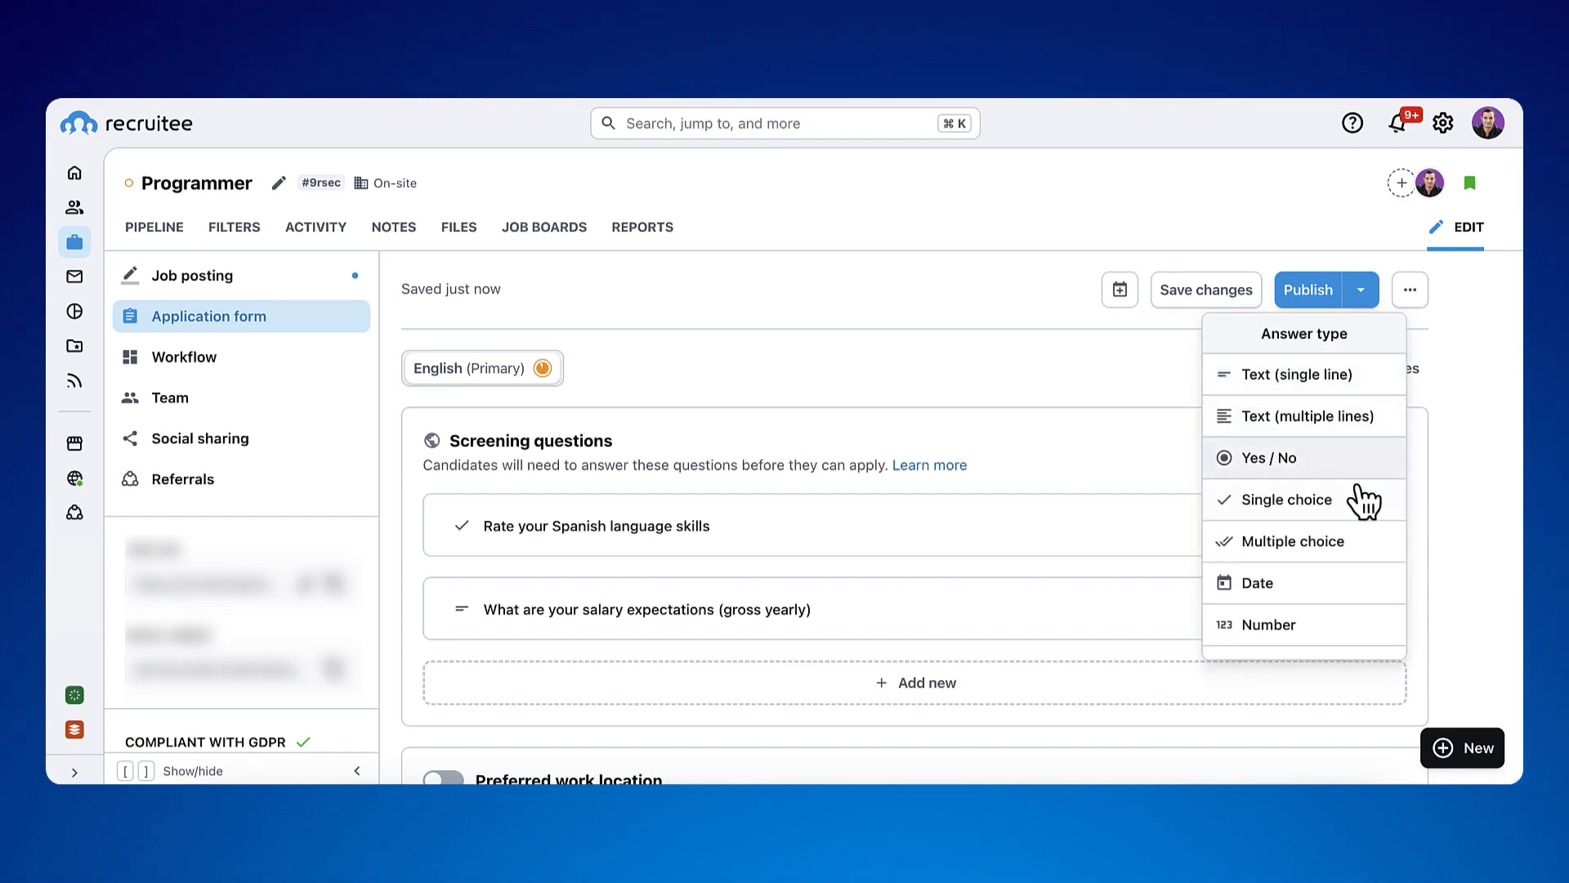
pyautogui.moveTo(1376, 623)
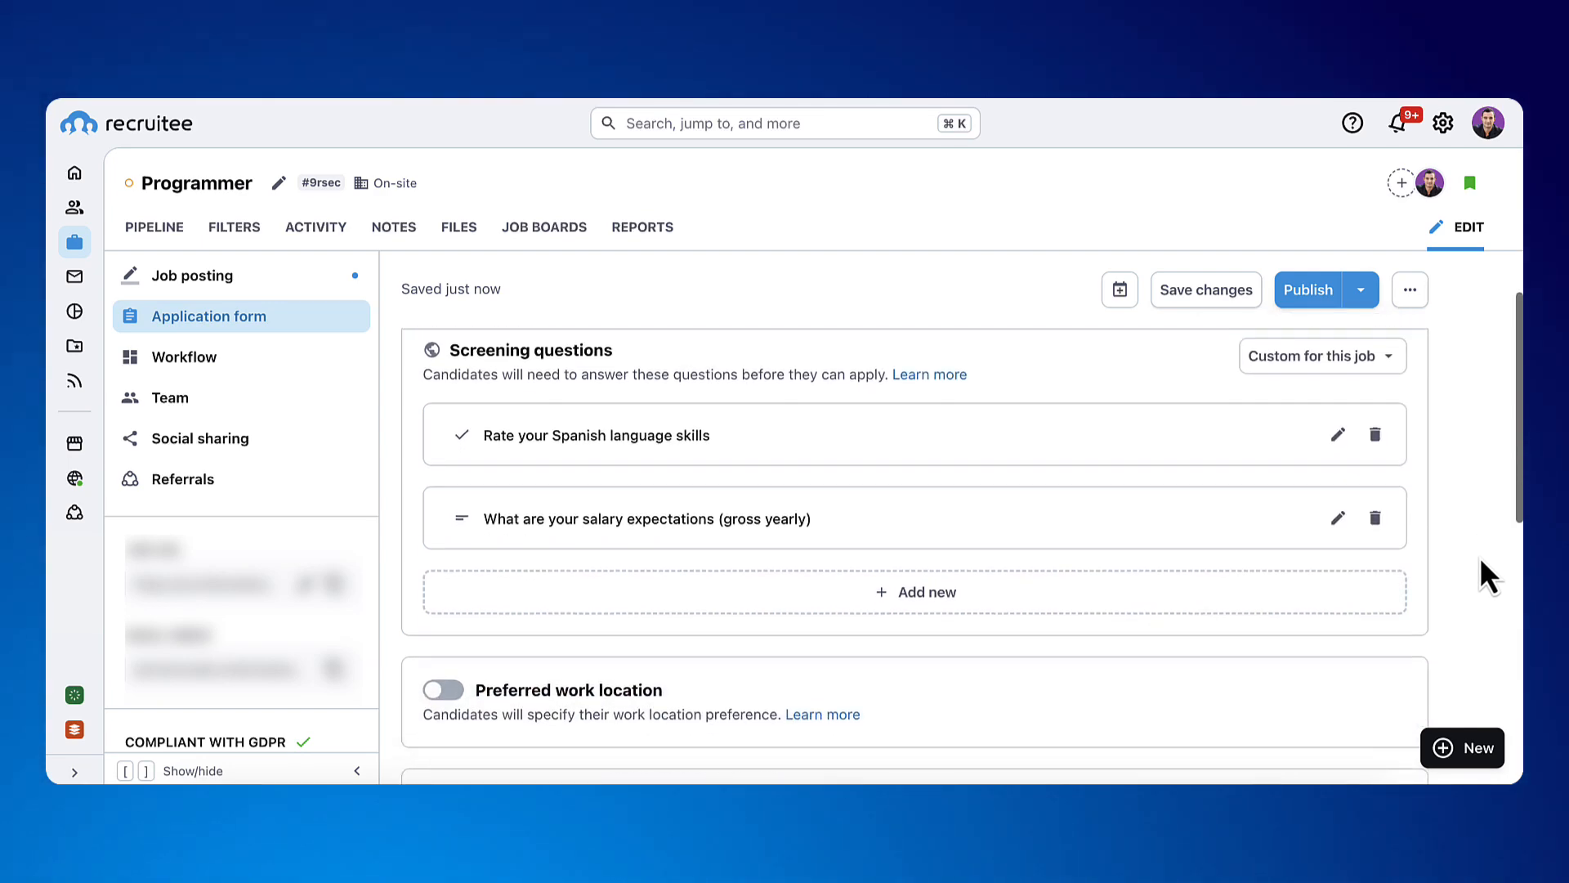
# Review the help article about application forms.
pyautogui.scroll(-3)
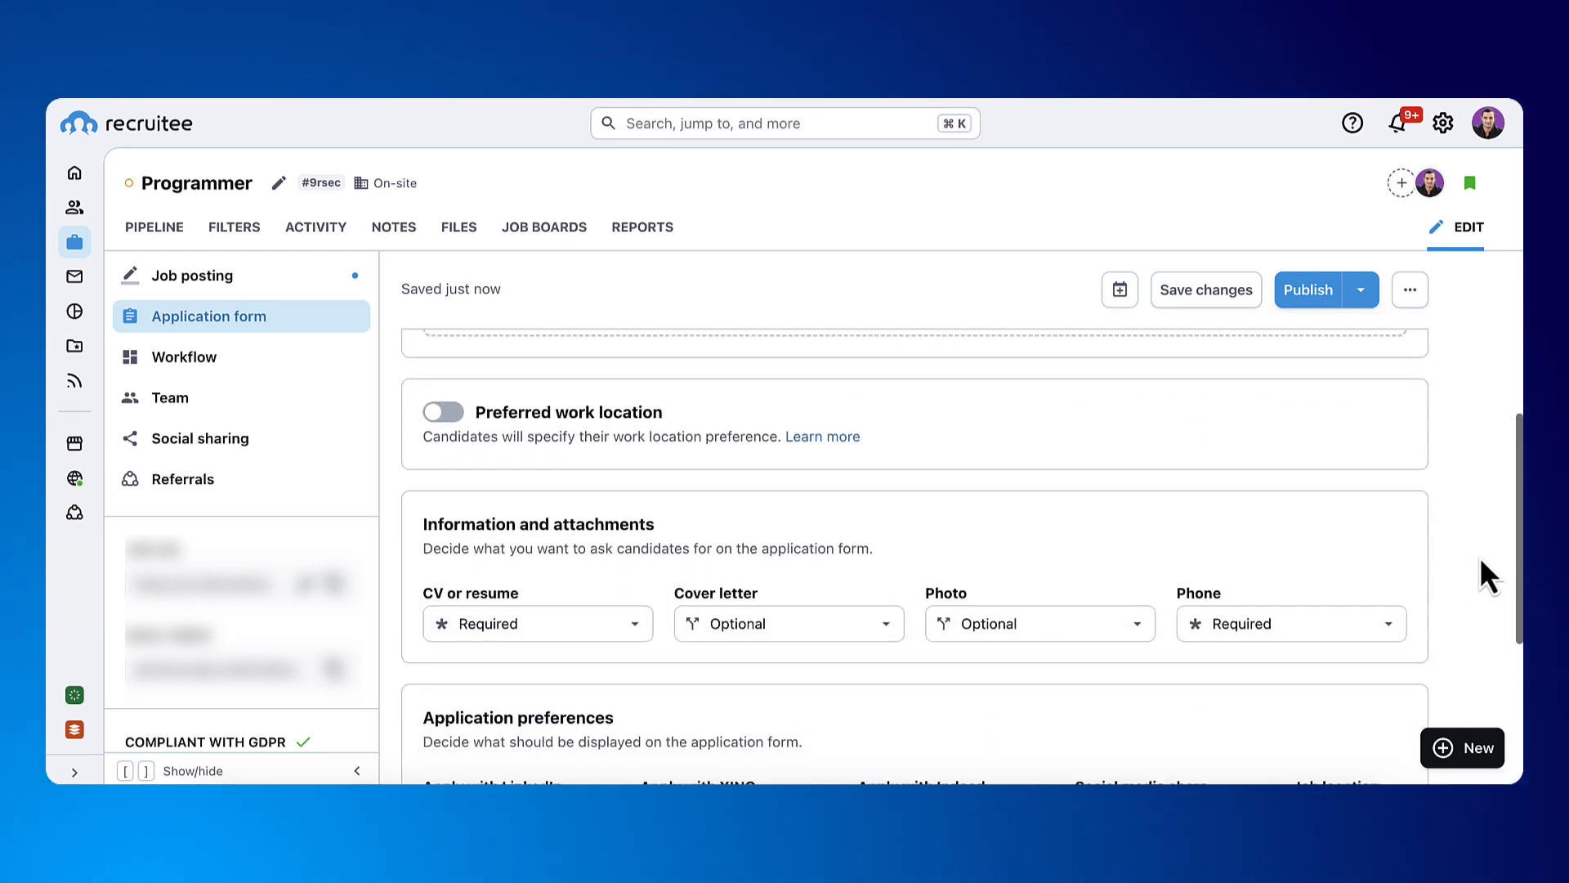
pyautogui.click(1352, 123)
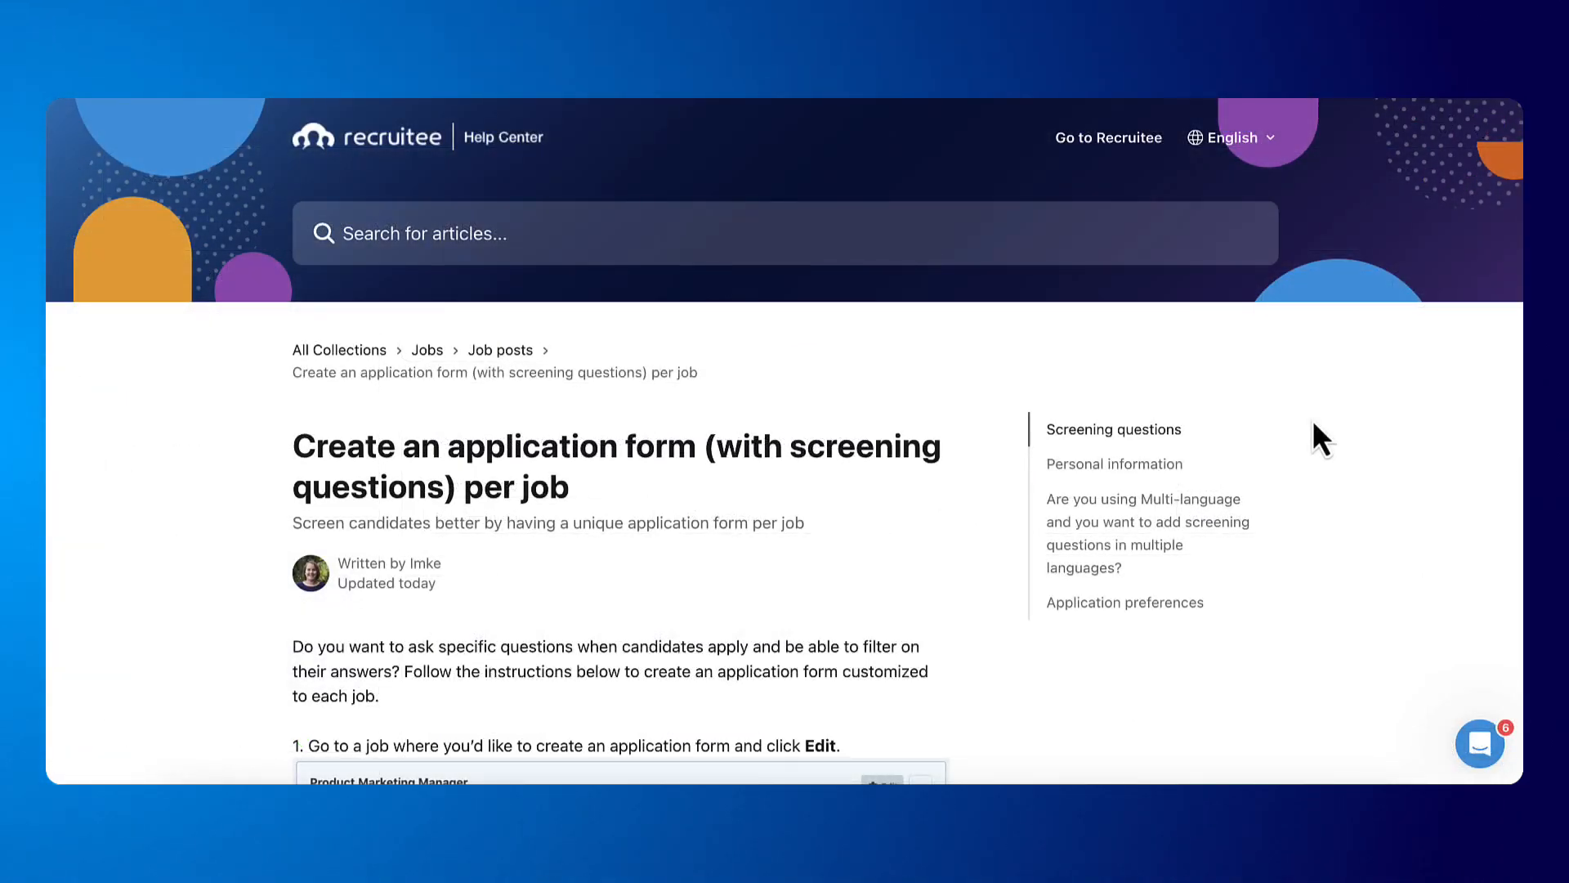
pyautogui.scroll(-3)
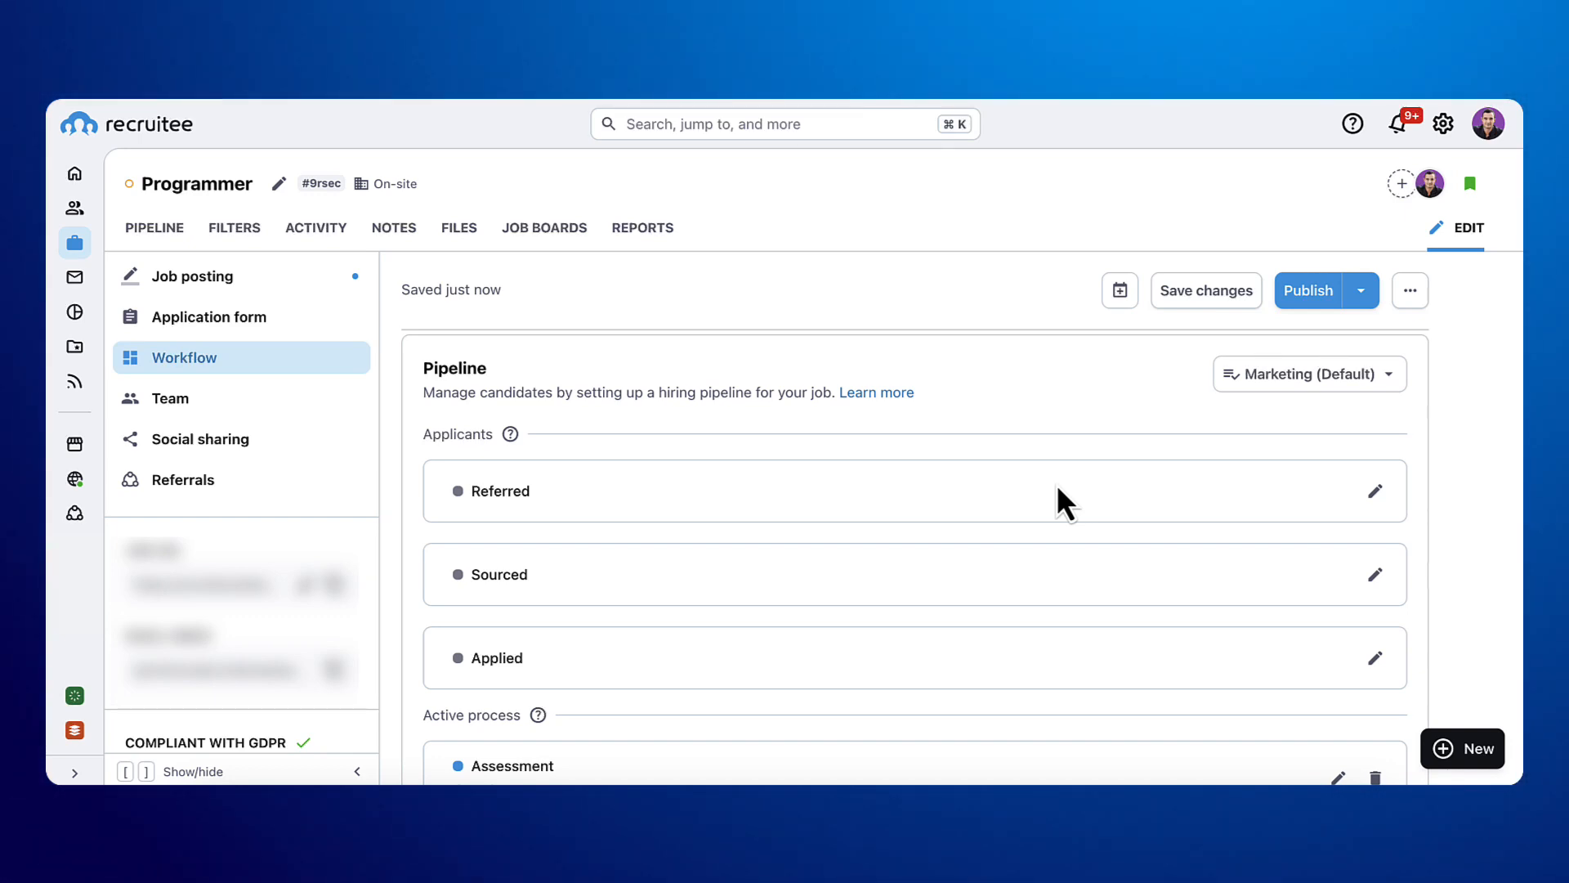
pyautogui.scroll(-3)
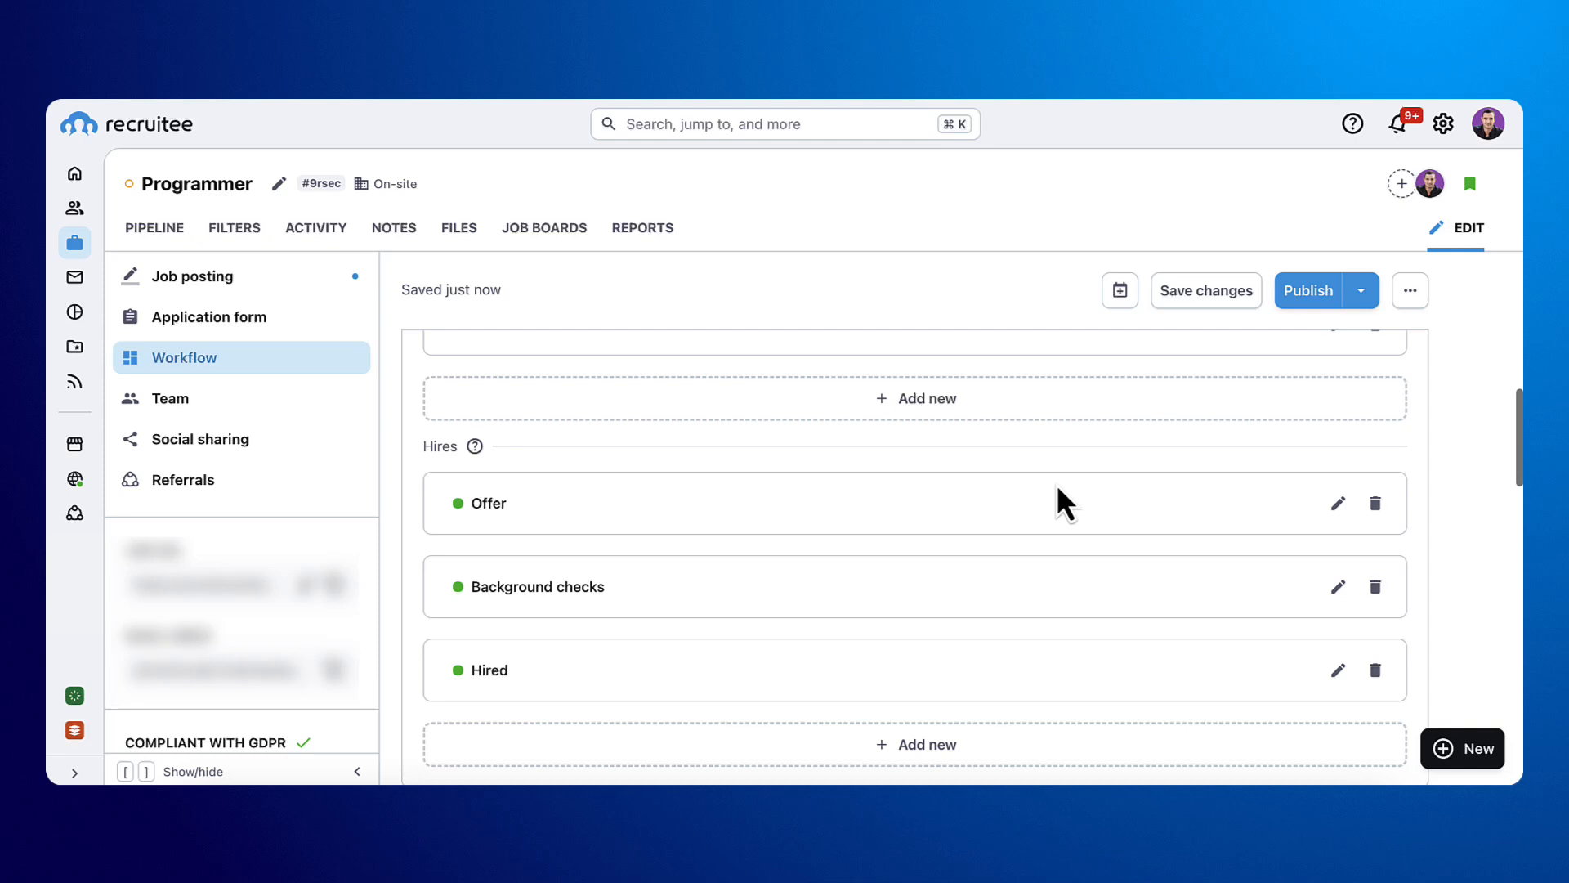
pyautogui.scroll(-3)
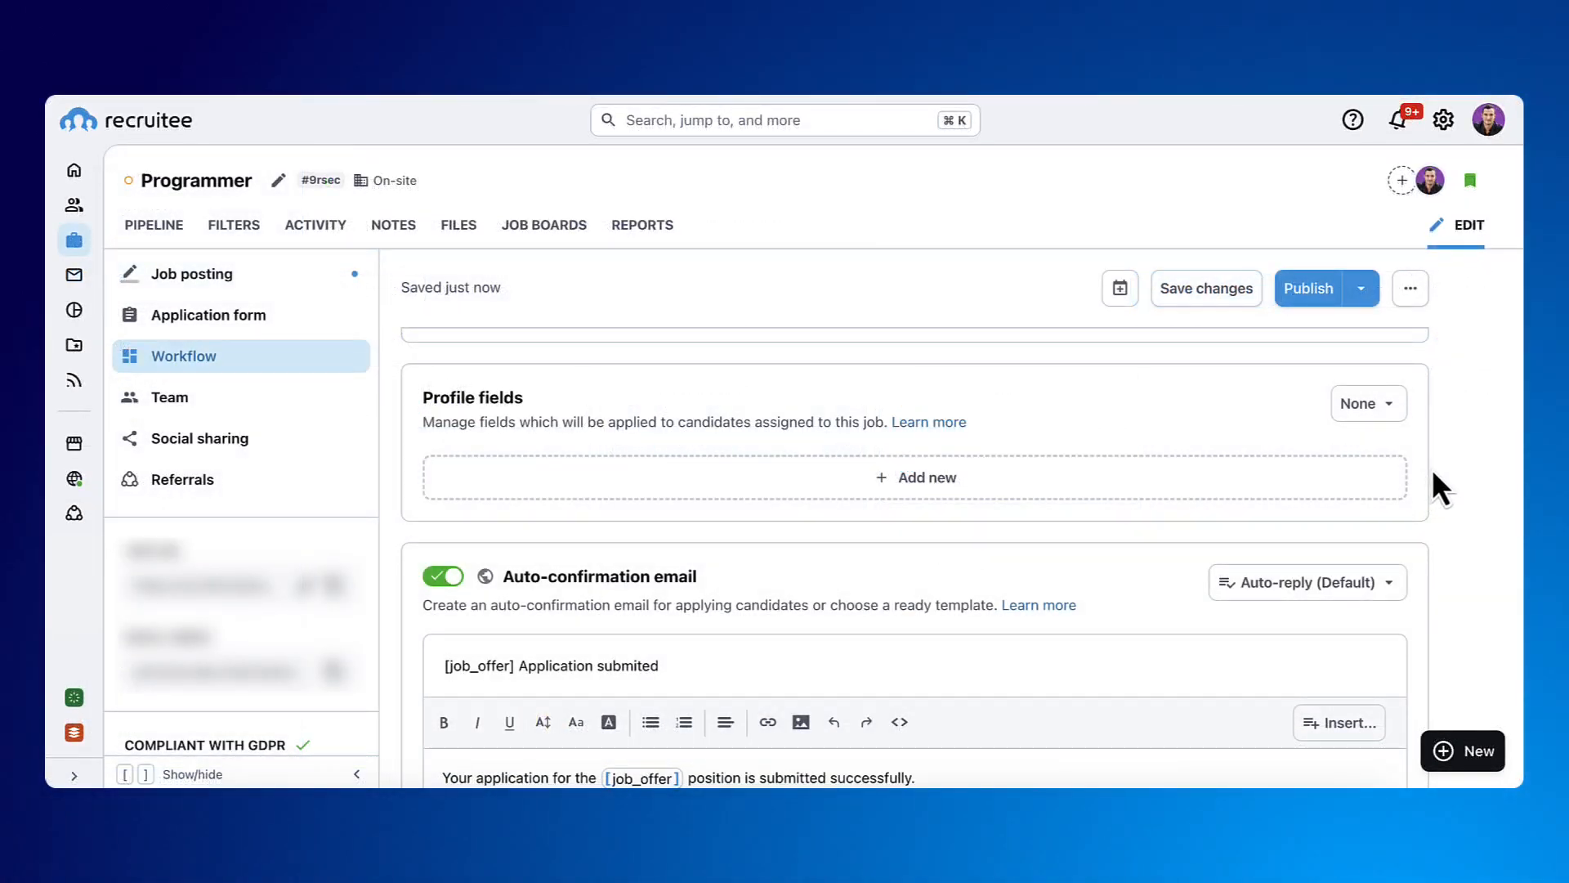
# Apply the Product Marketing profile fields template to the job.
pyautogui.click(1367, 404)
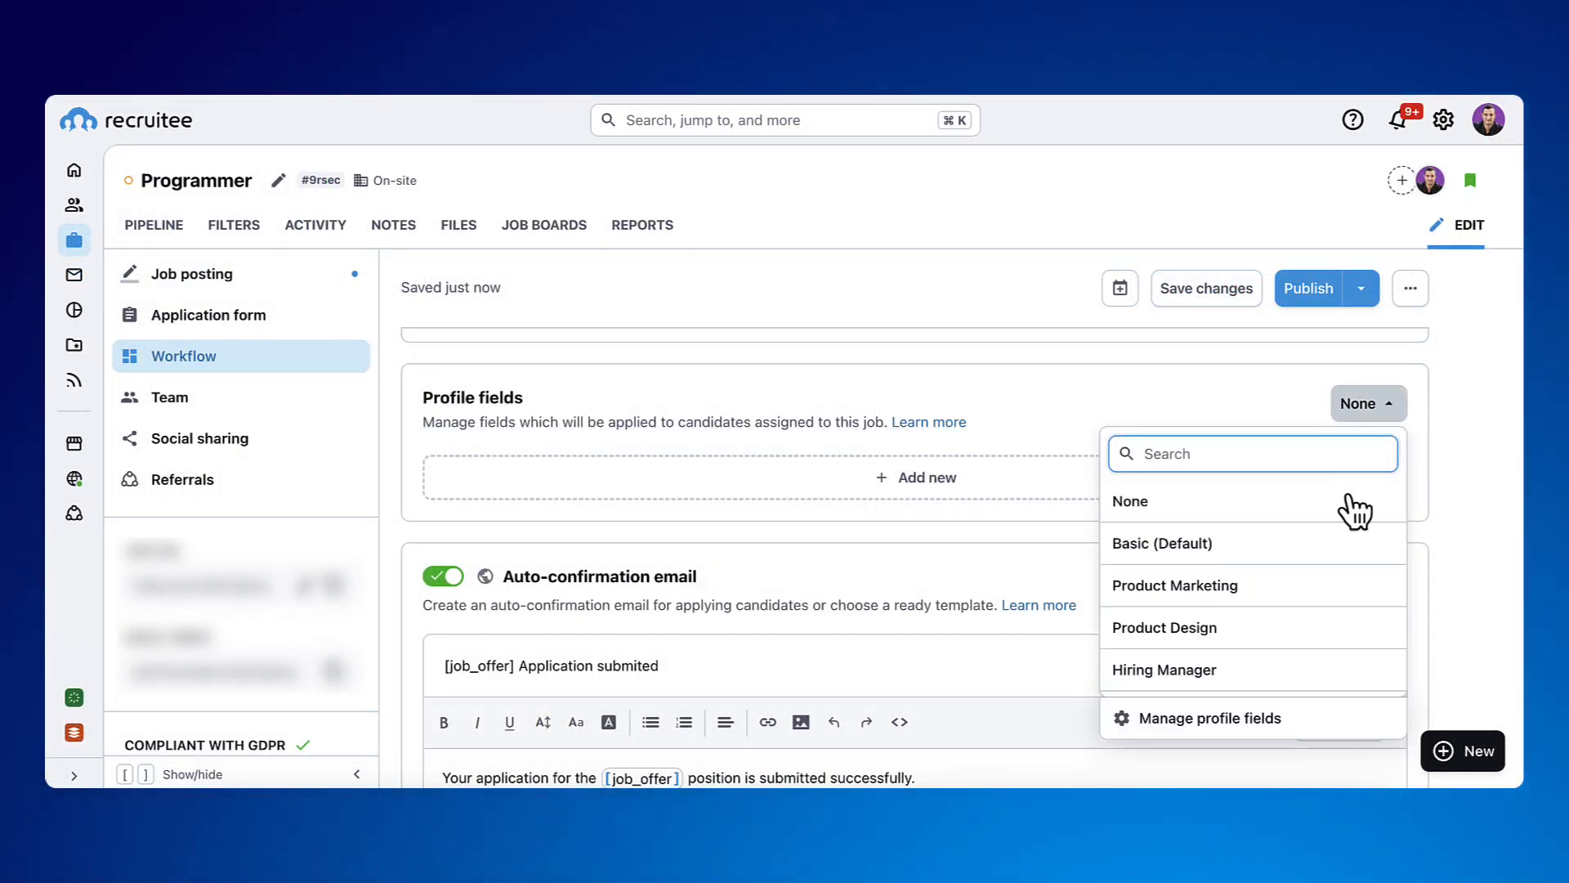
pyautogui.moveTo(1345, 600)
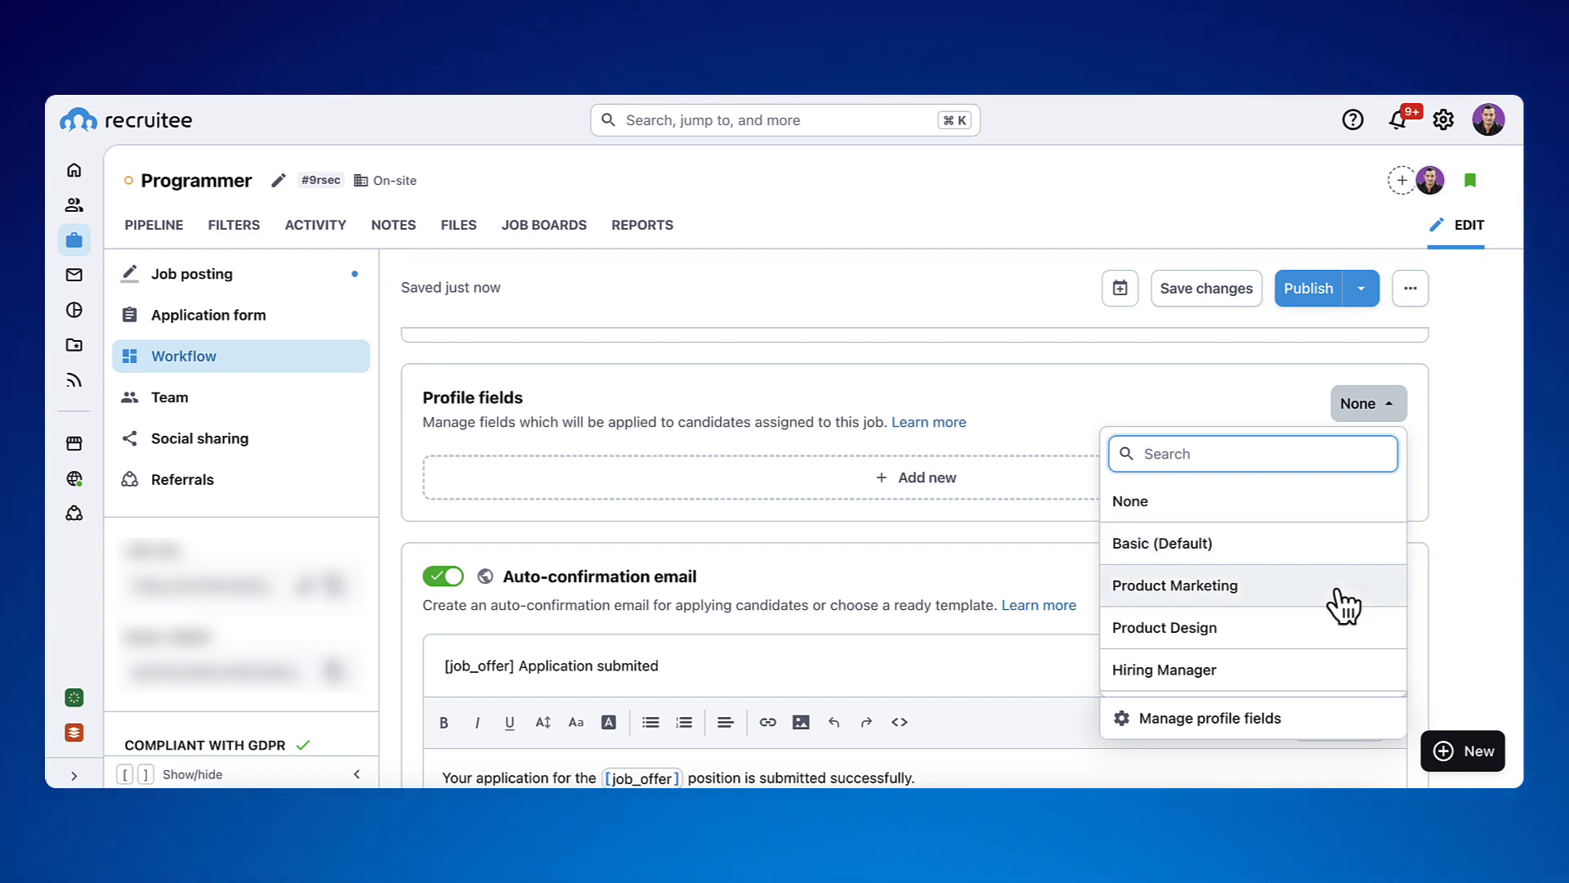
pyautogui.moveTo(1340, 608)
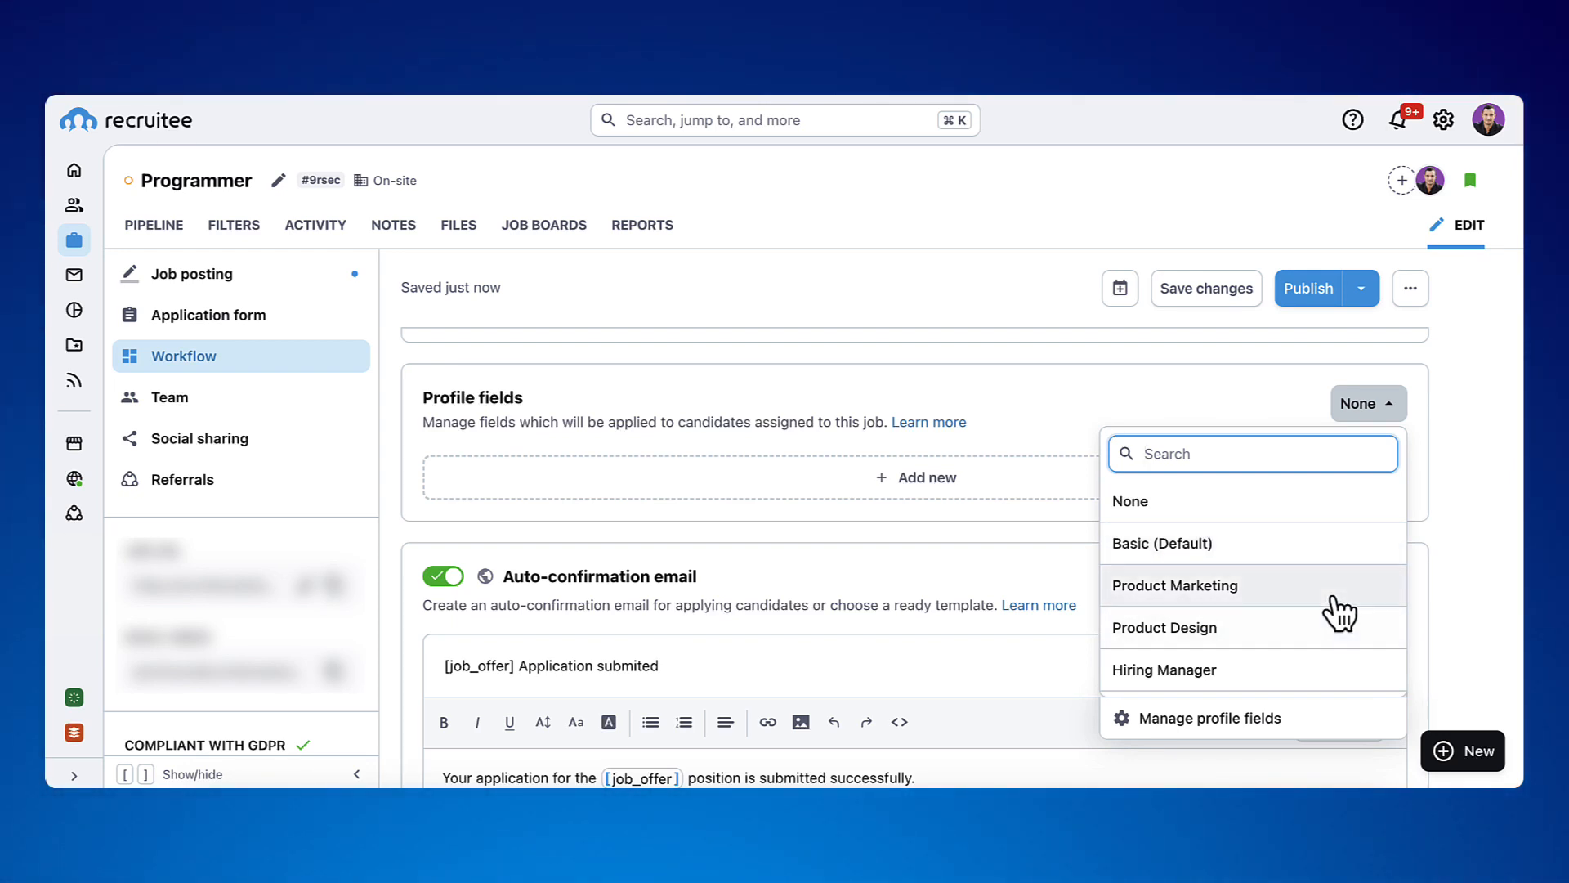
pyautogui.click(1176, 585)
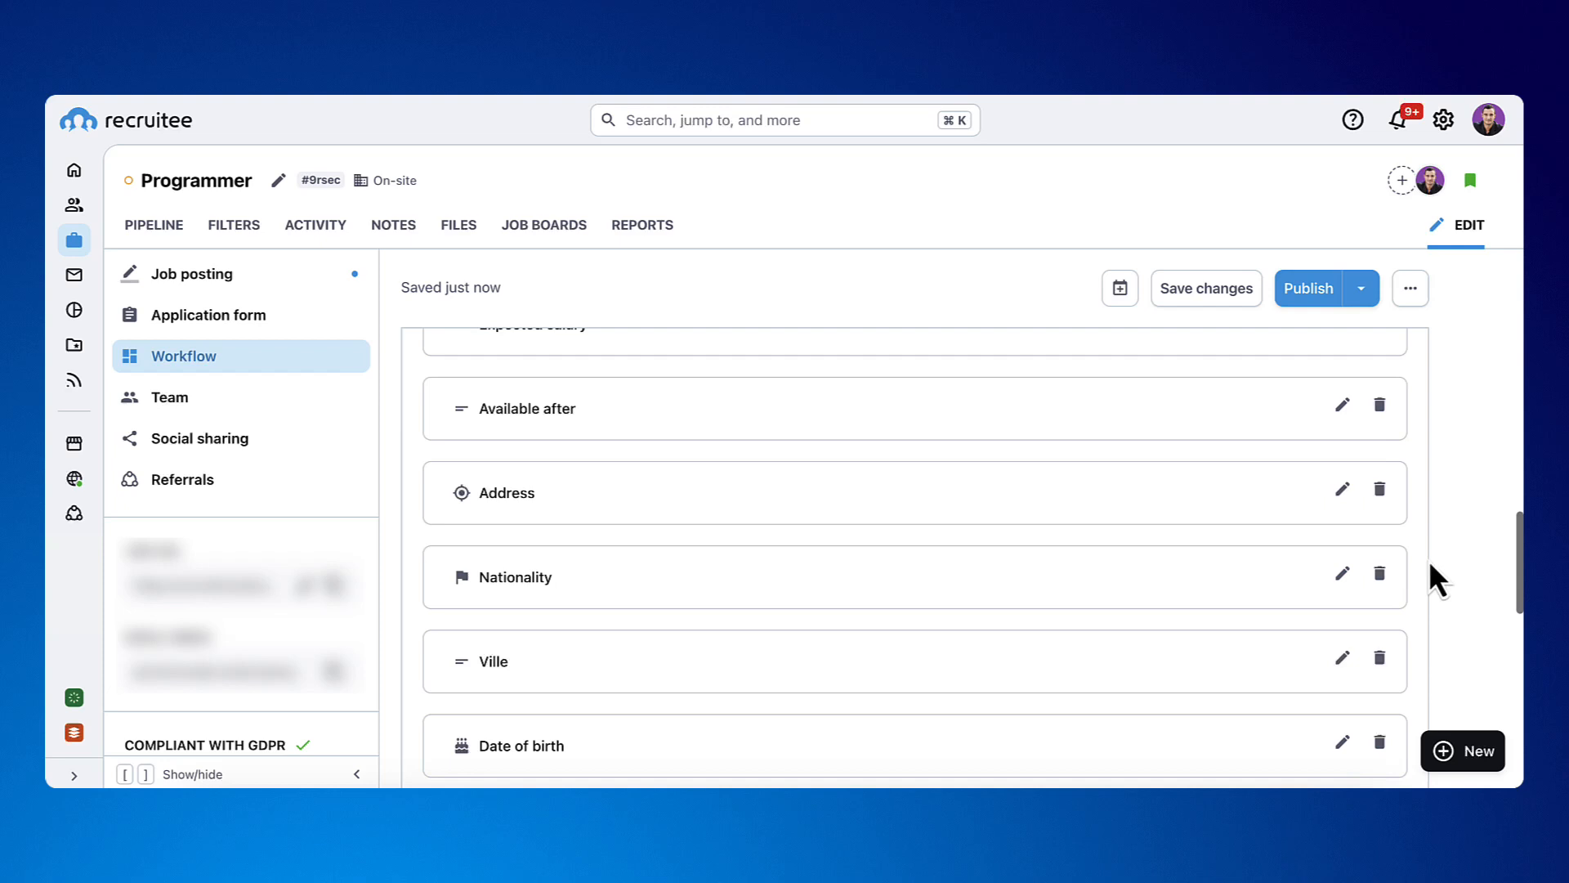
pyautogui.scroll(-3)
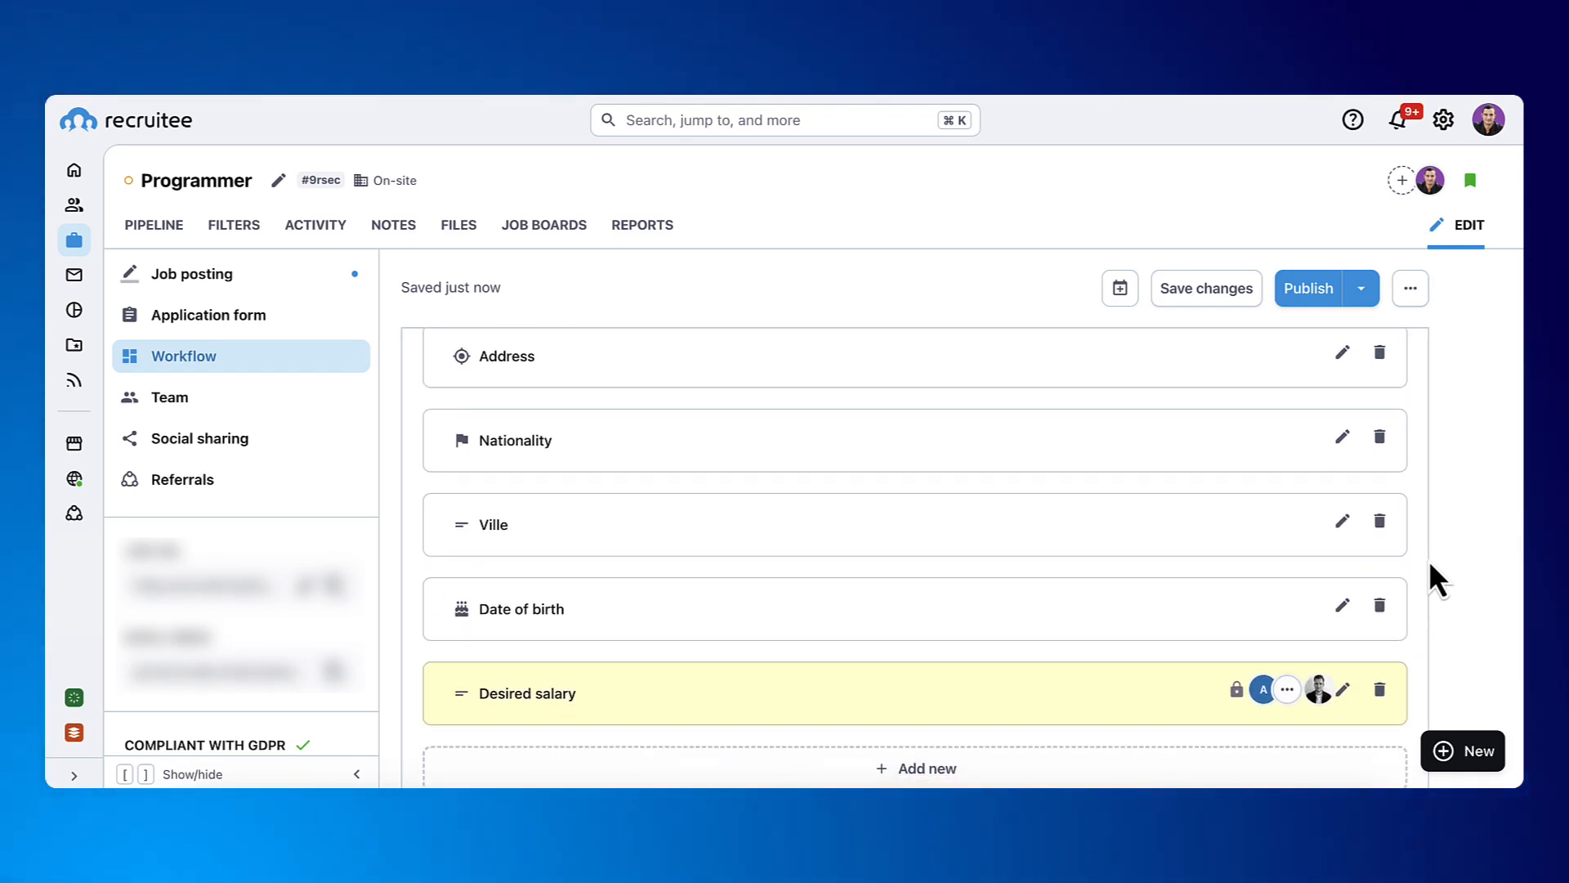
pyautogui.scroll(-3)
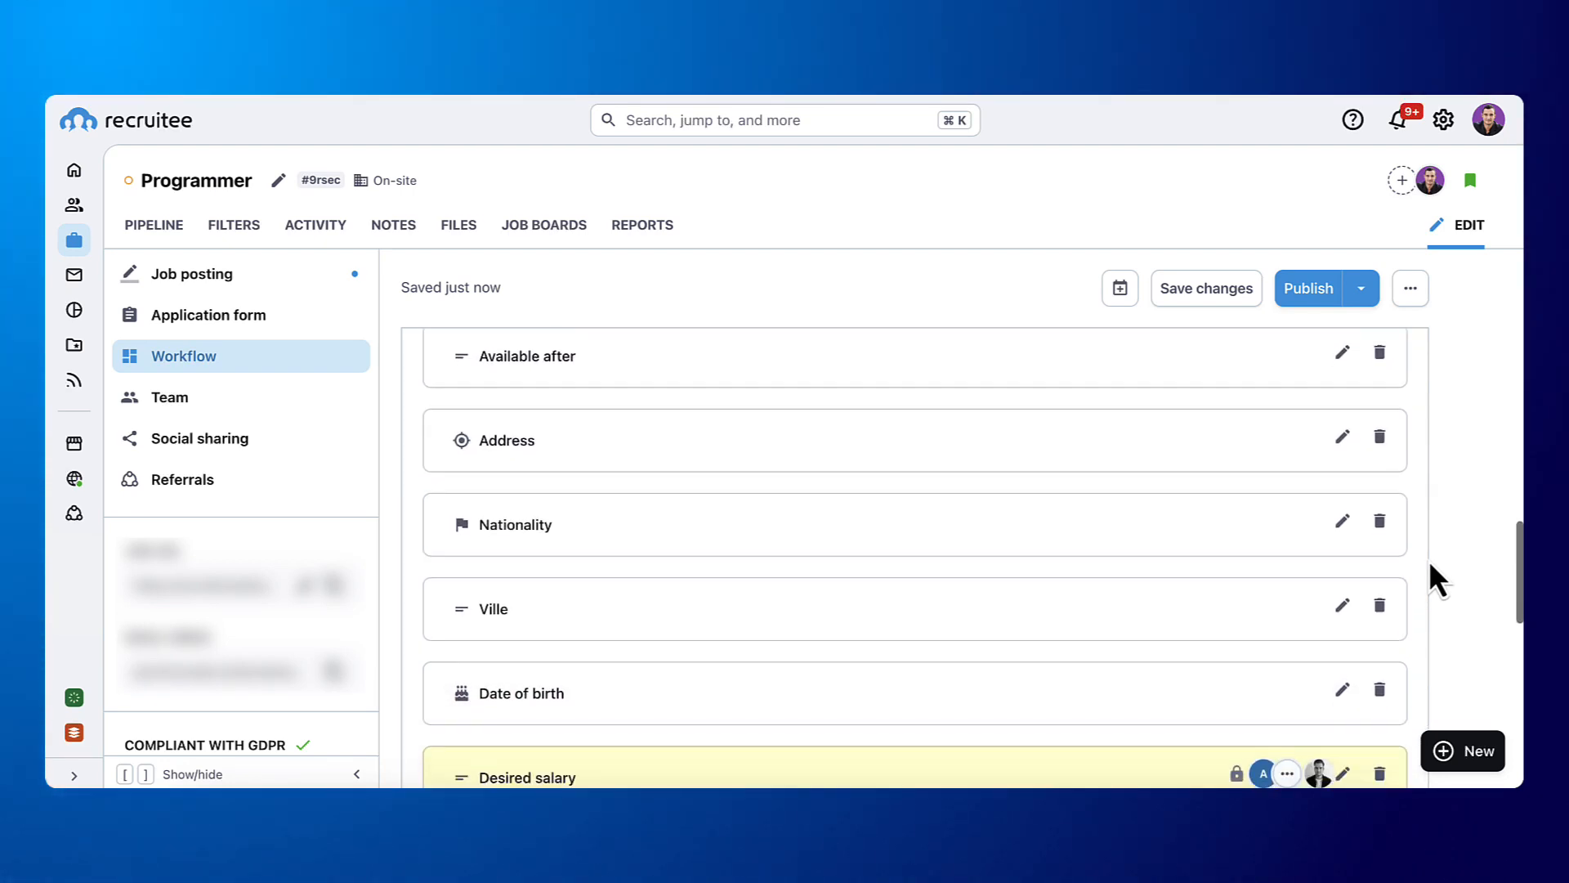
# Start adding one more profile field to the list.
pyautogui.scroll(-3)
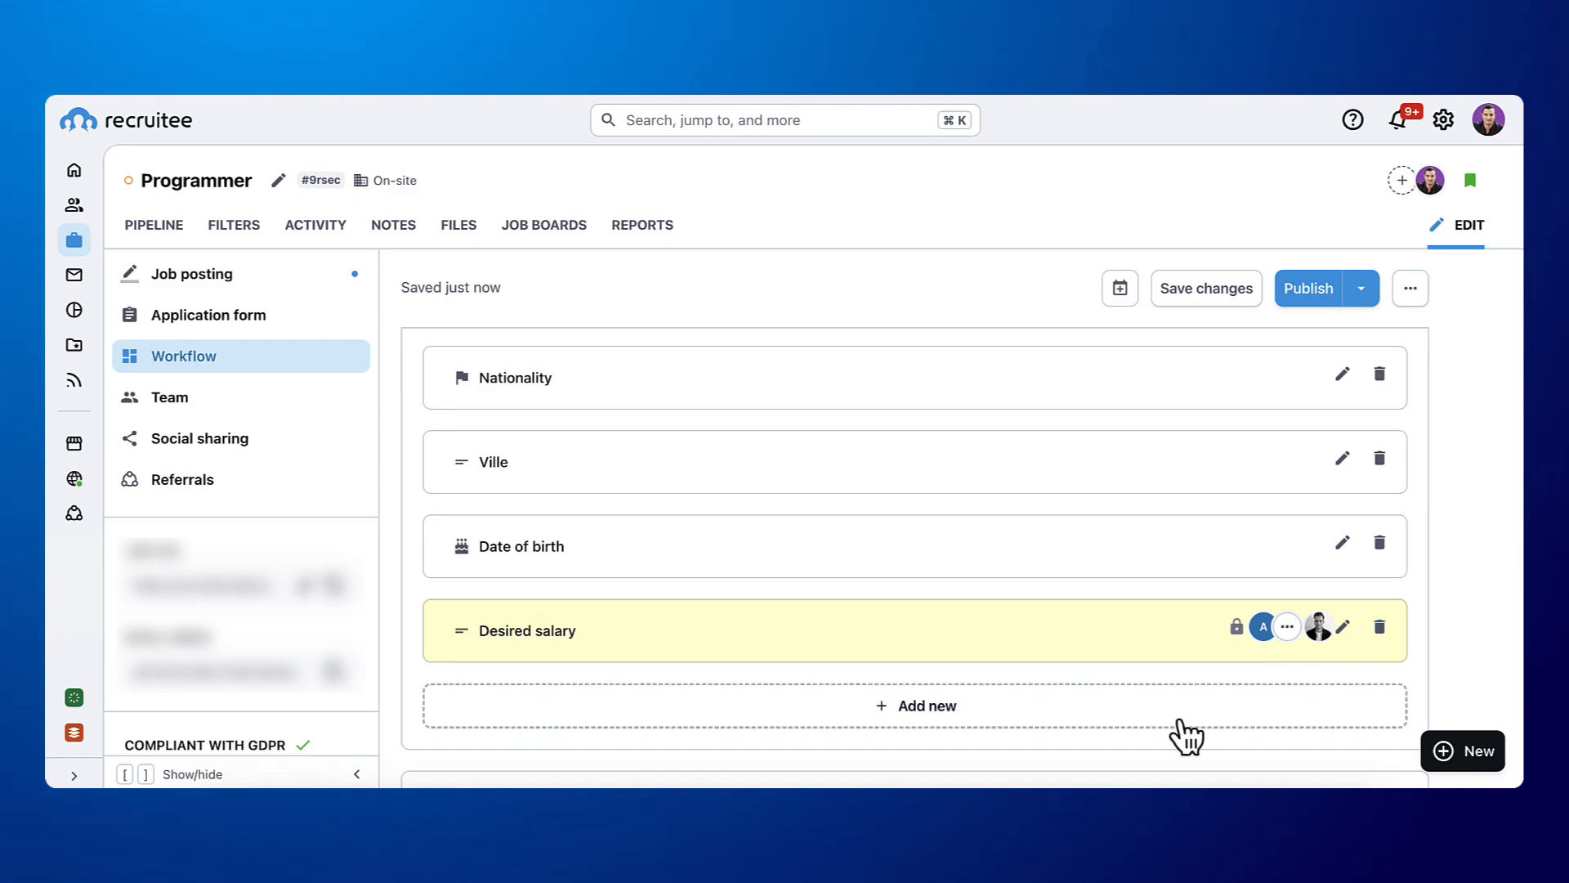
pyautogui.click(915, 704)
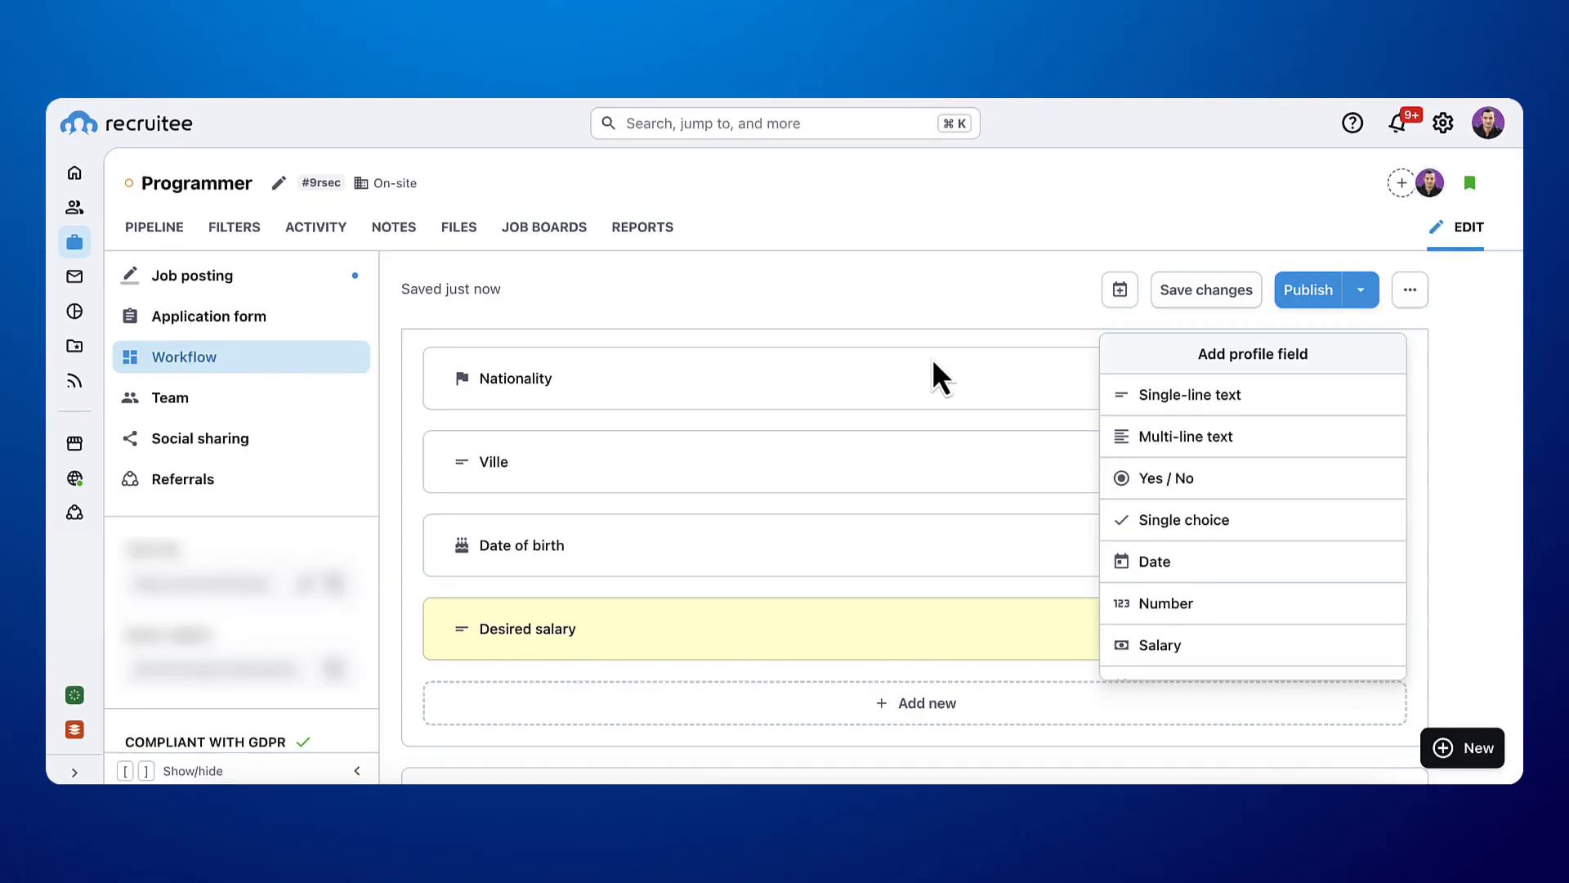
pyautogui.moveTo(1361, 500)
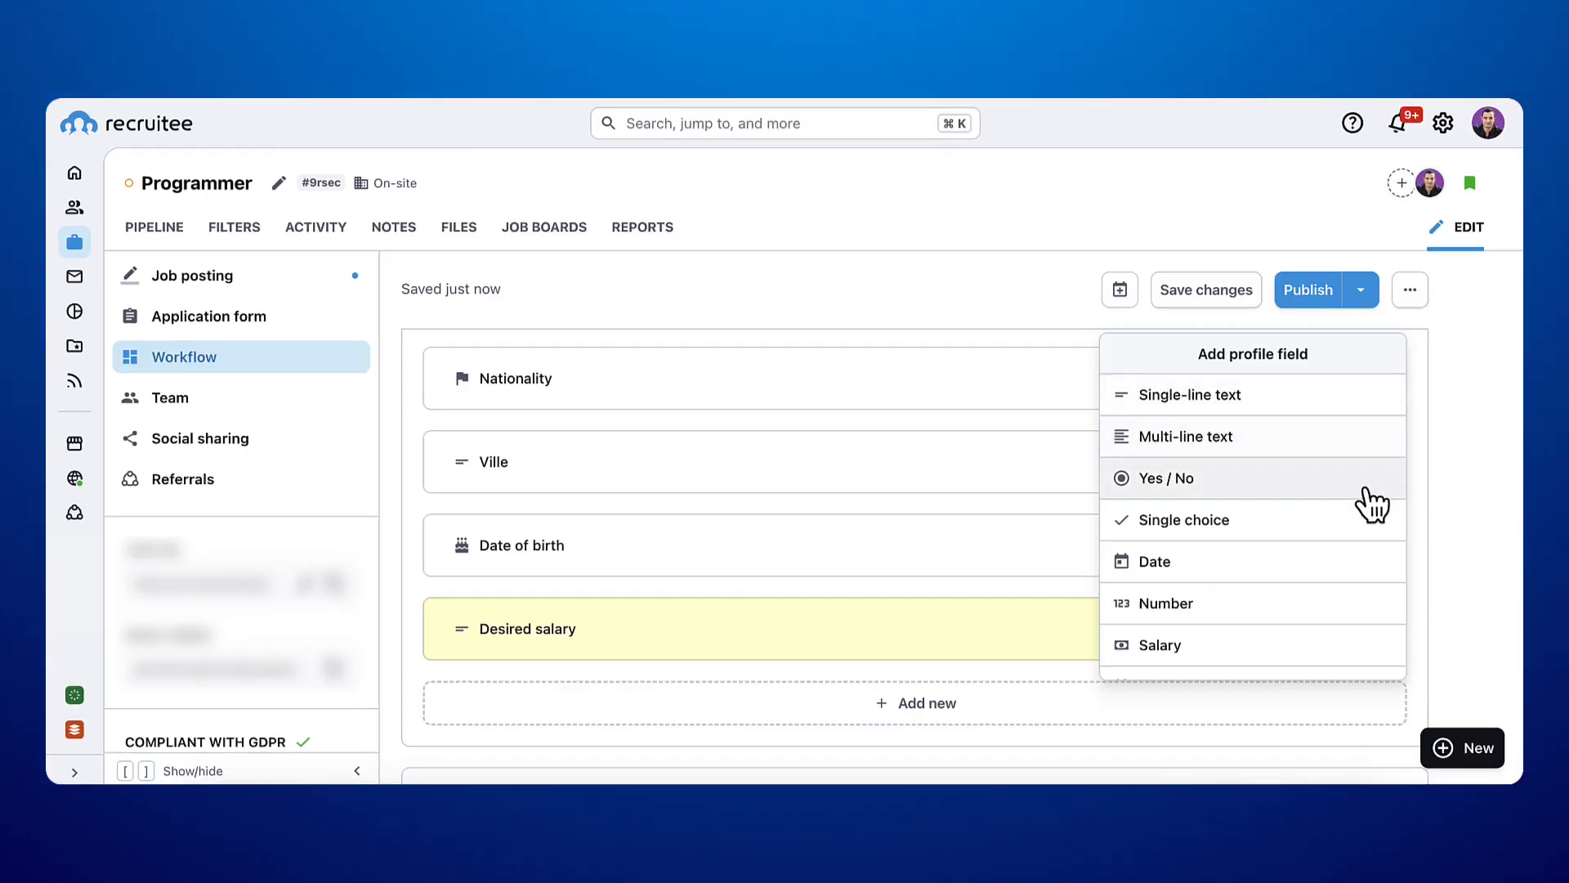
pyautogui.moveTo(1370, 654)
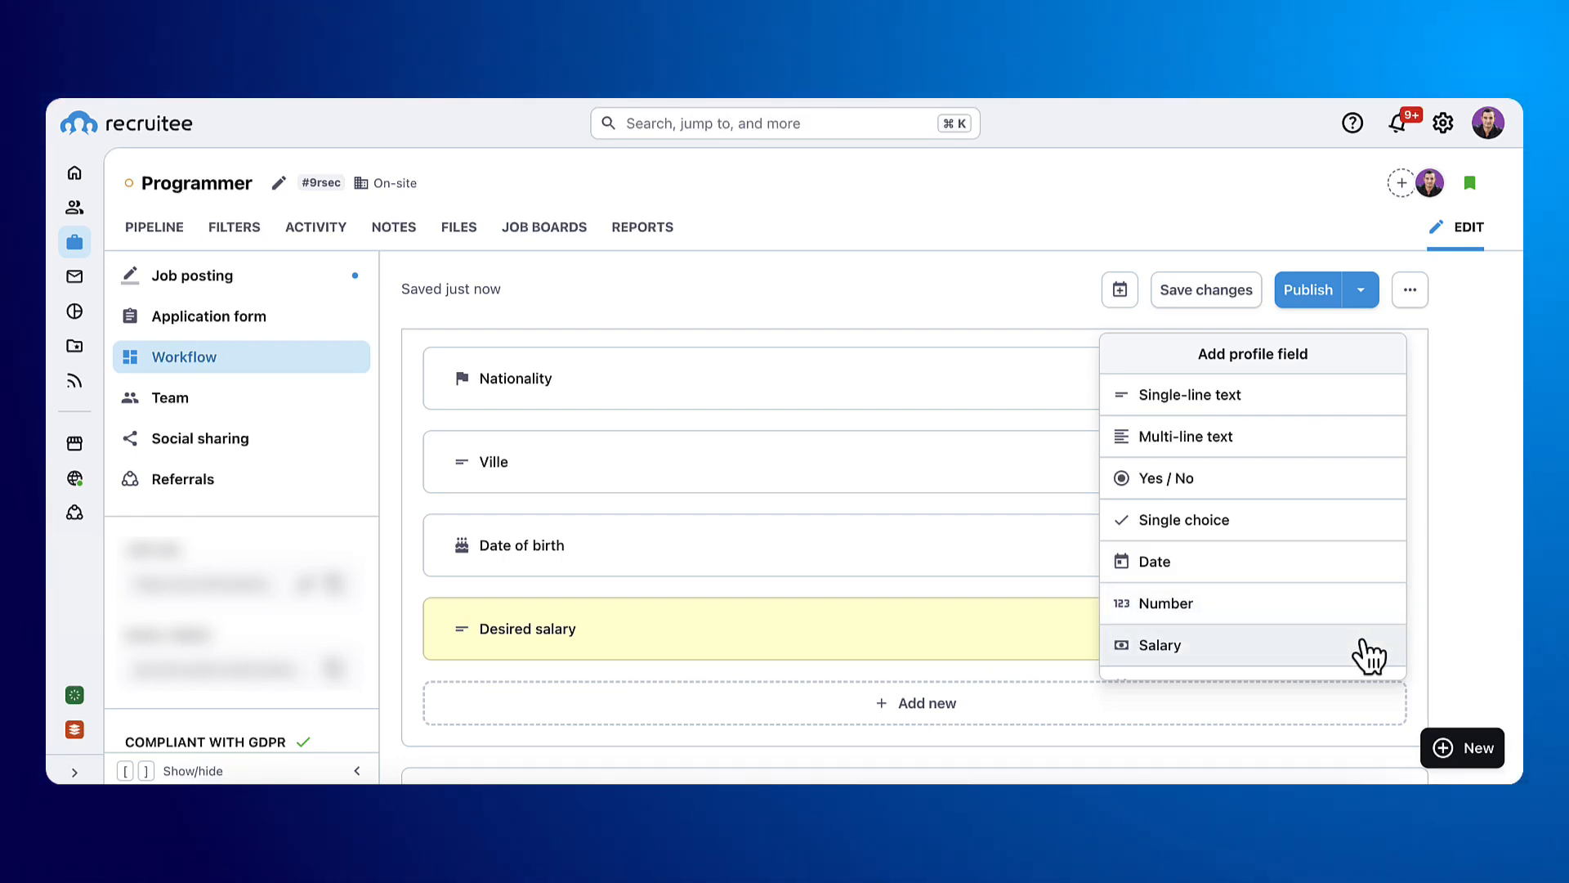
pyautogui.moveTo(1461, 646)
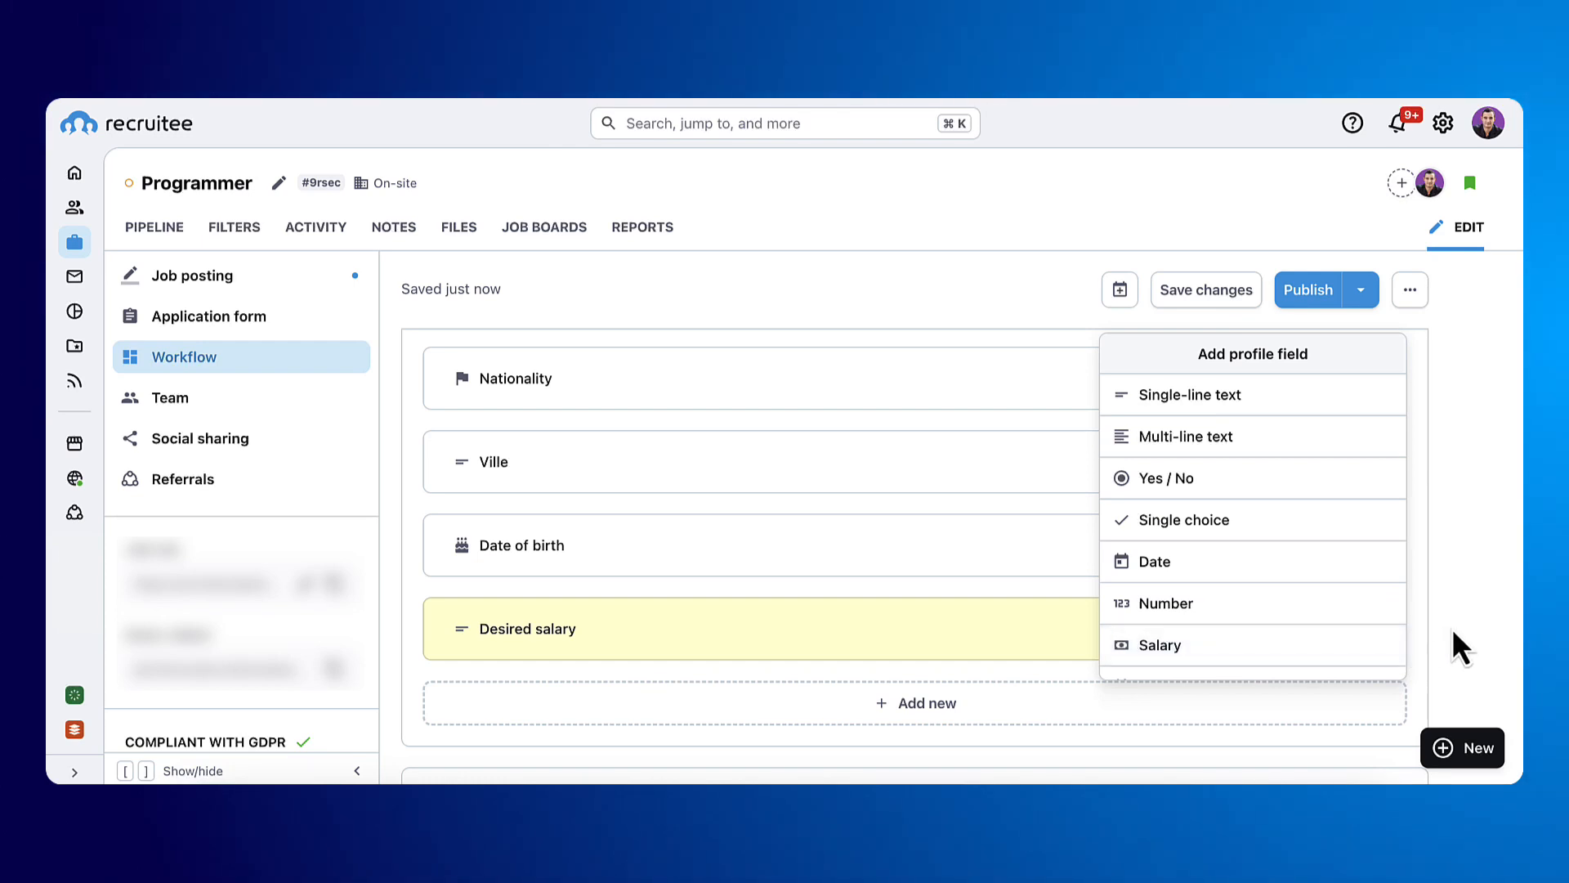
# Review the Auto-confirmation email section and go to the Recruitee Help Center via Learn more.
pyautogui.scroll(-3)
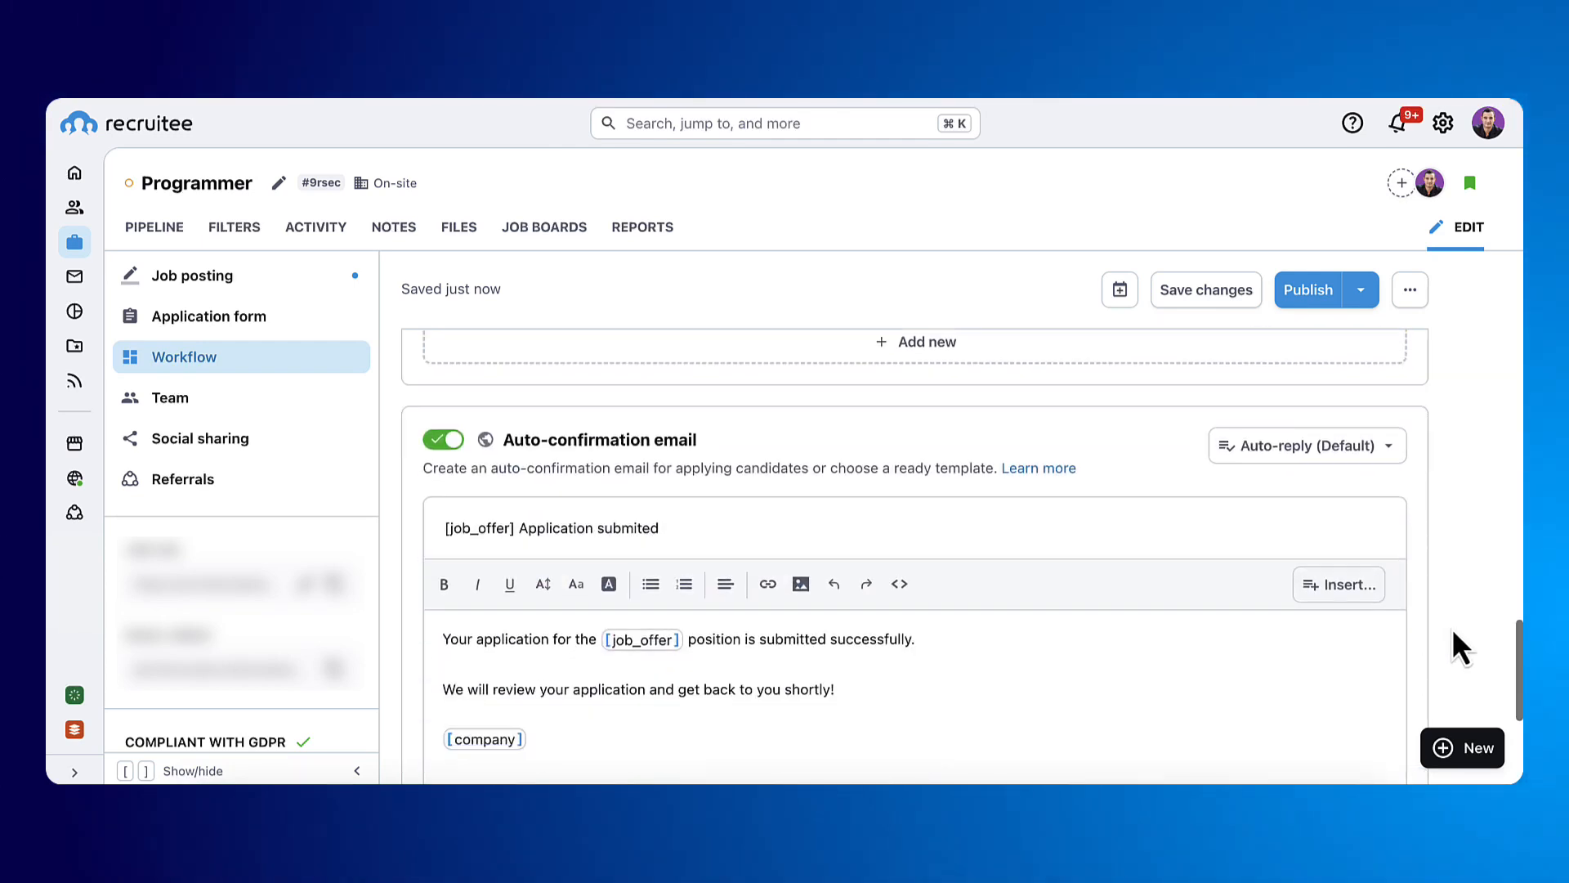
pyautogui.scroll(-3)
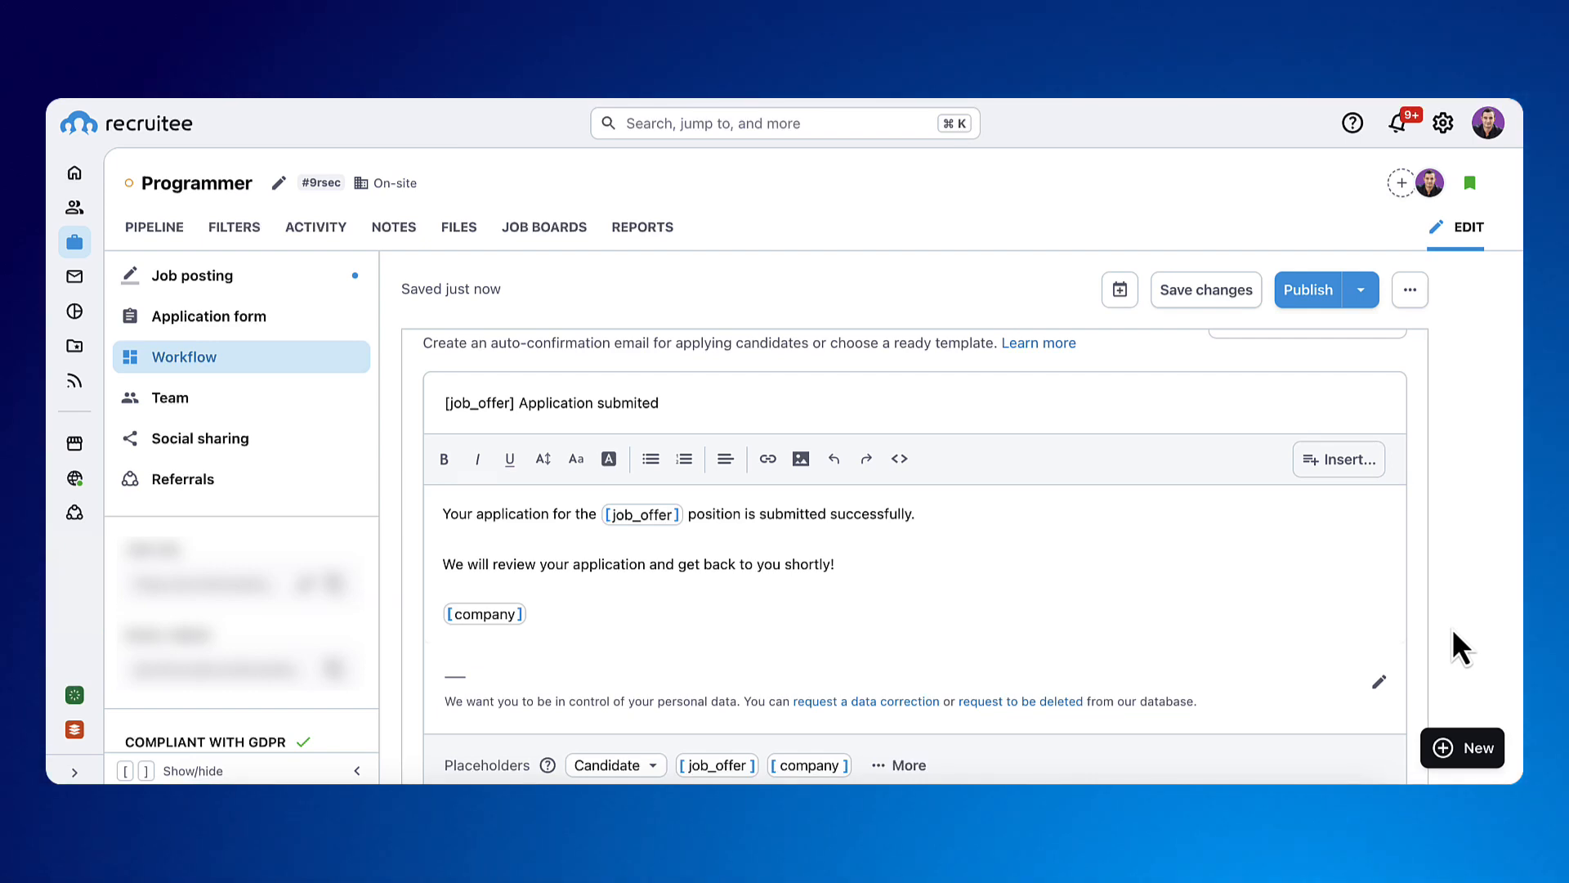
pyautogui.scroll(3)
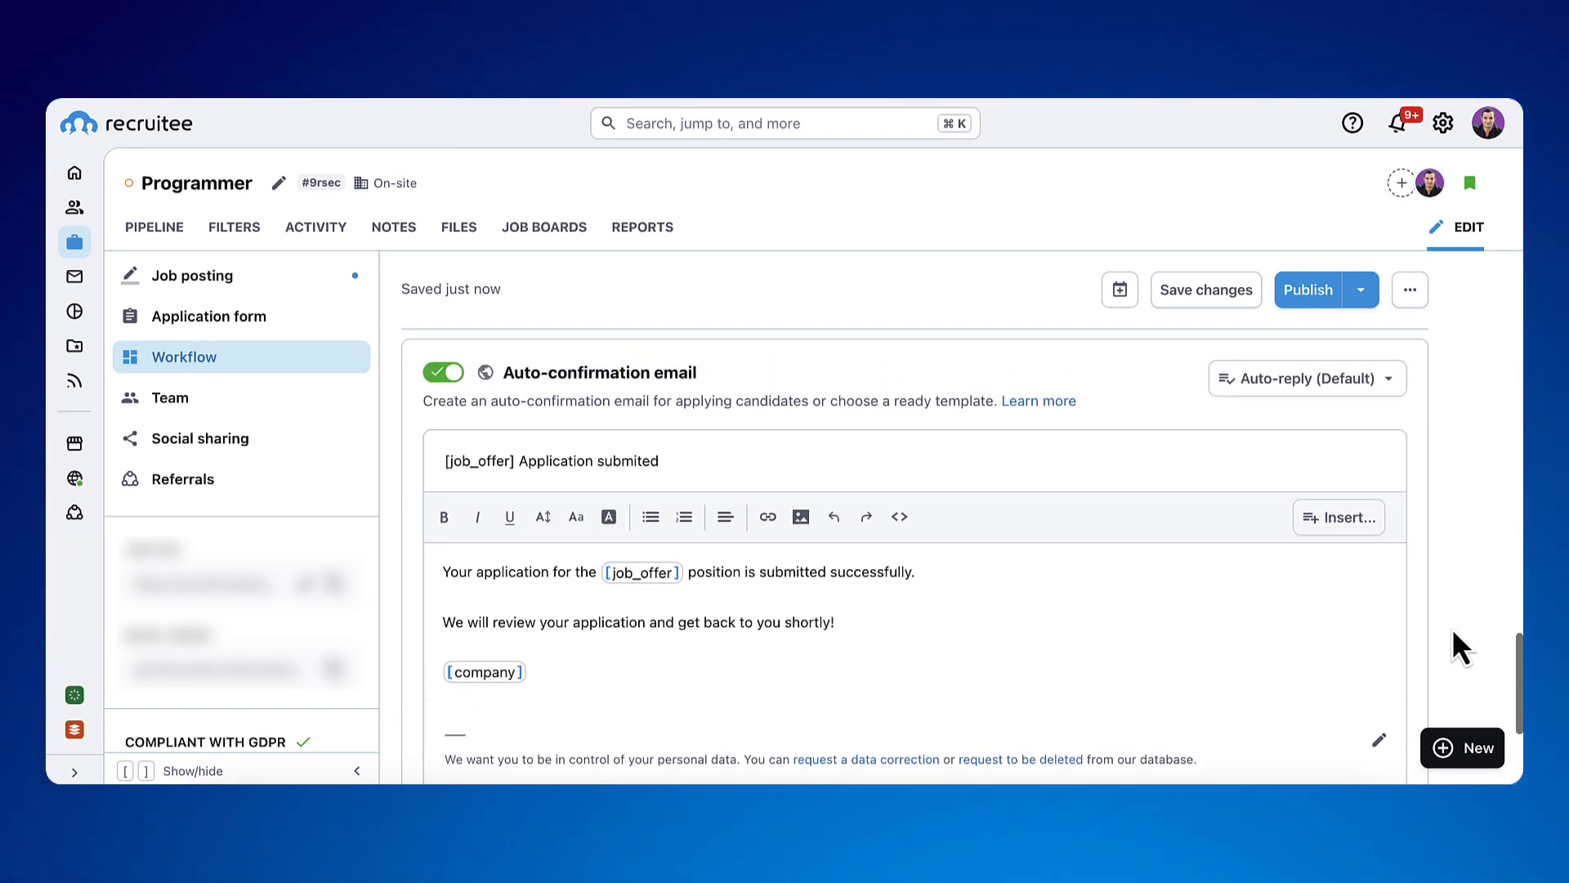
pyautogui.click(1306, 377)
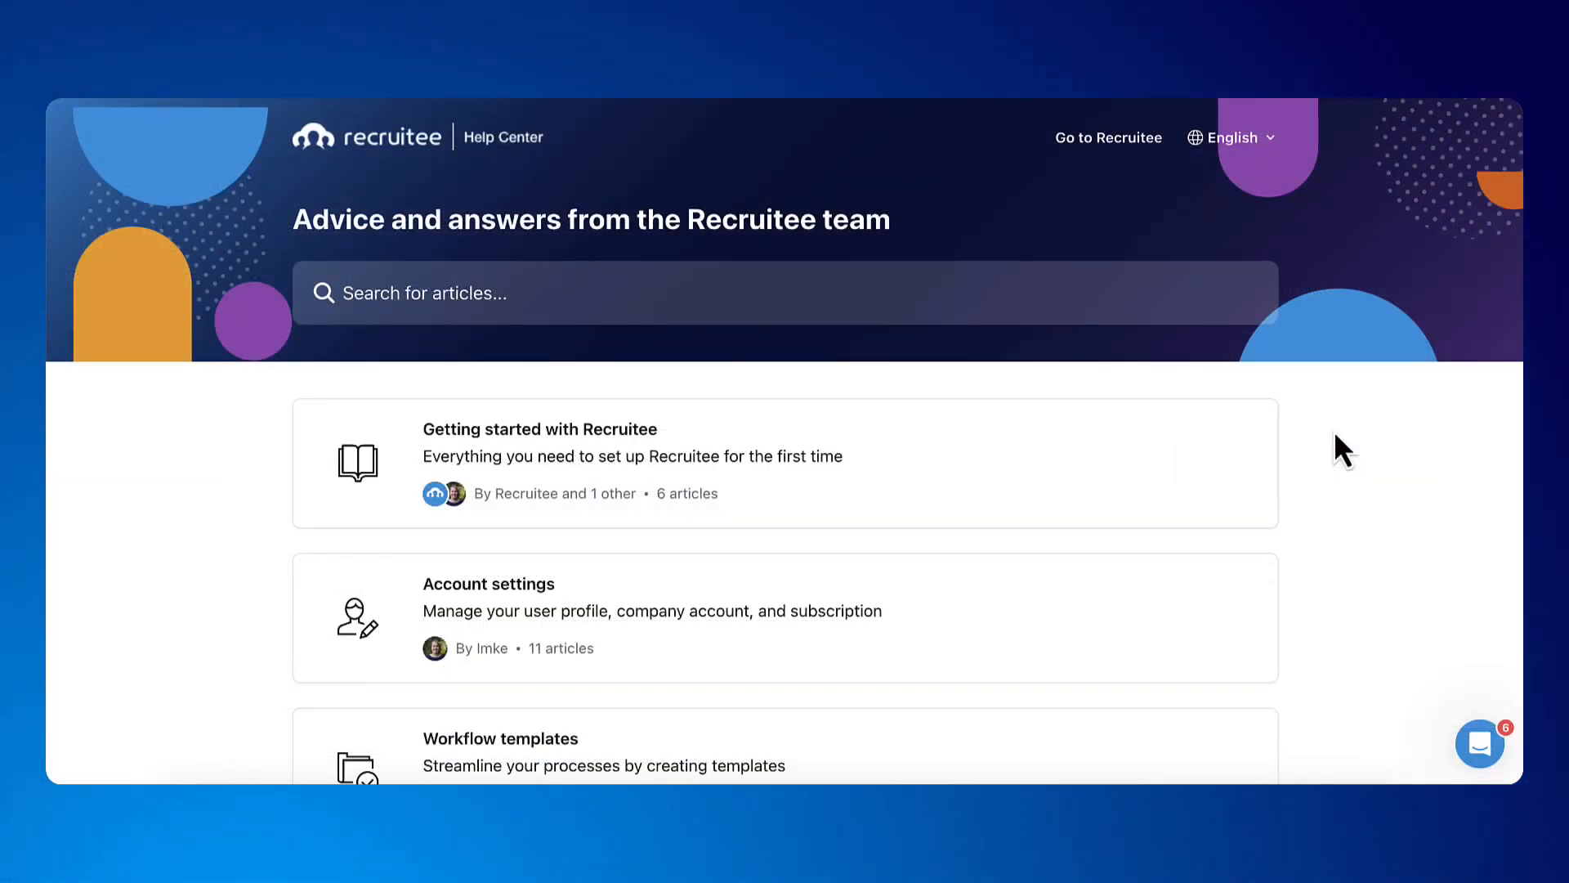
# Scroll through the Jobs collection articles in the Help Center.
pyautogui.scroll(-3)
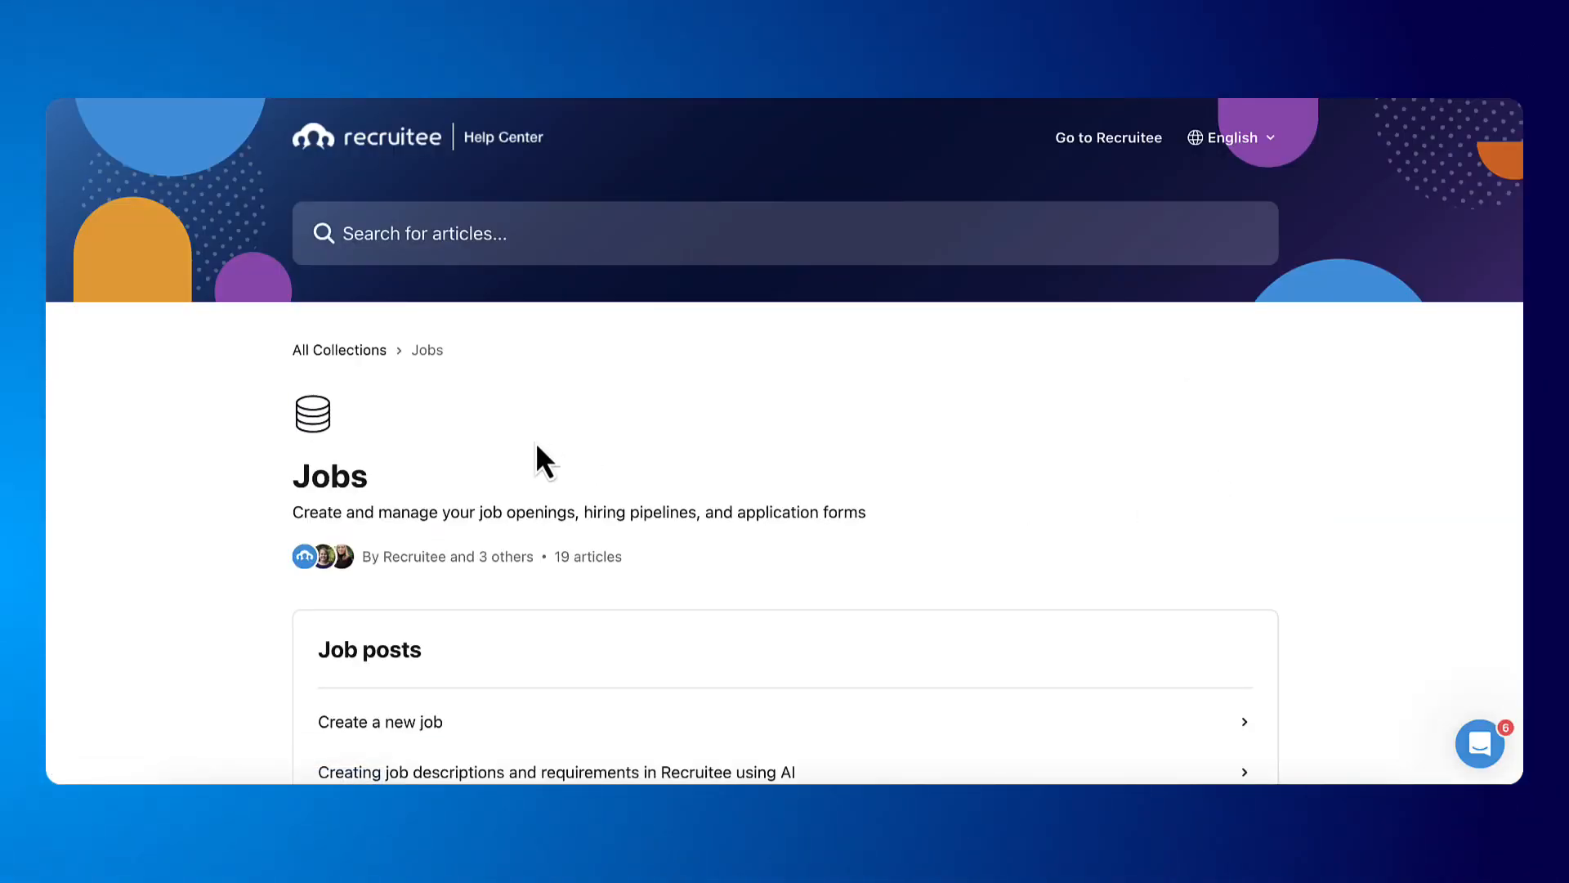
pyautogui.scroll(-3)
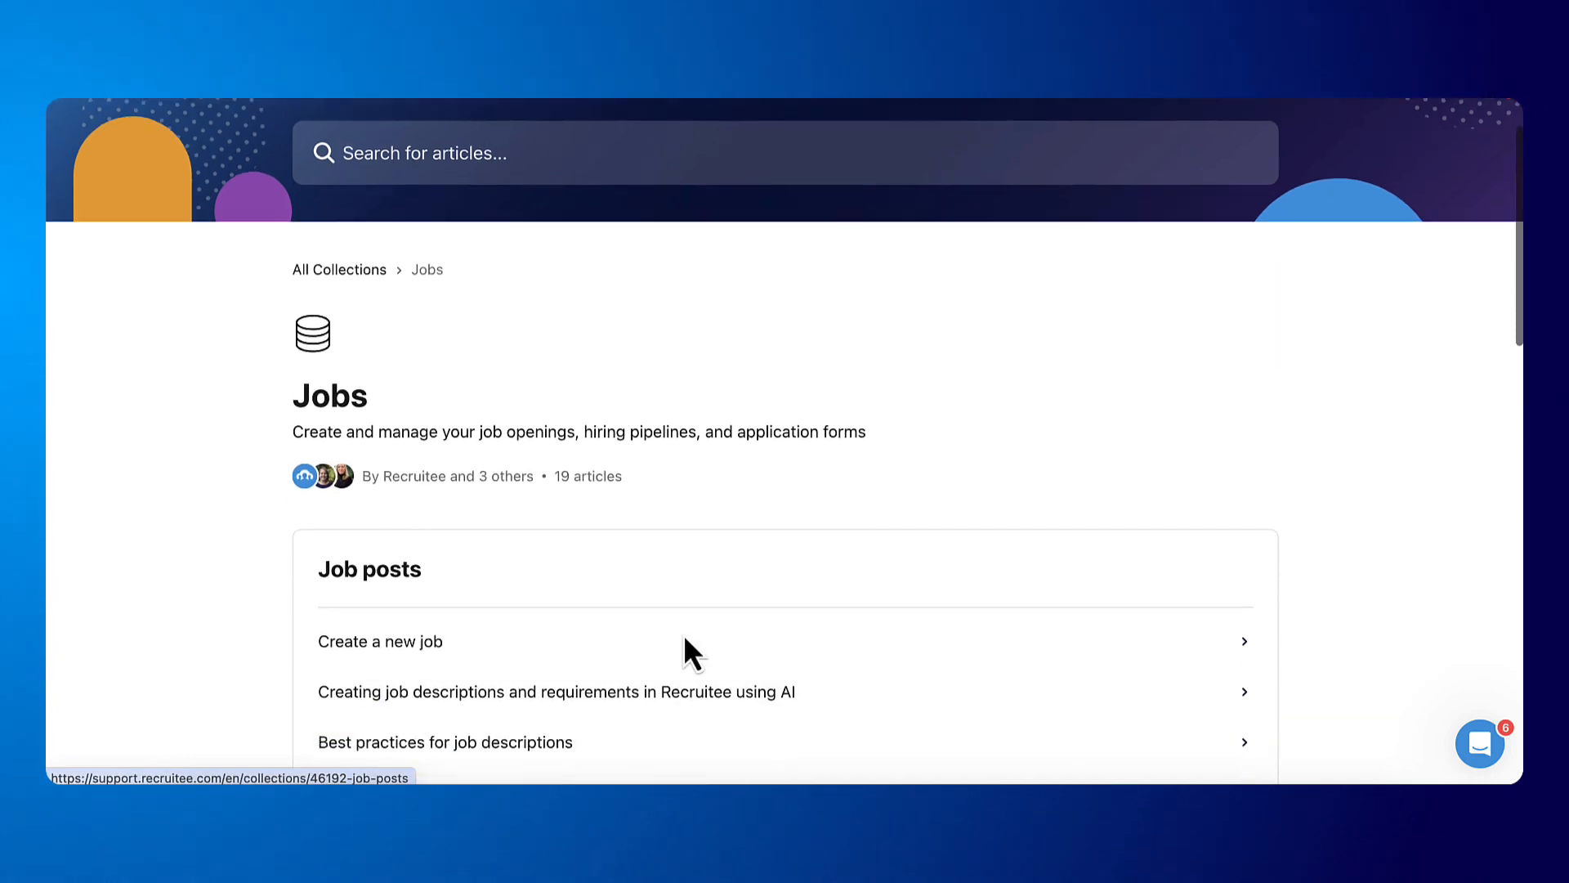
pyautogui.scroll(-3)
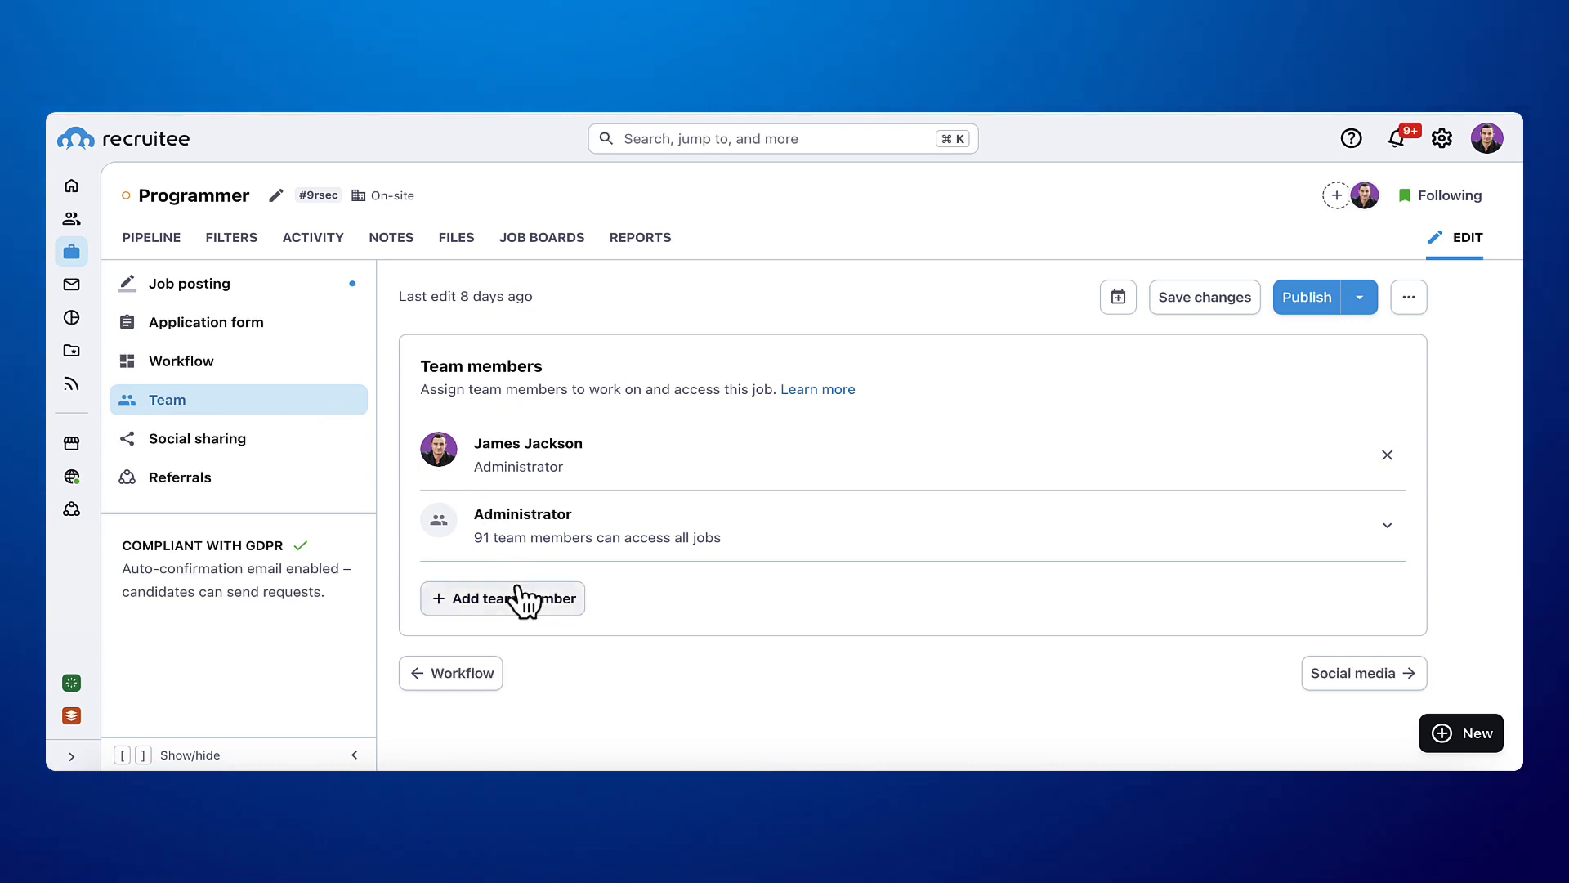
# Explore inviting a new team member and its roles, cancel, leaving only James Jackson on the team.
pyautogui.click(501, 598)
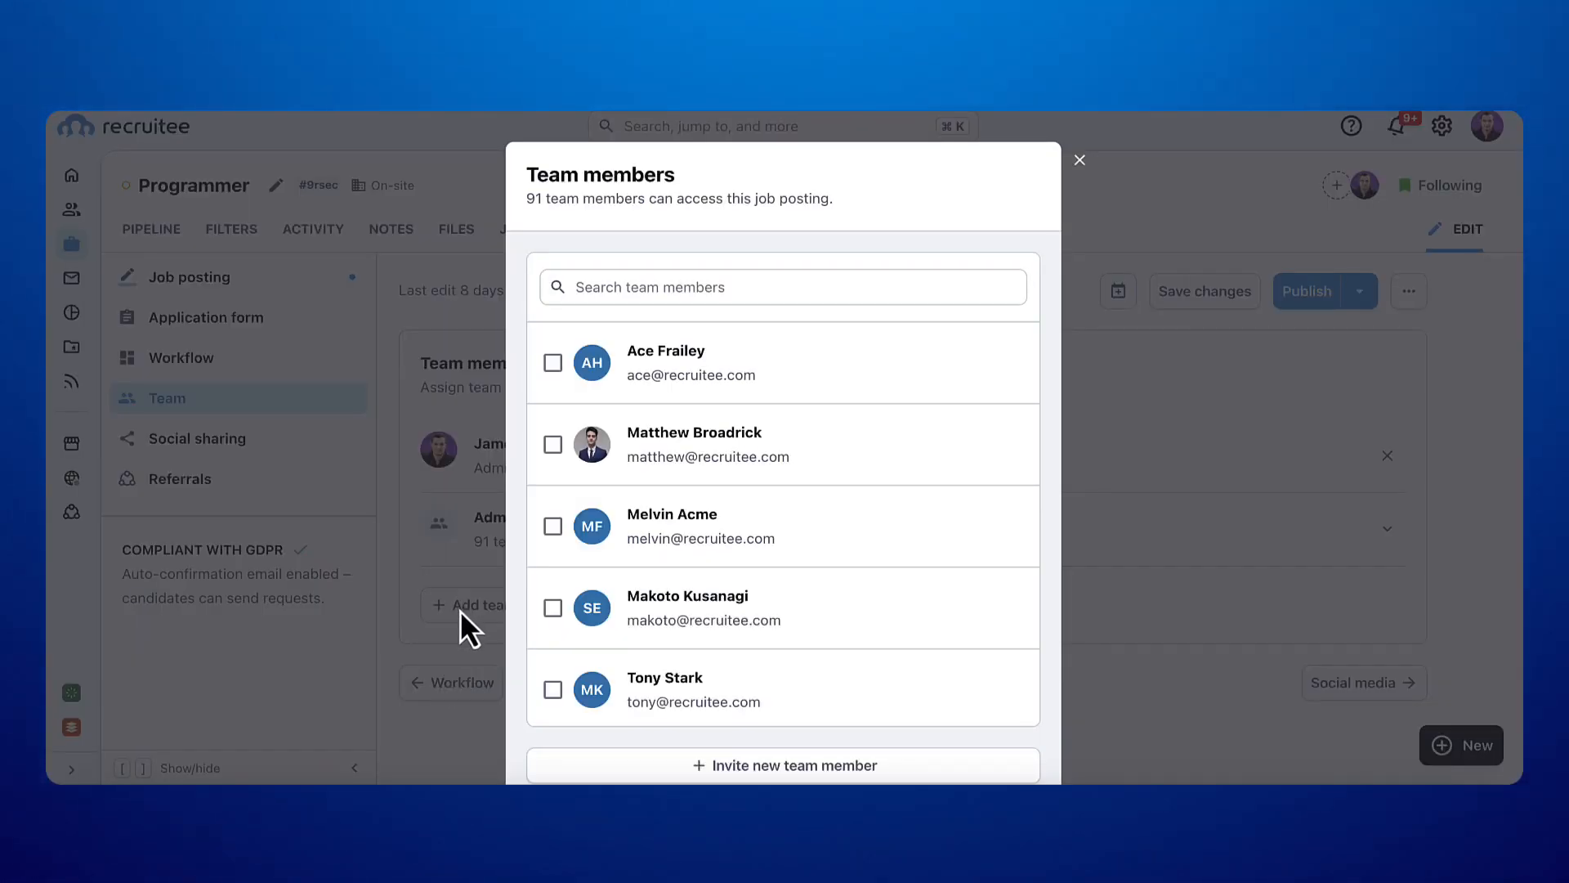
pyautogui.moveTo(1100, 487)
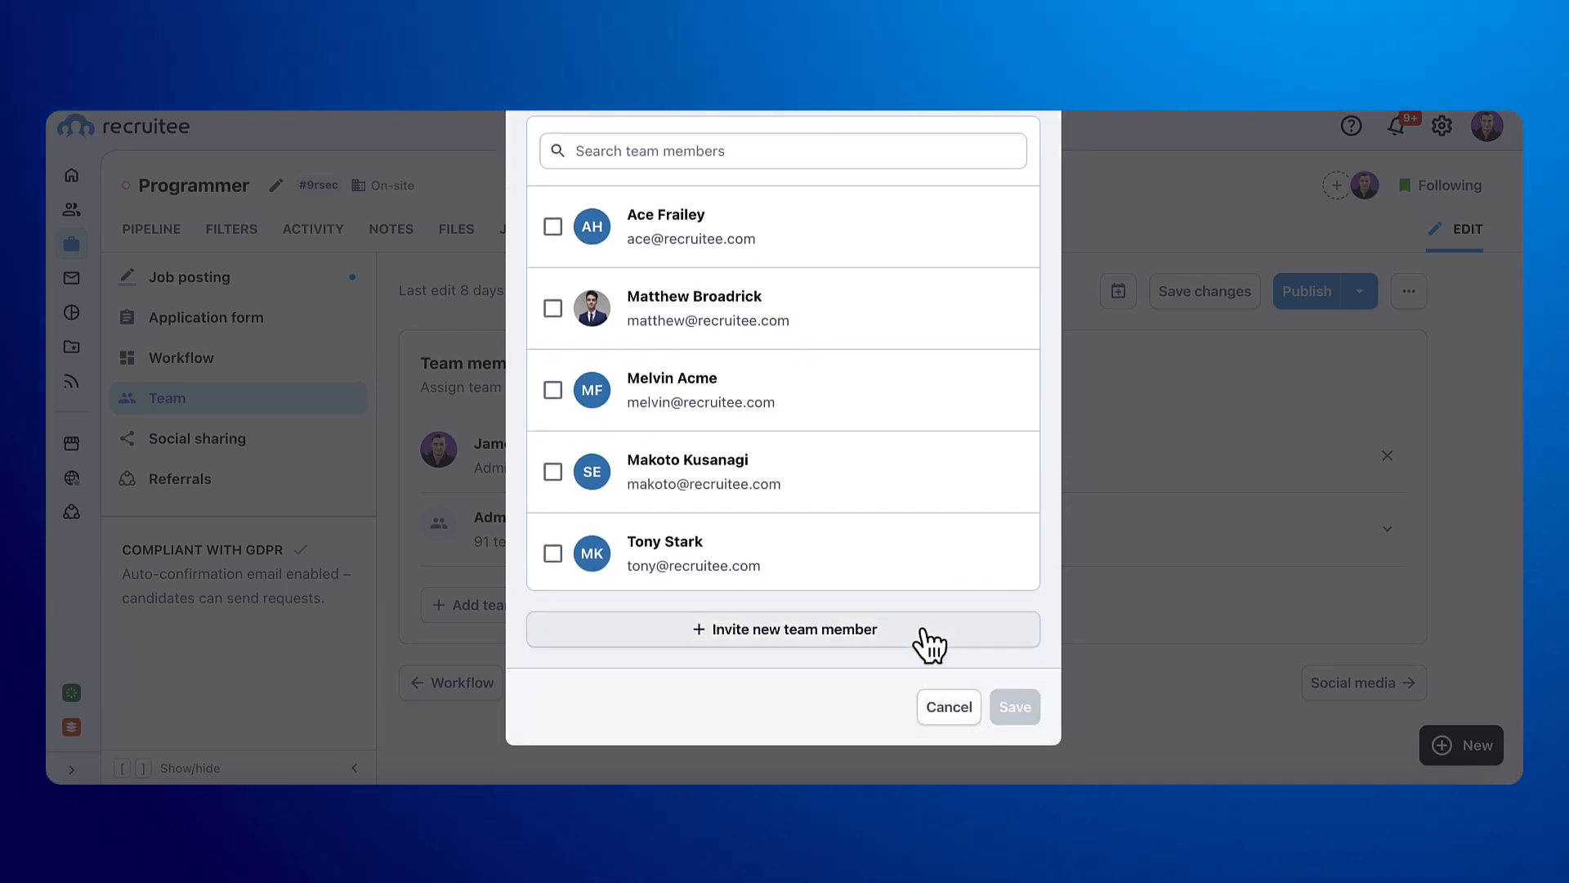
pyautogui.click(784, 628)
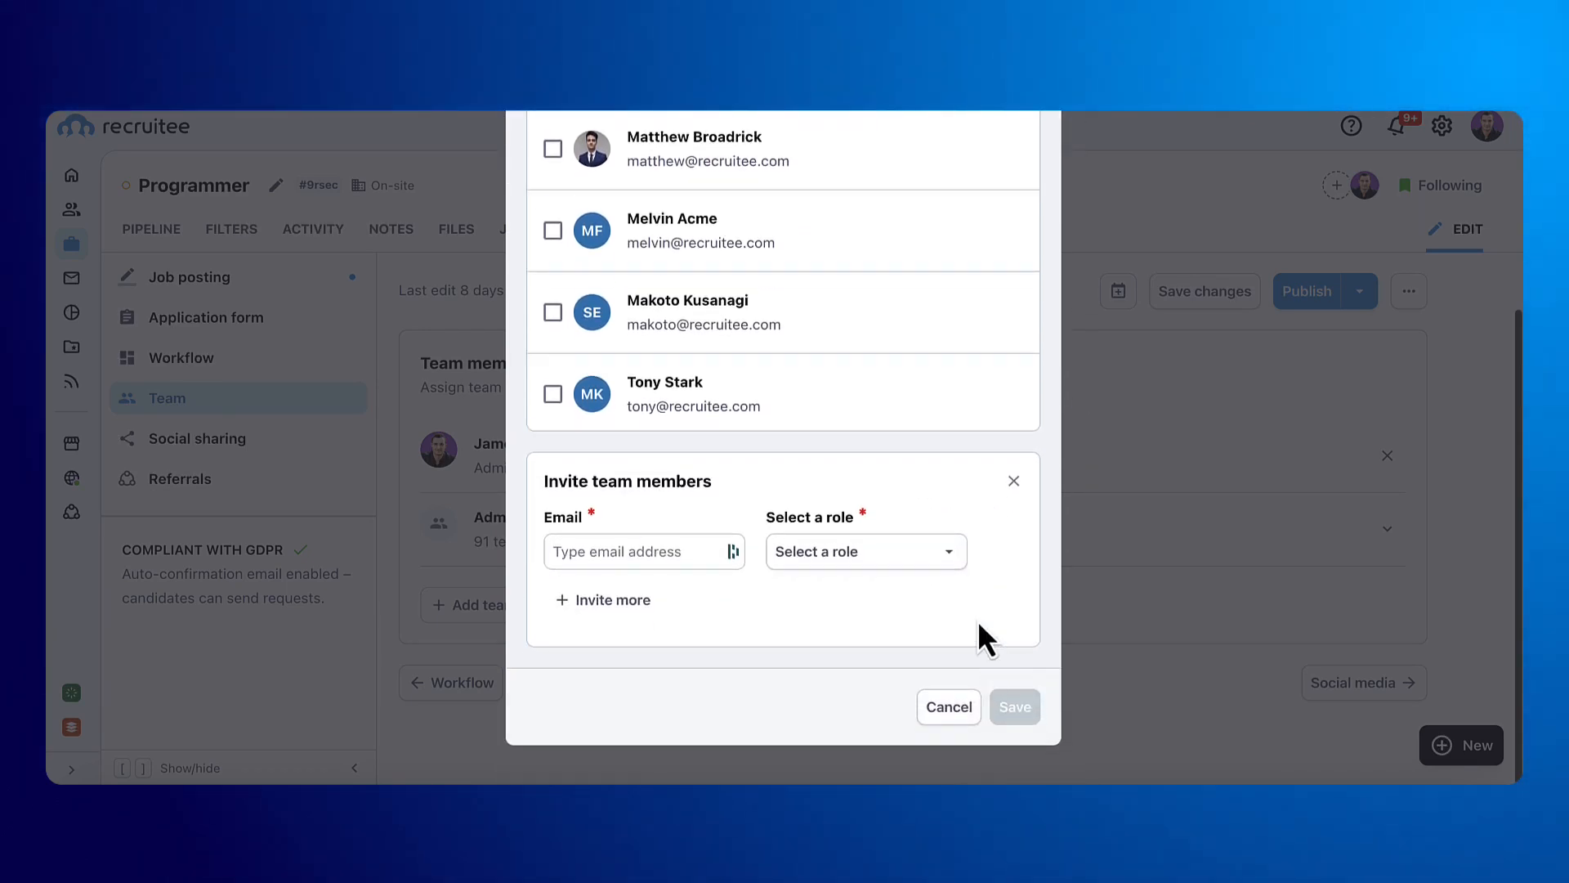
pyautogui.click(865, 551)
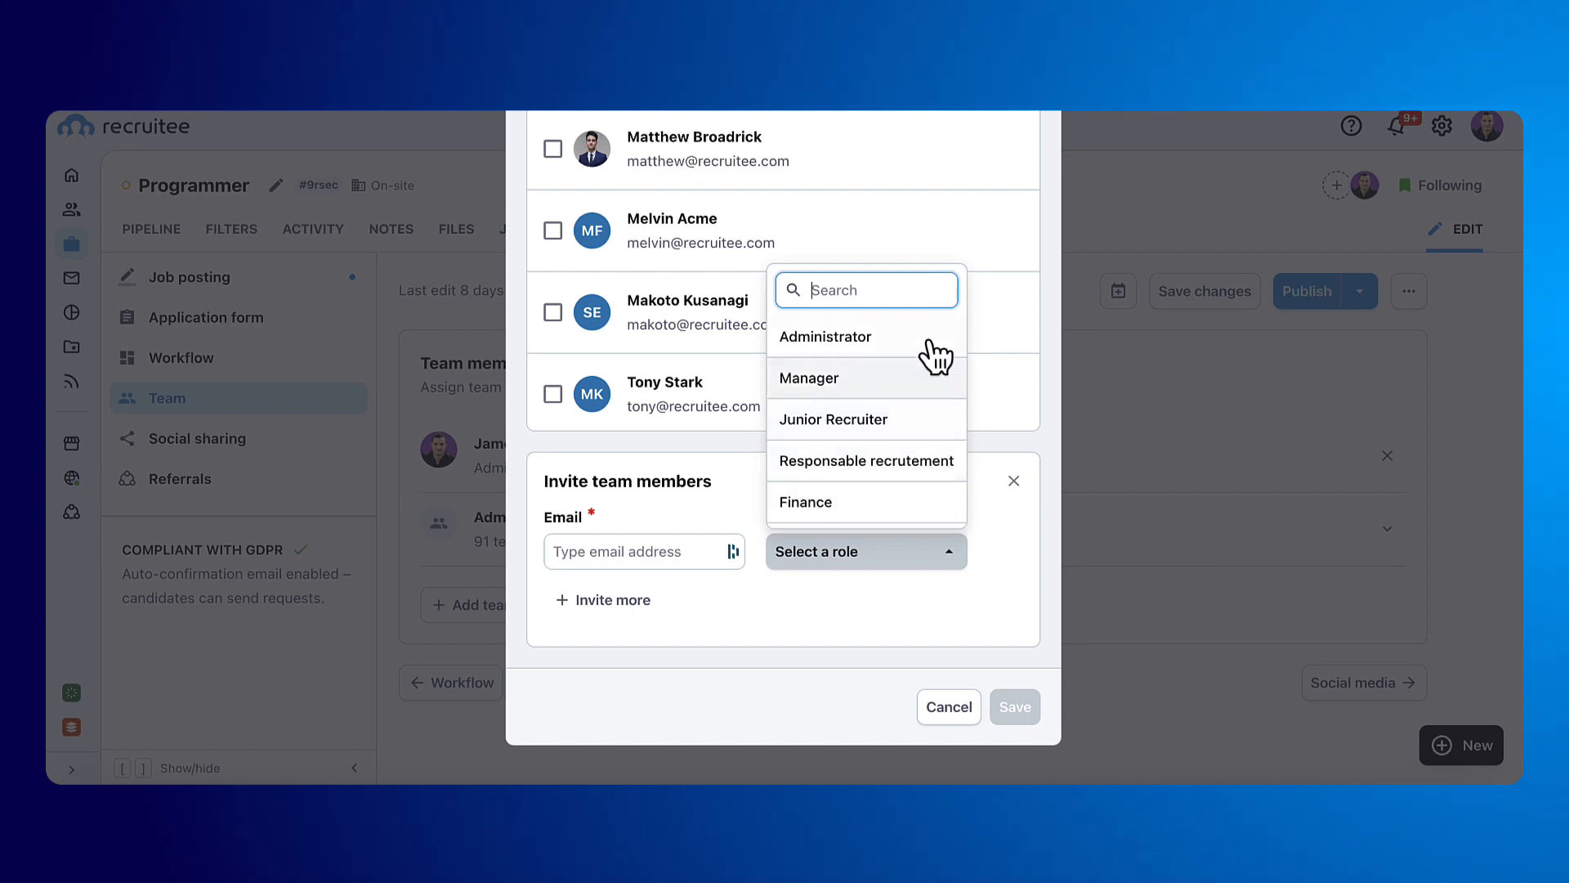
pyautogui.moveTo(948, 412)
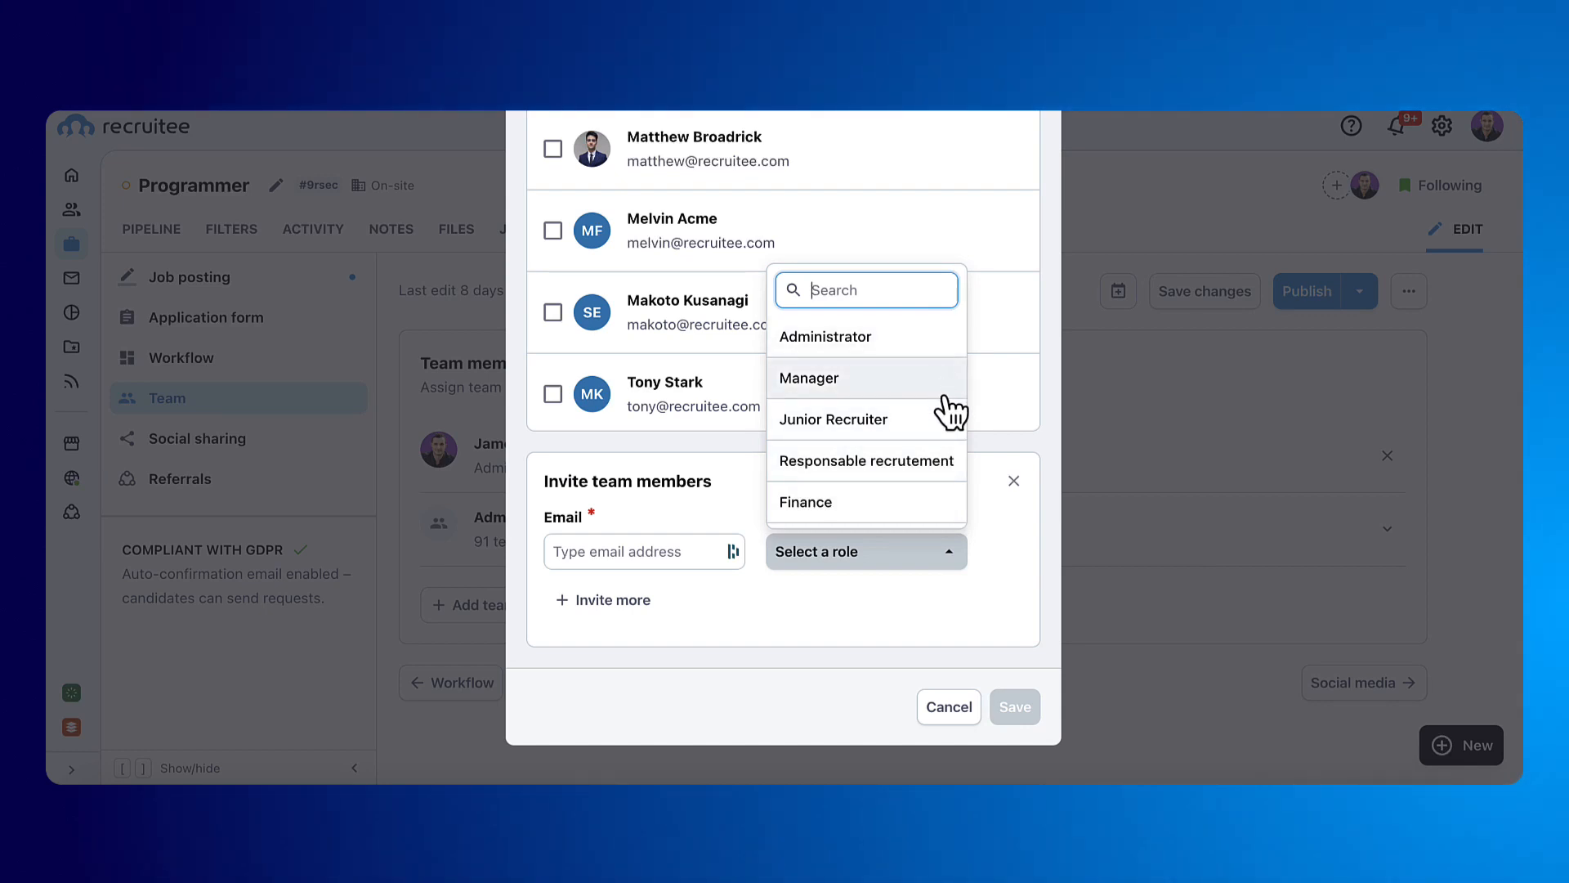
pyautogui.moveTo(961, 520)
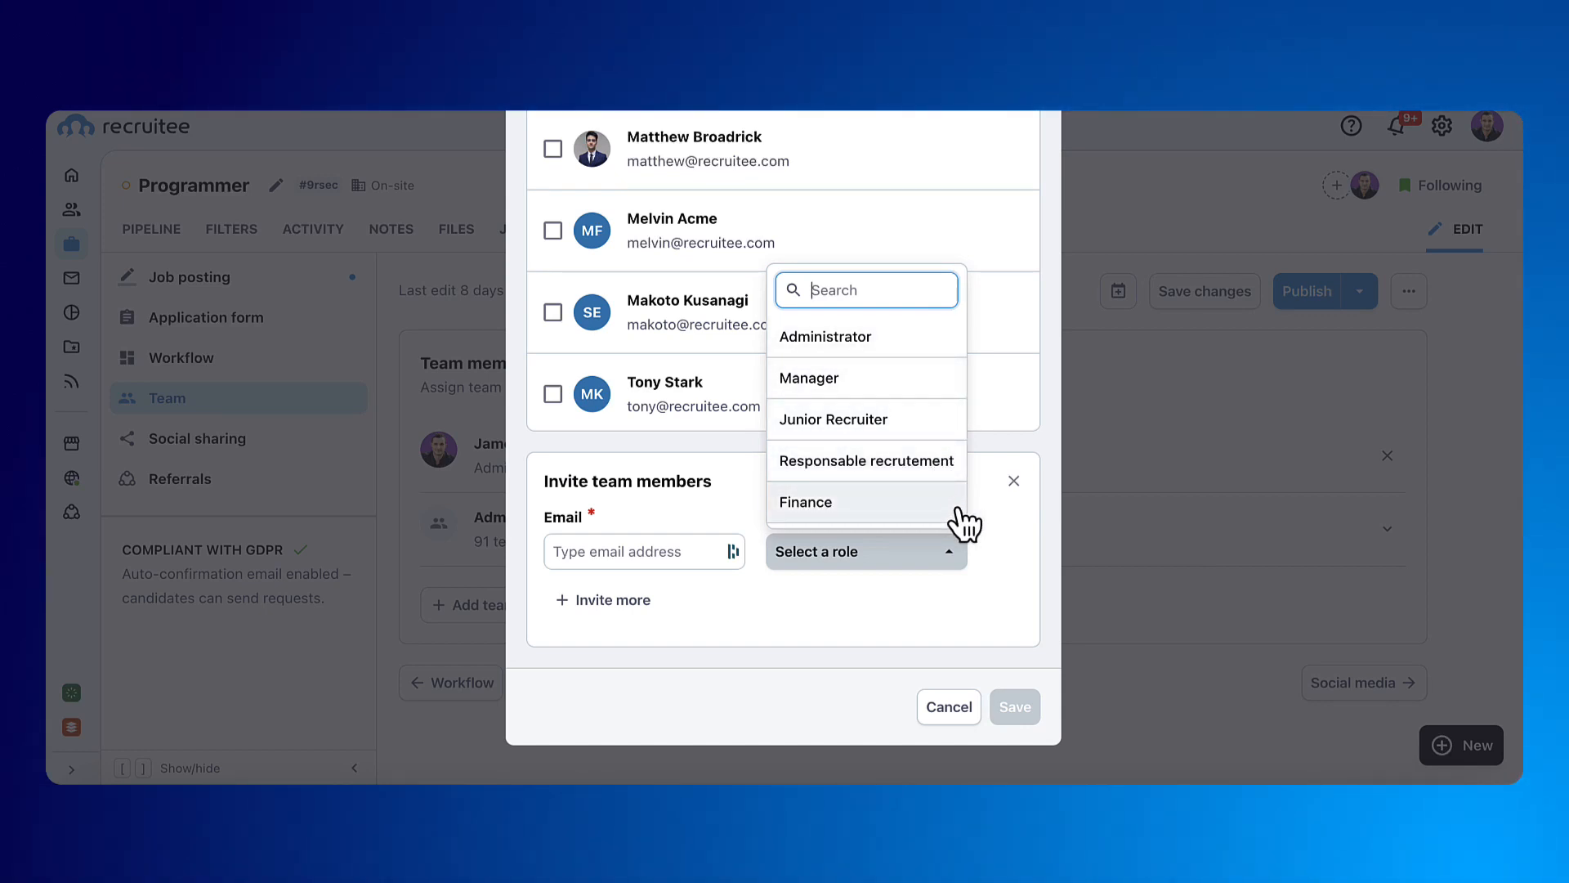
pyautogui.click(948, 706)
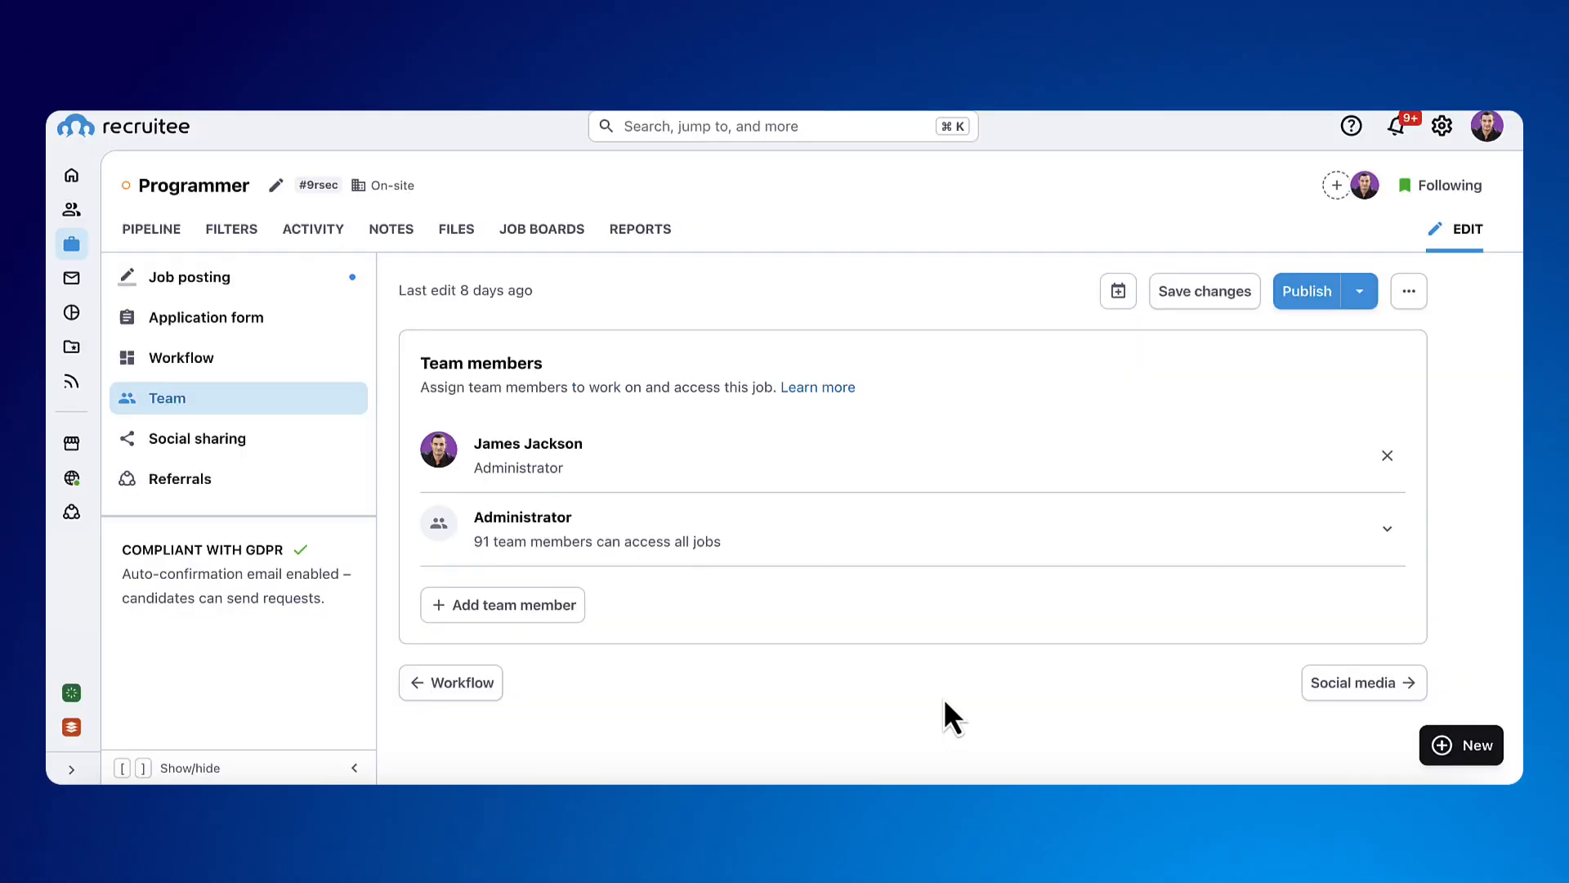
pyautogui.click(197, 438)
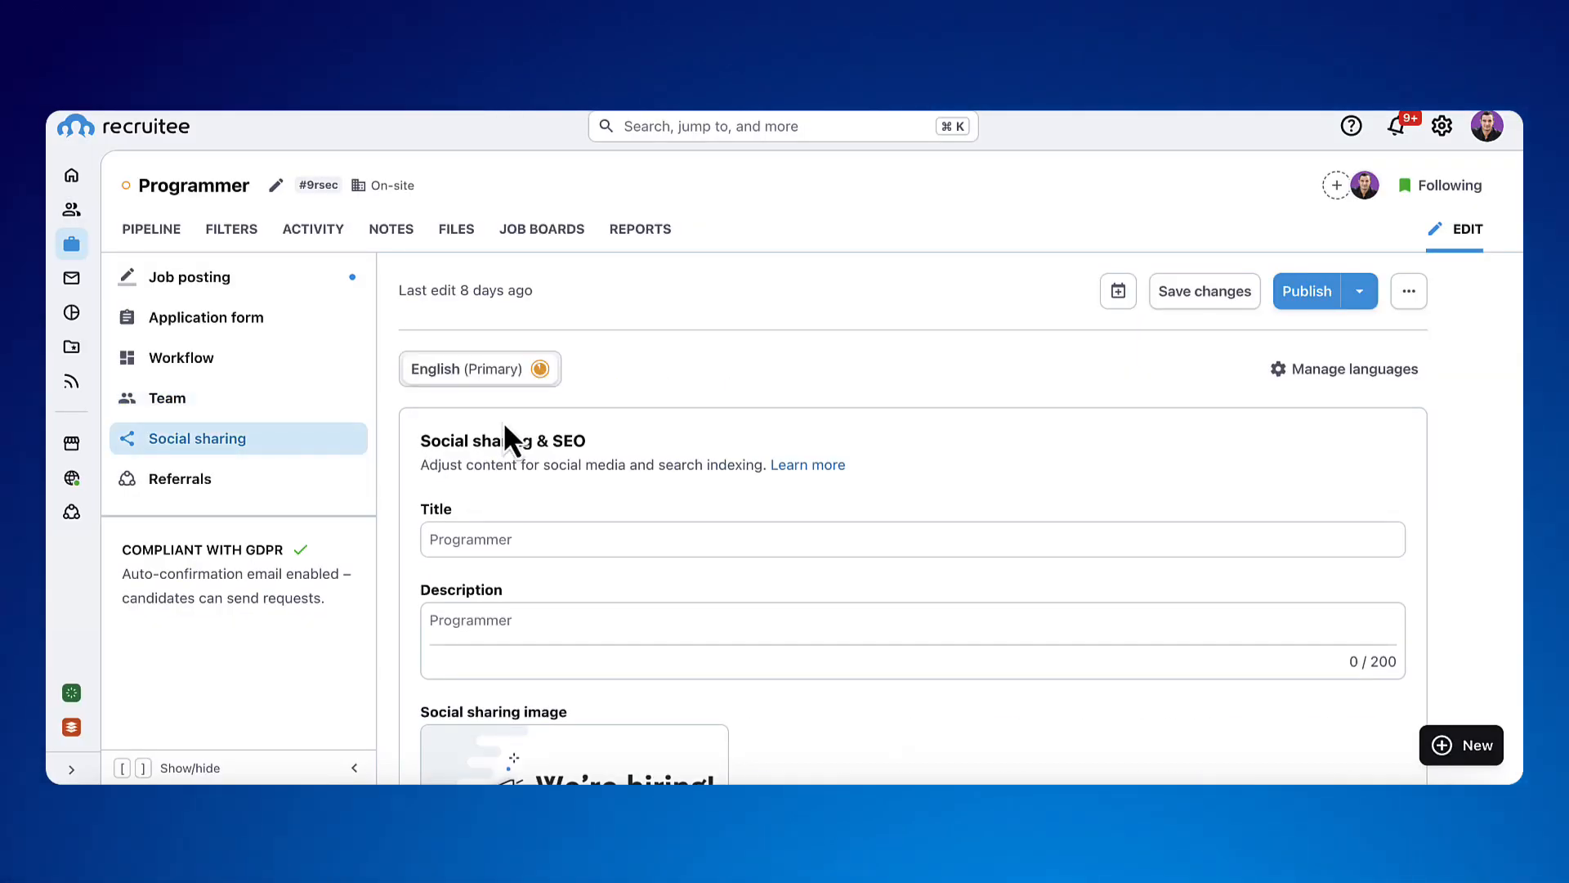
pyautogui.moveTo(946, 465)
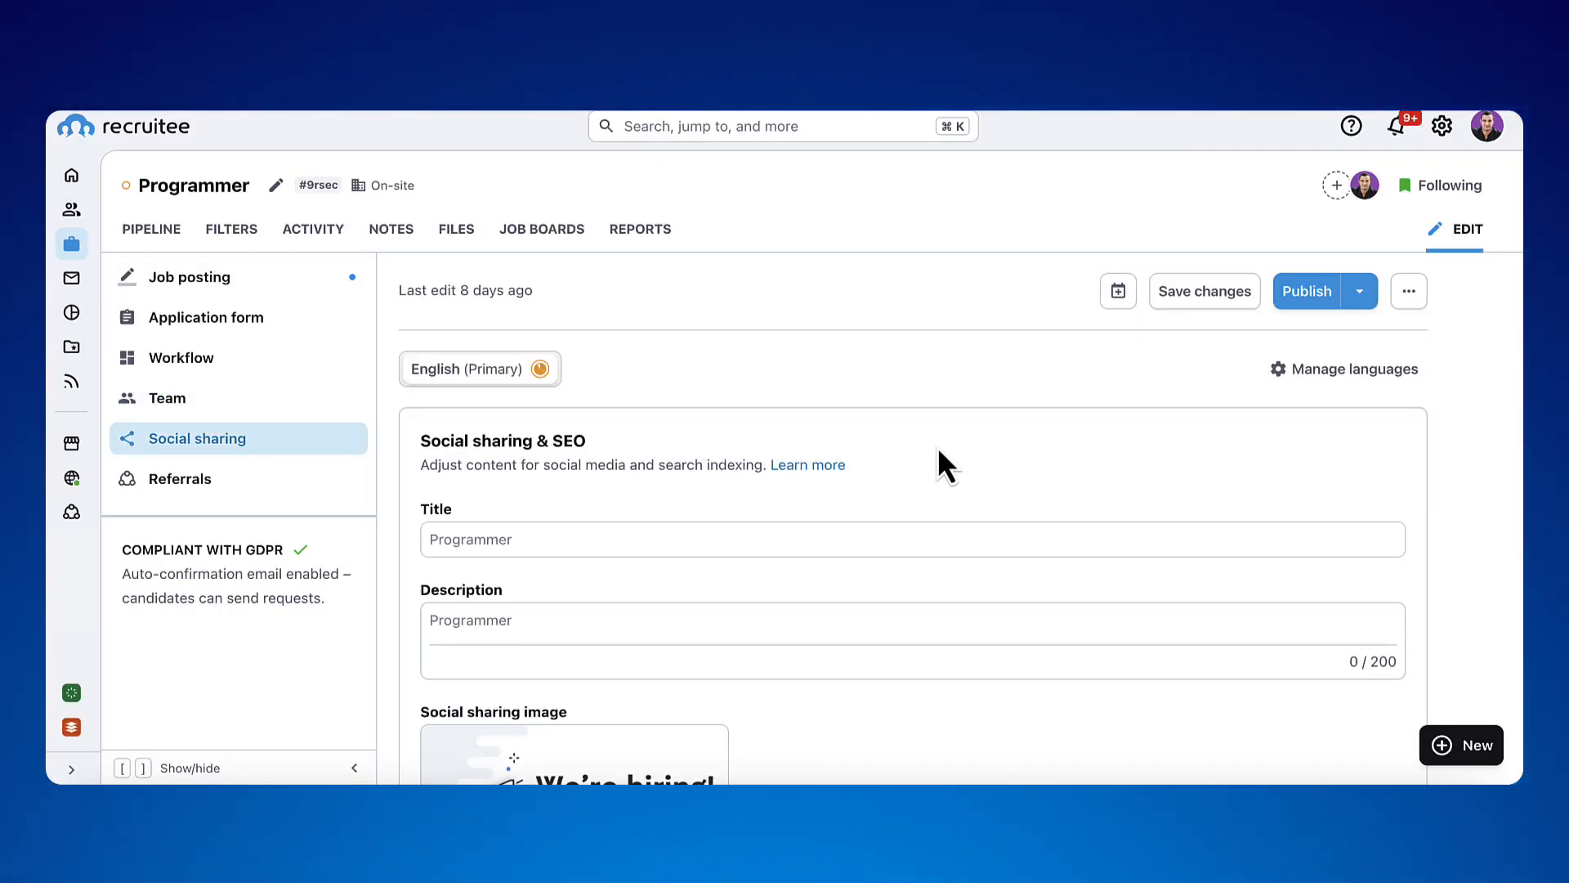
# Switch on employee referrals for the Programmer job and bring up publish-date scheduling.
pyautogui.scroll(-3)
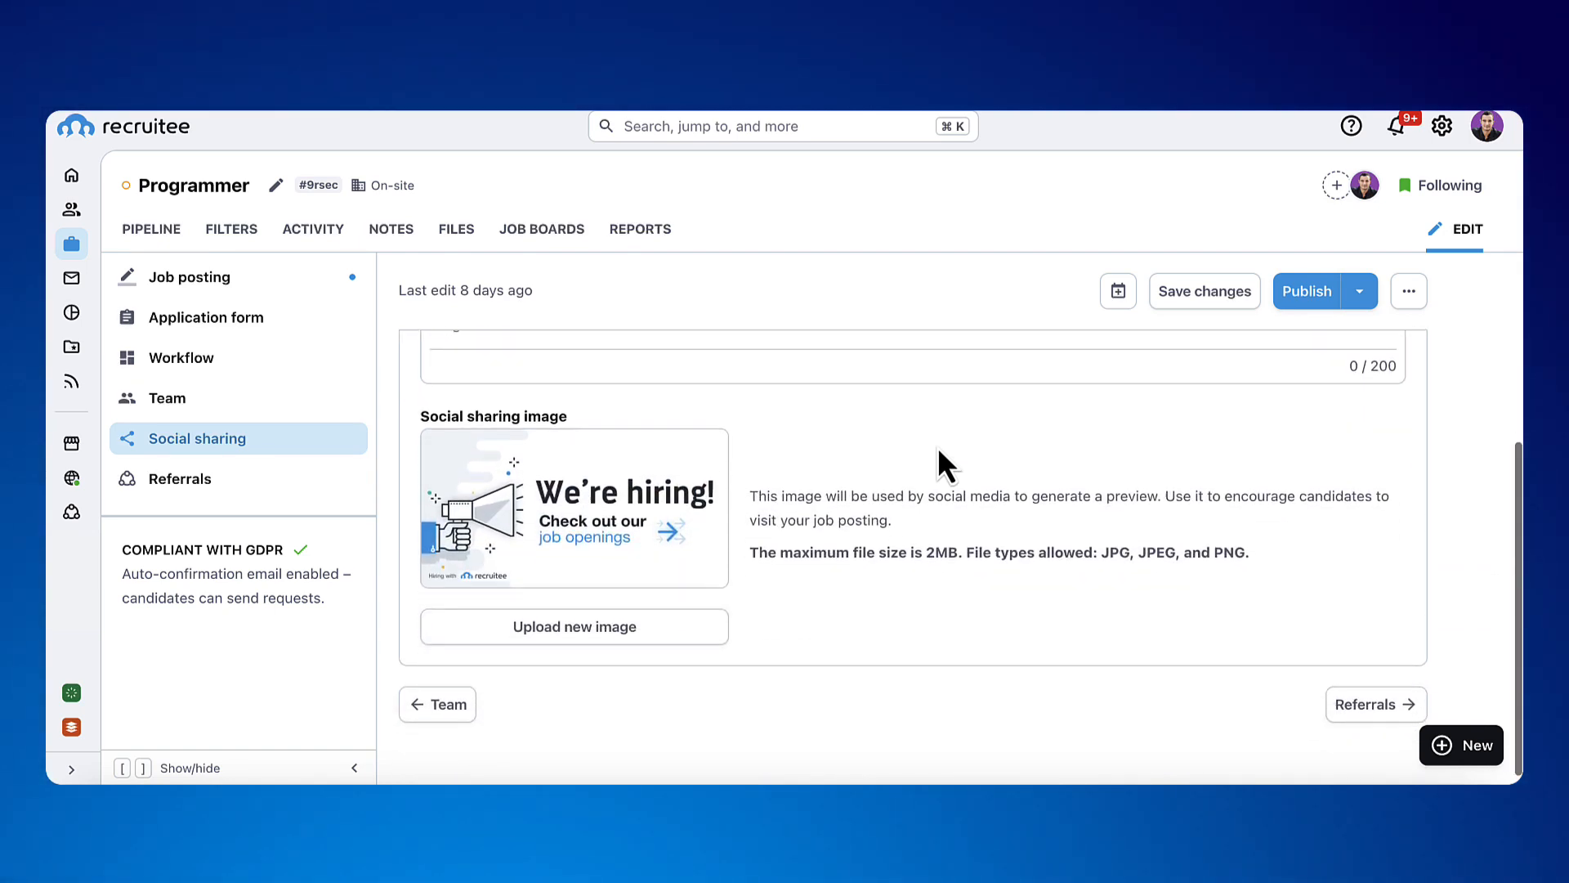
pyautogui.scroll(3)
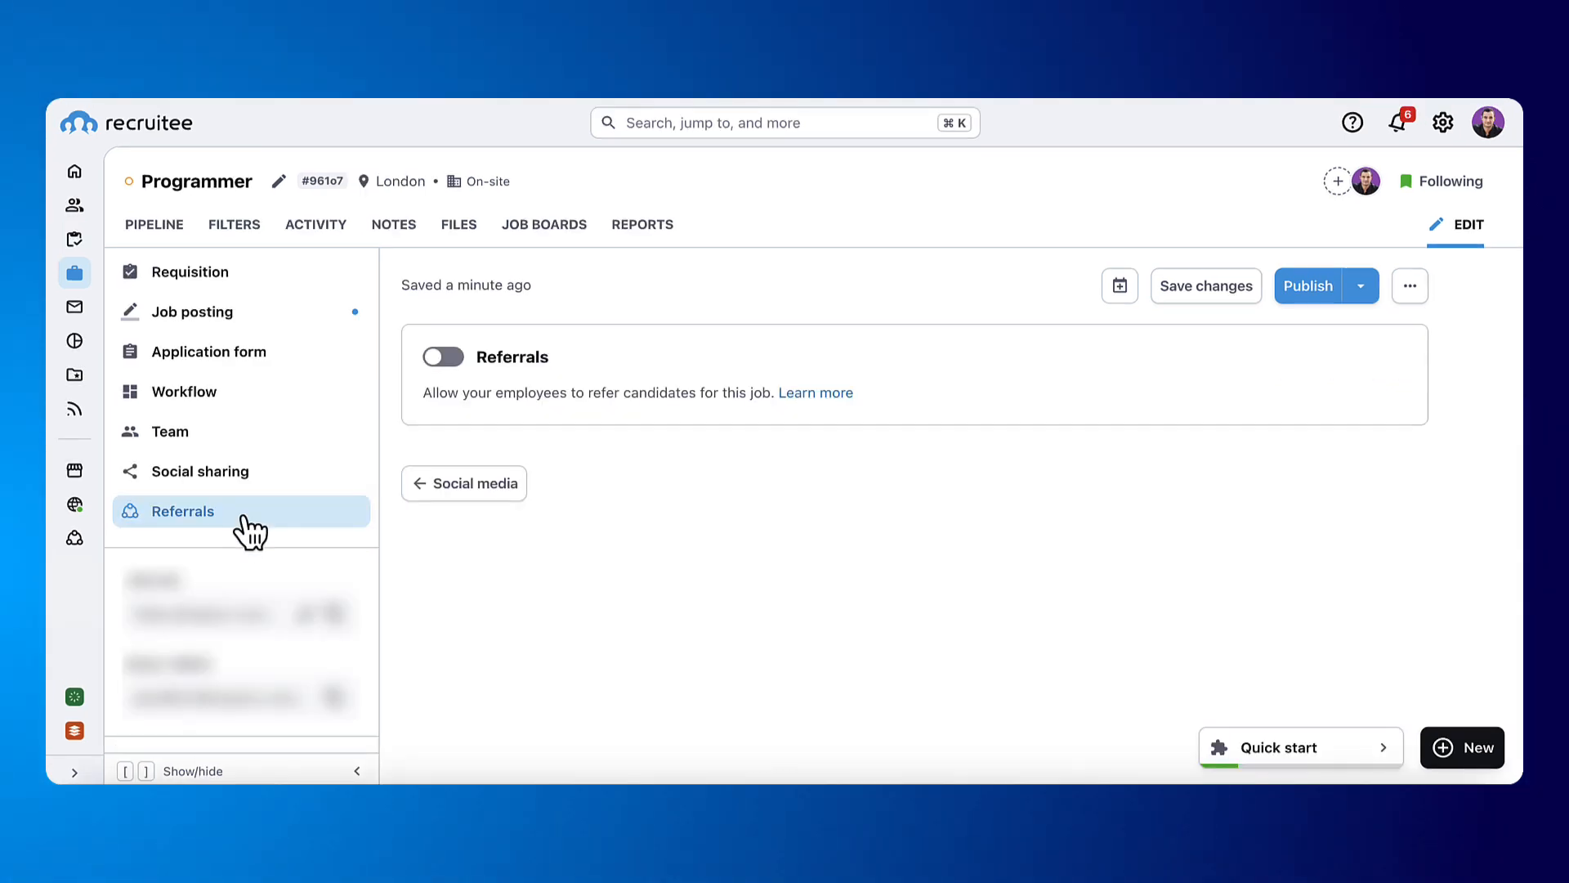
pyautogui.click(443, 357)
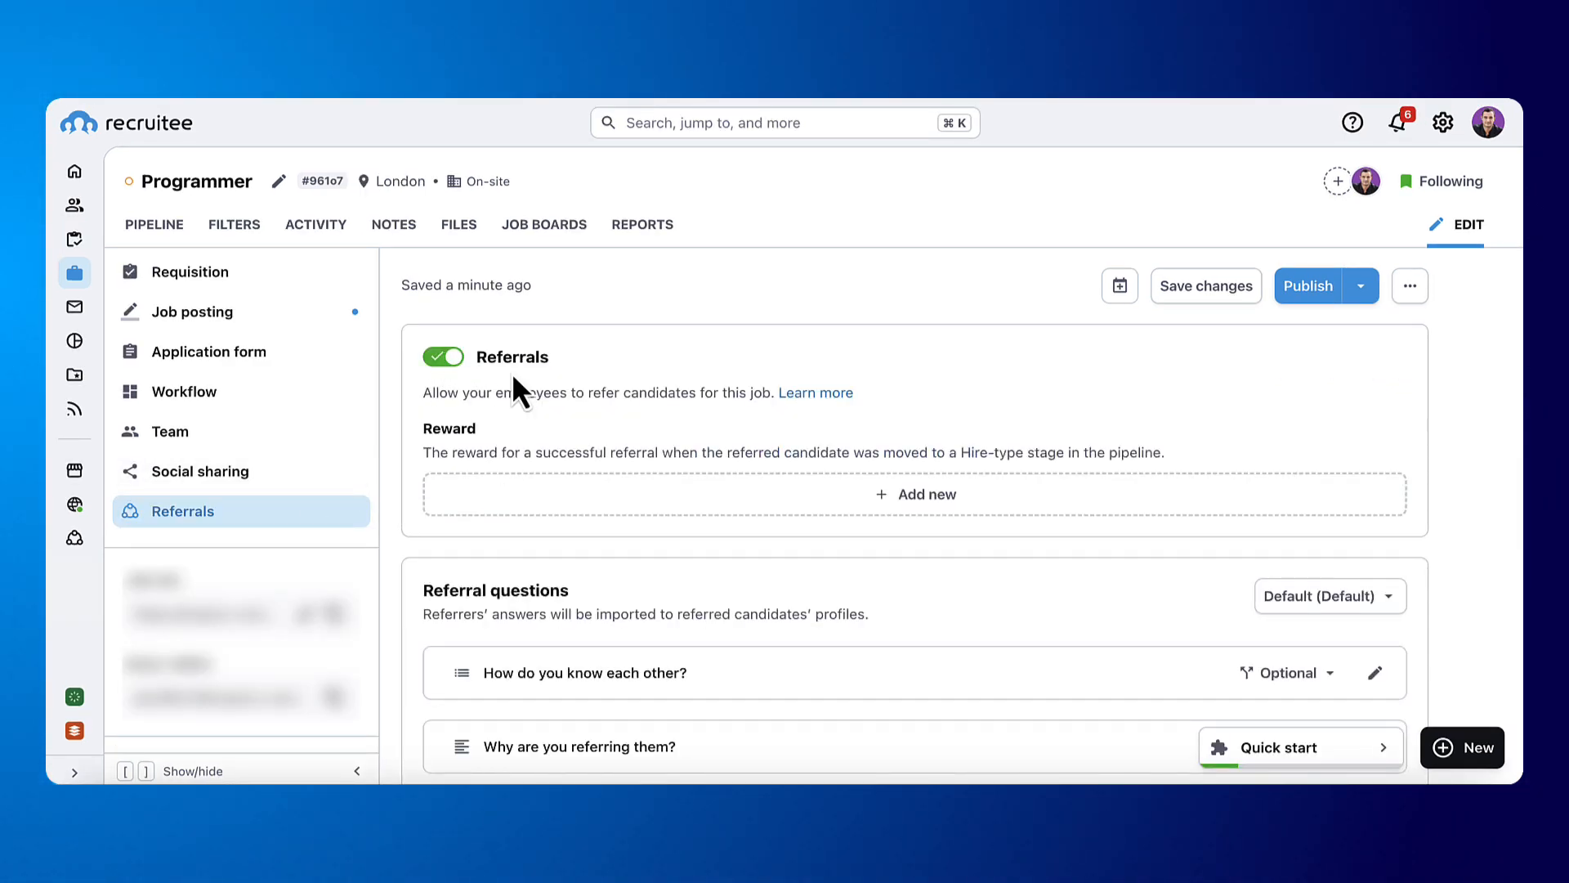
pyautogui.scroll(-3)
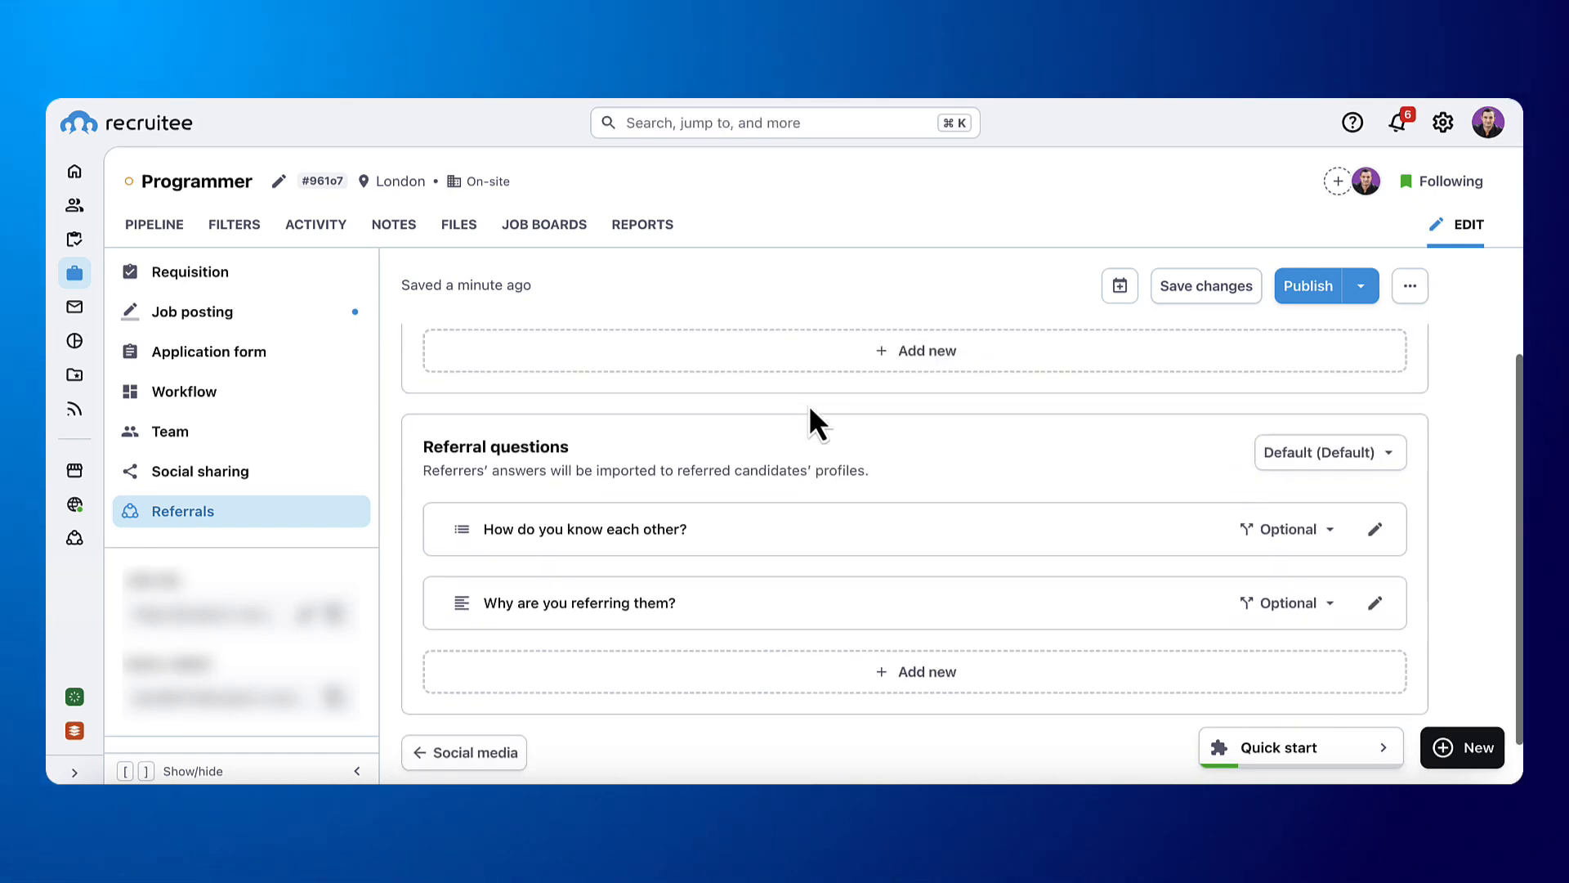
pyautogui.click(1118, 285)
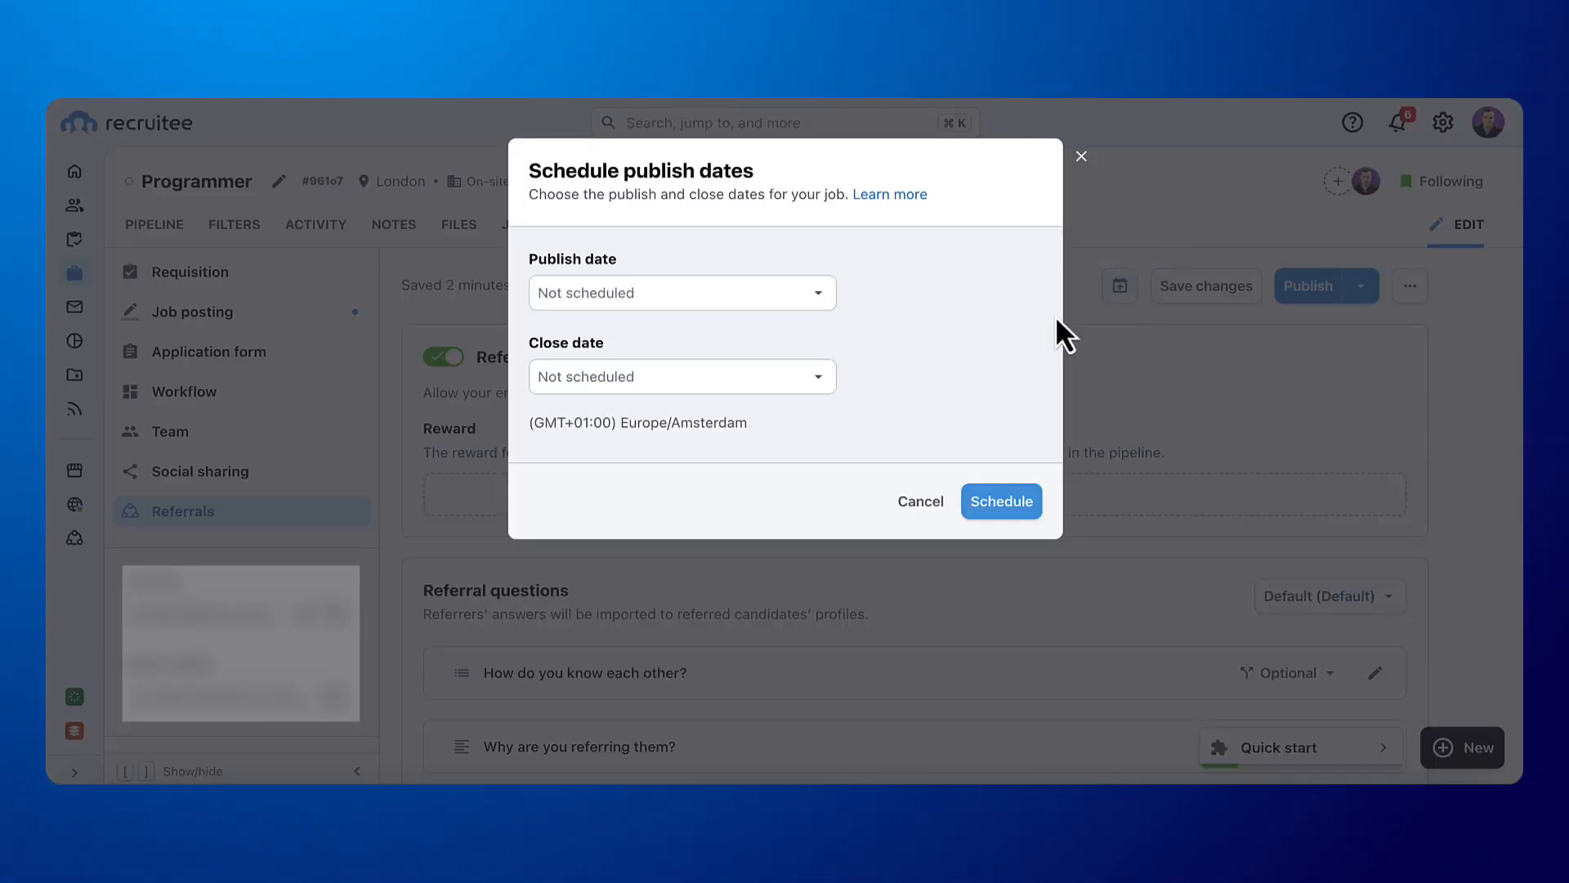
# Schedule the job to publish on 21 March 2024 and close on 19 April 2024.
pyautogui.click(680, 293)
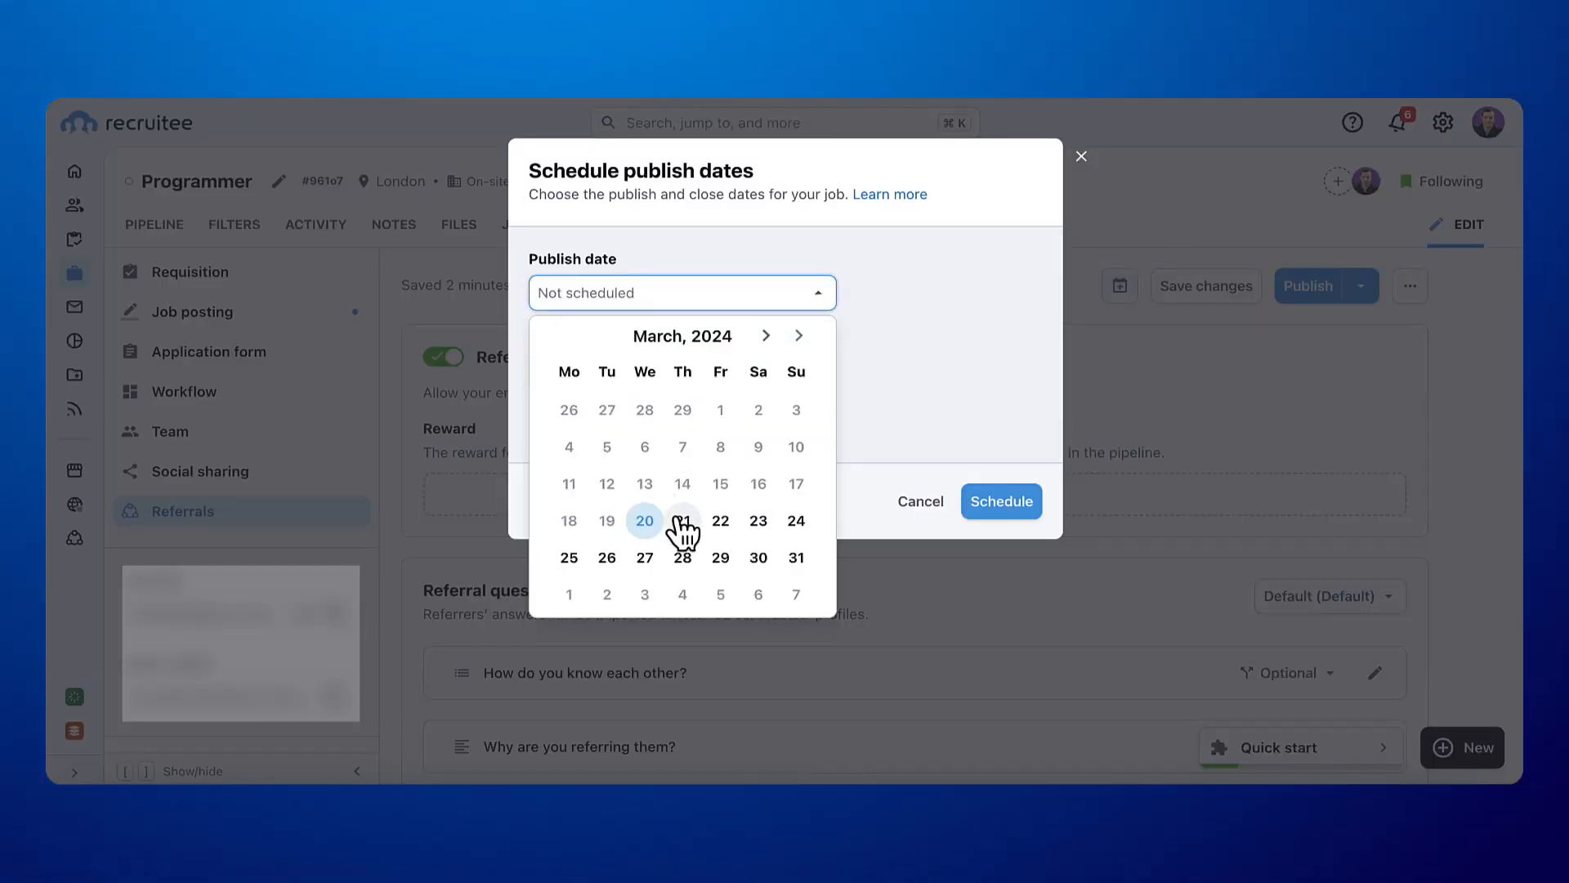
pyautogui.click(682, 519)
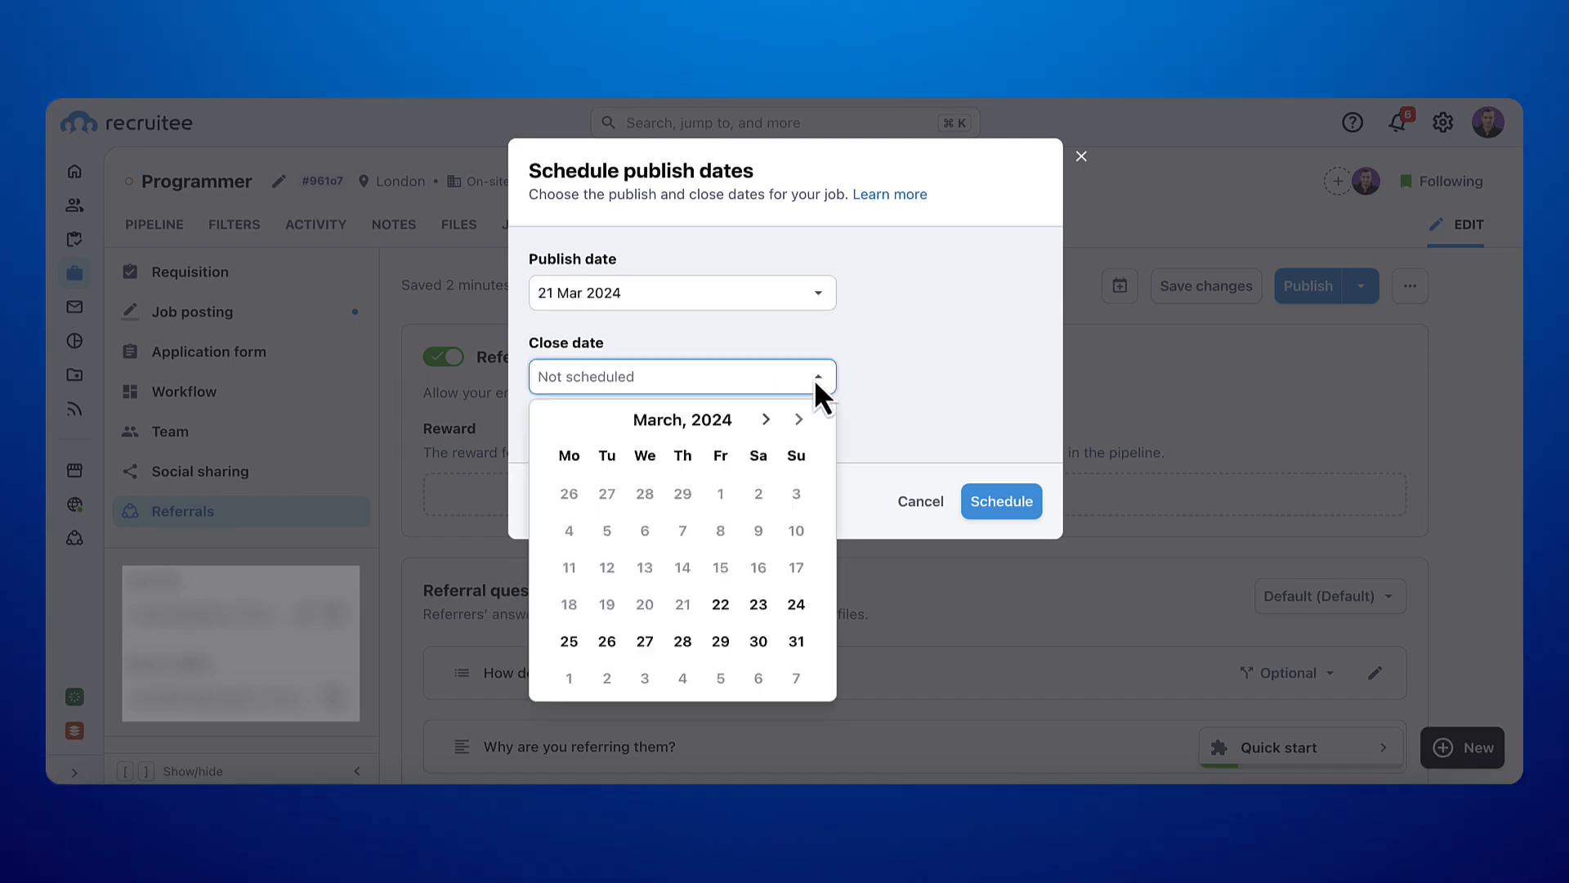
pyautogui.click(765, 420)
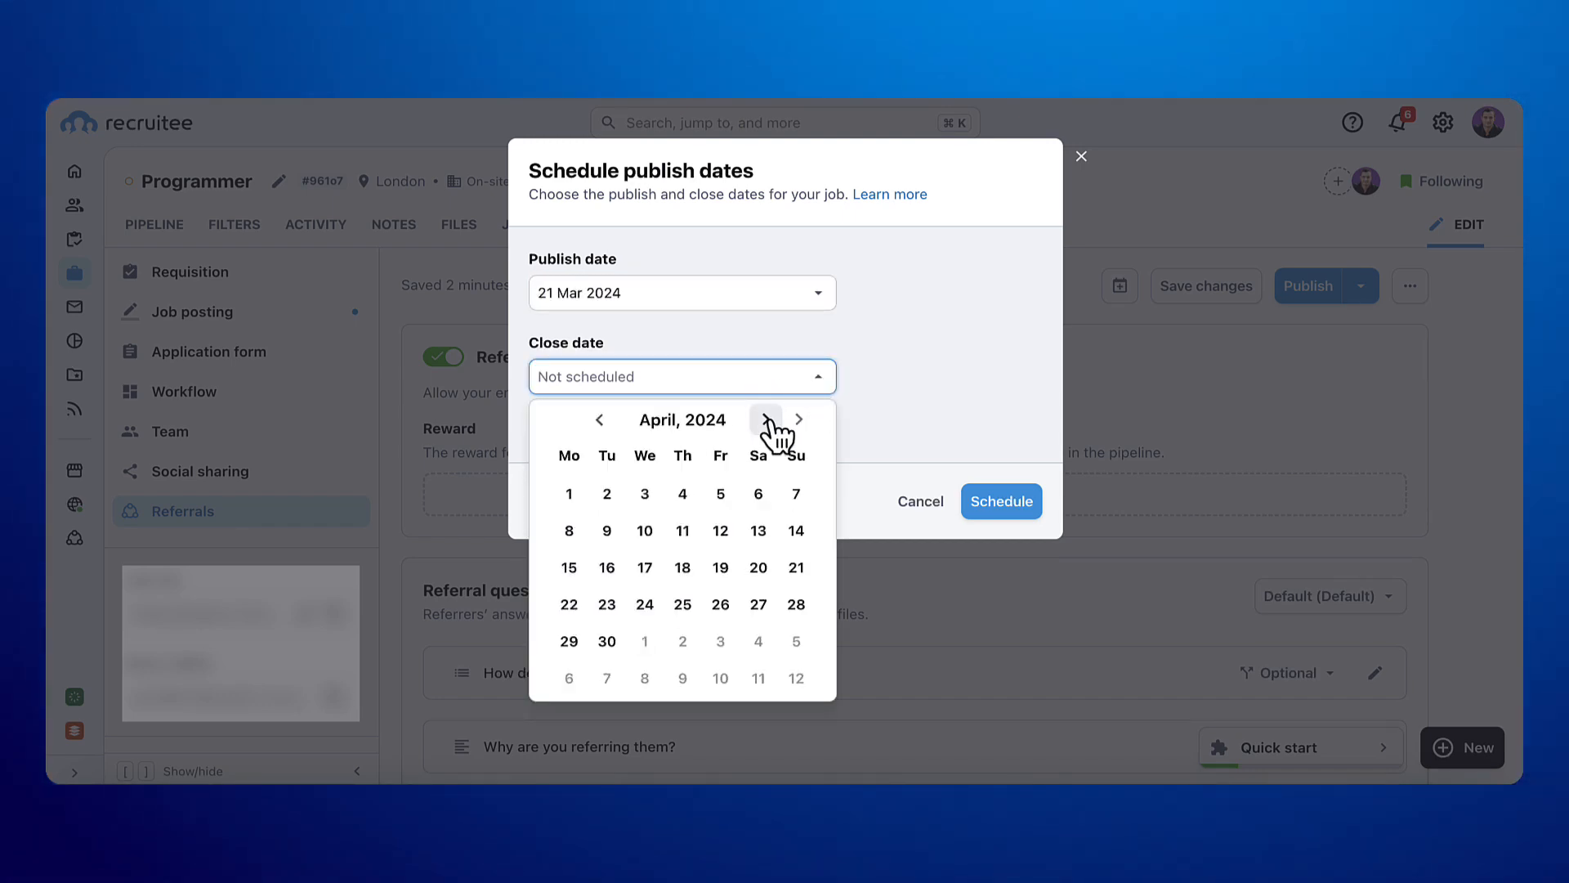
pyautogui.click(719, 567)
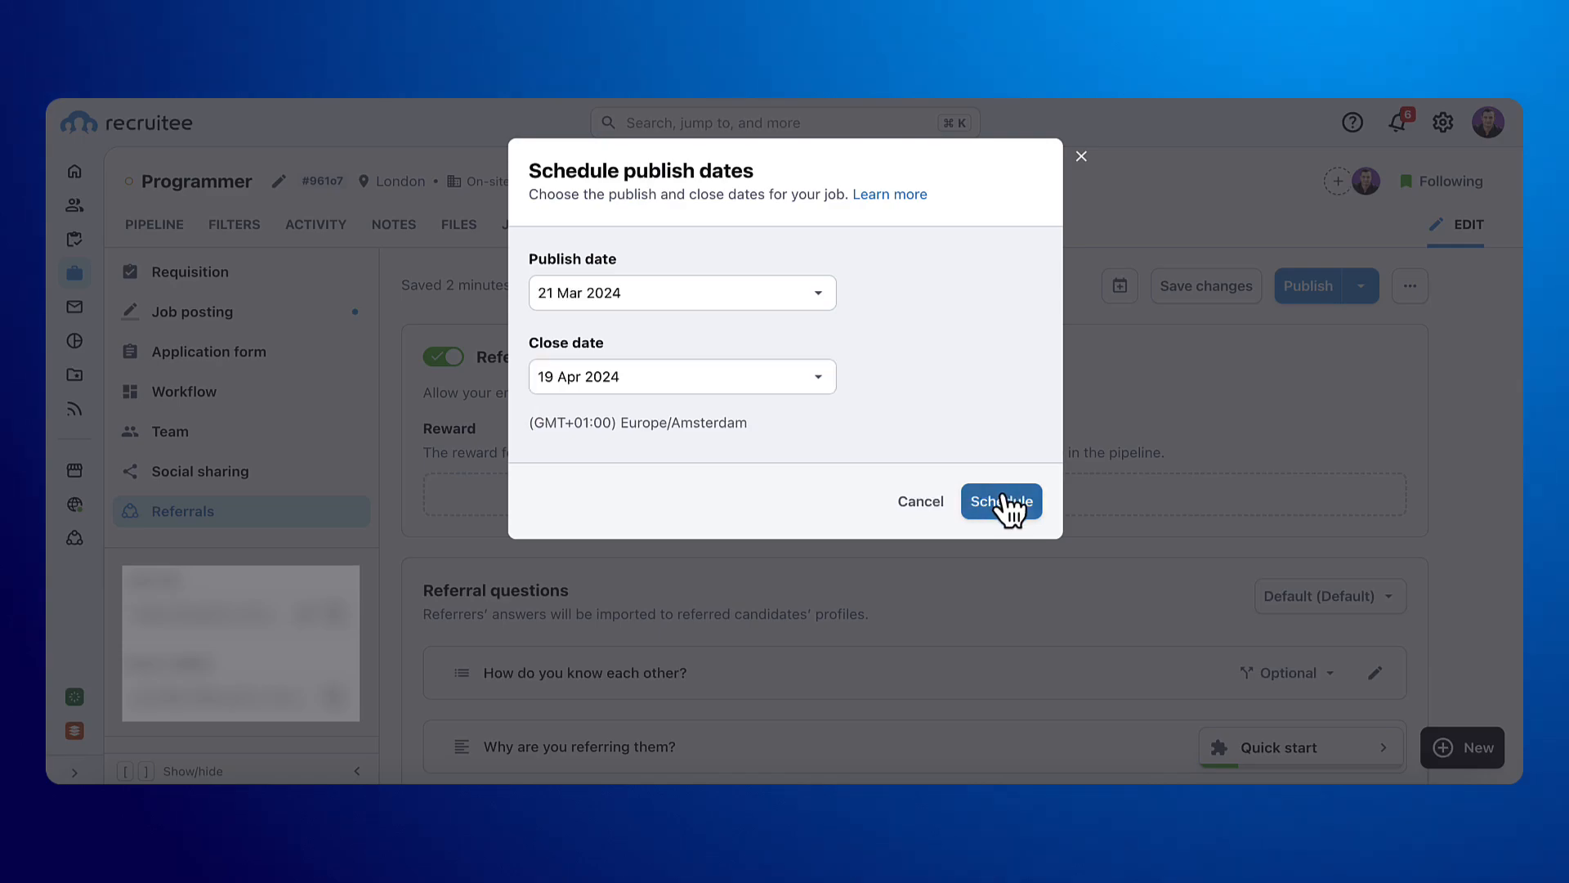
pyautogui.click(1000, 502)
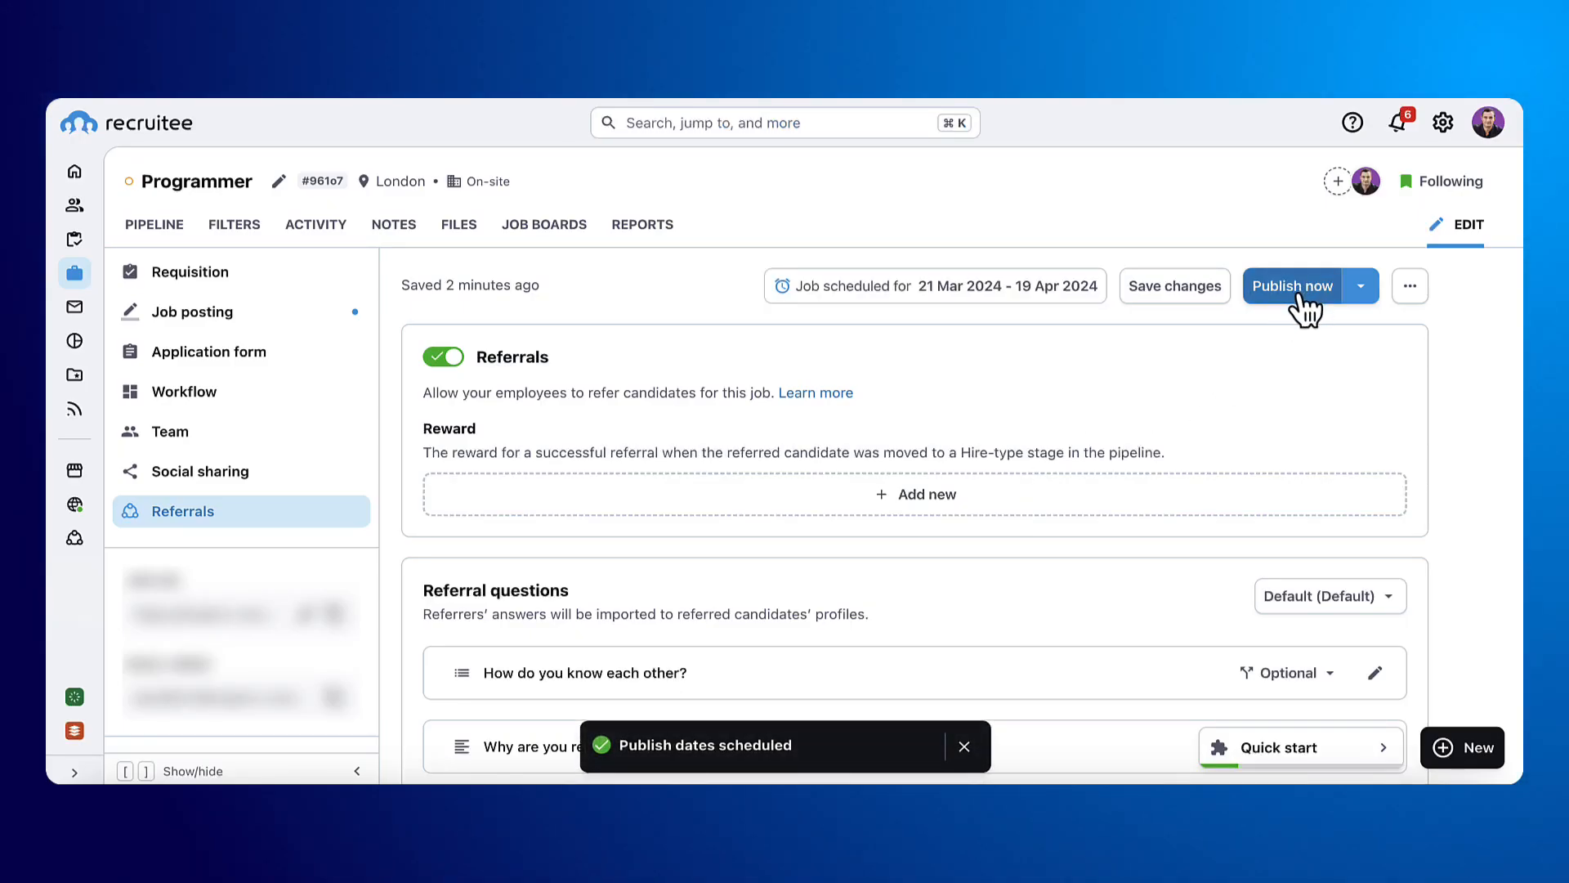
# Publish the Programmer job now to the careers site, Google for Jobs and Indeed.
pyautogui.click(1291, 285)
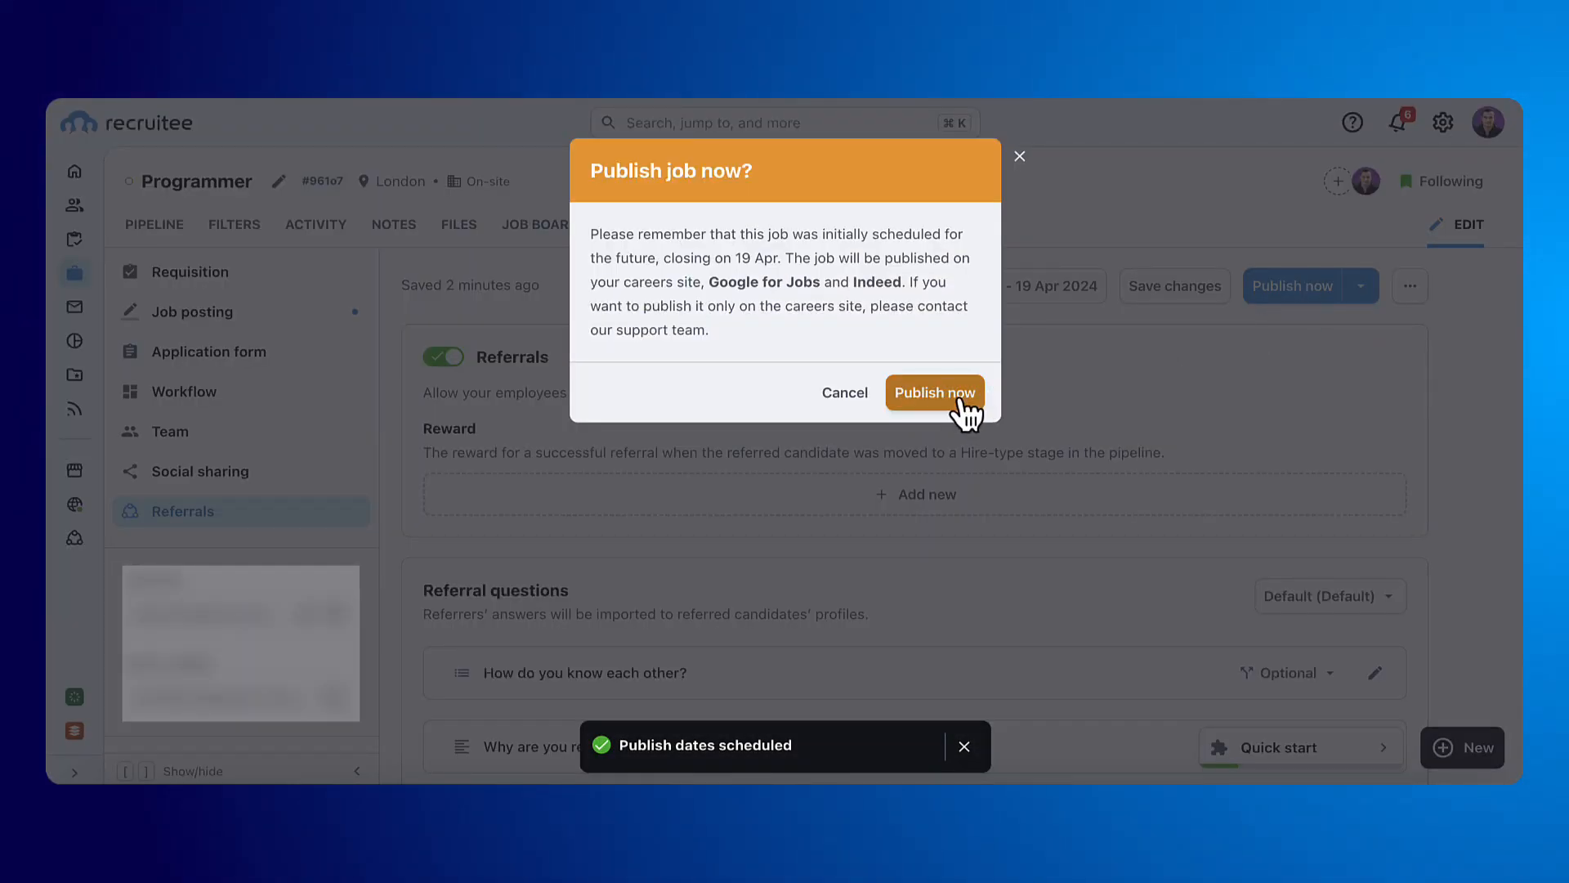
pyautogui.click(933, 390)
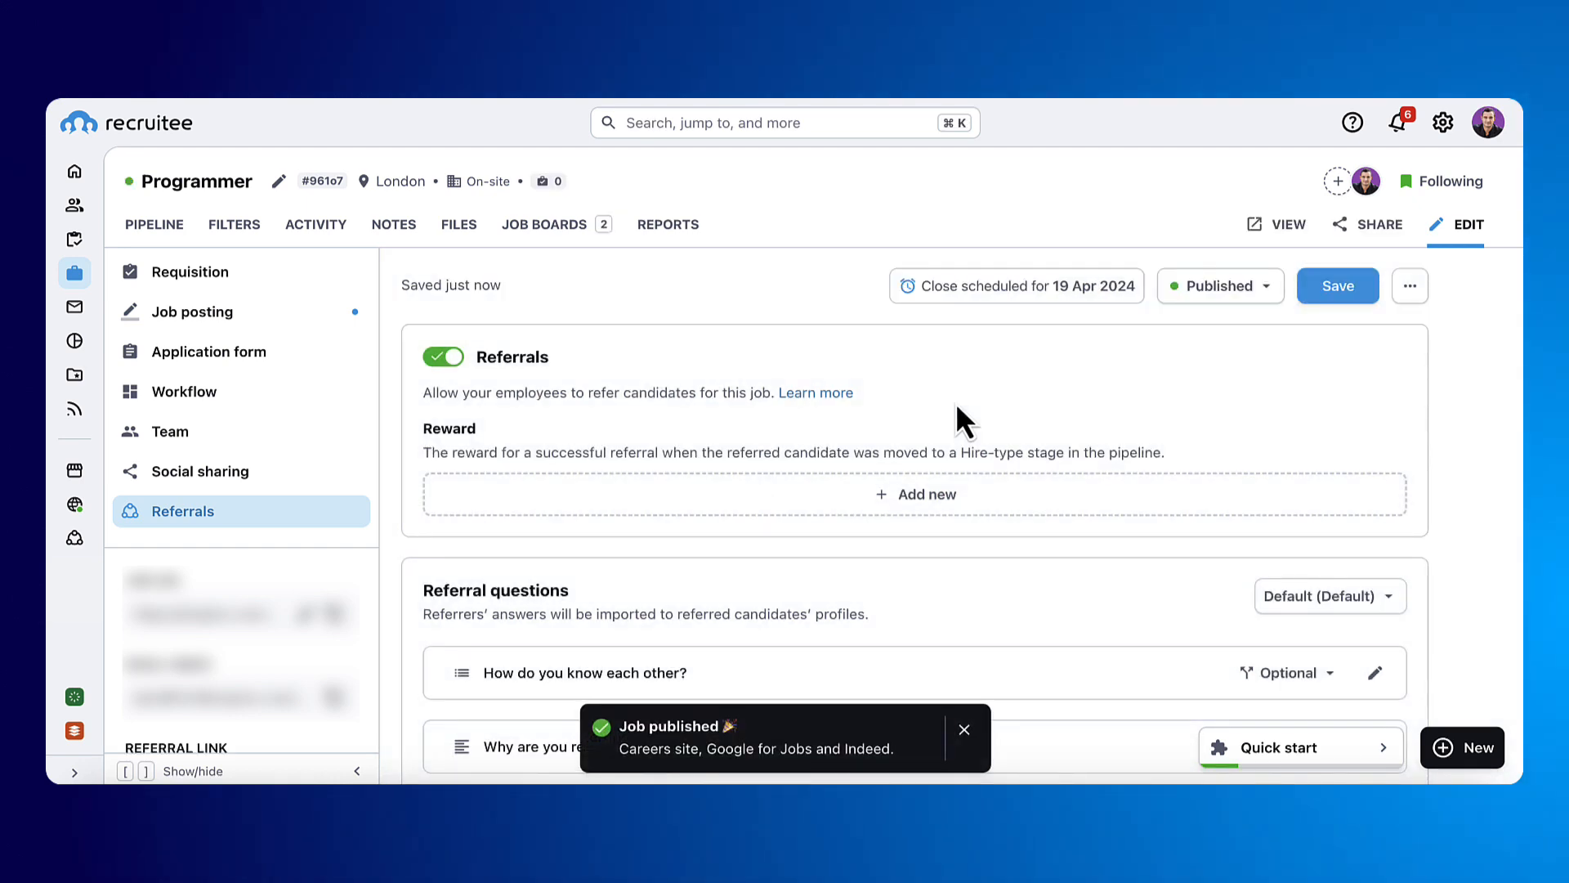
pyautogui.moveTo(1206, 755)
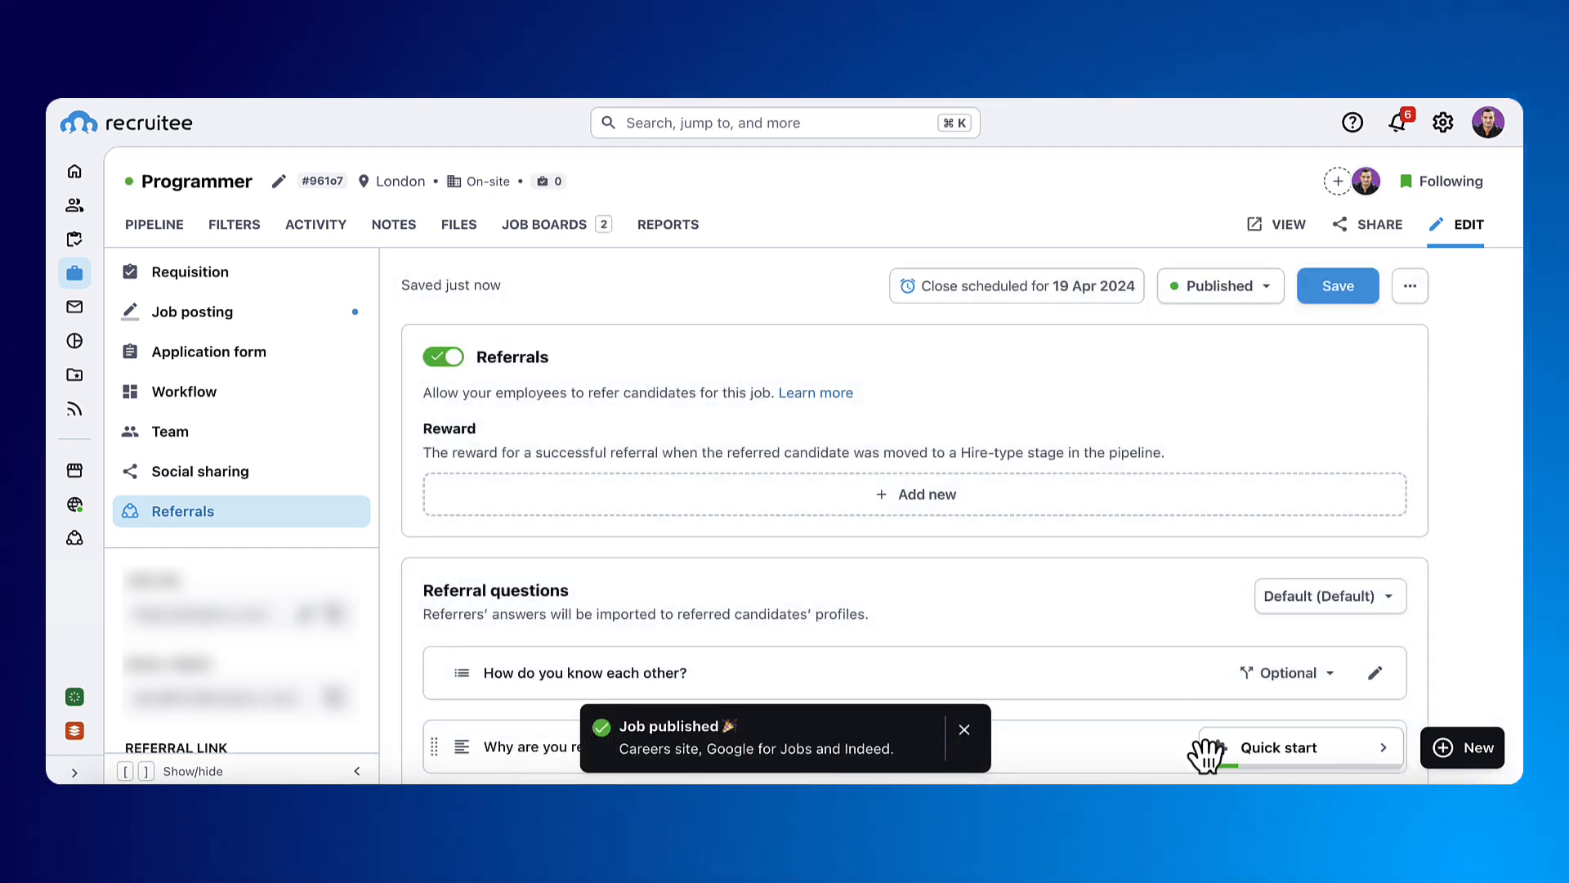